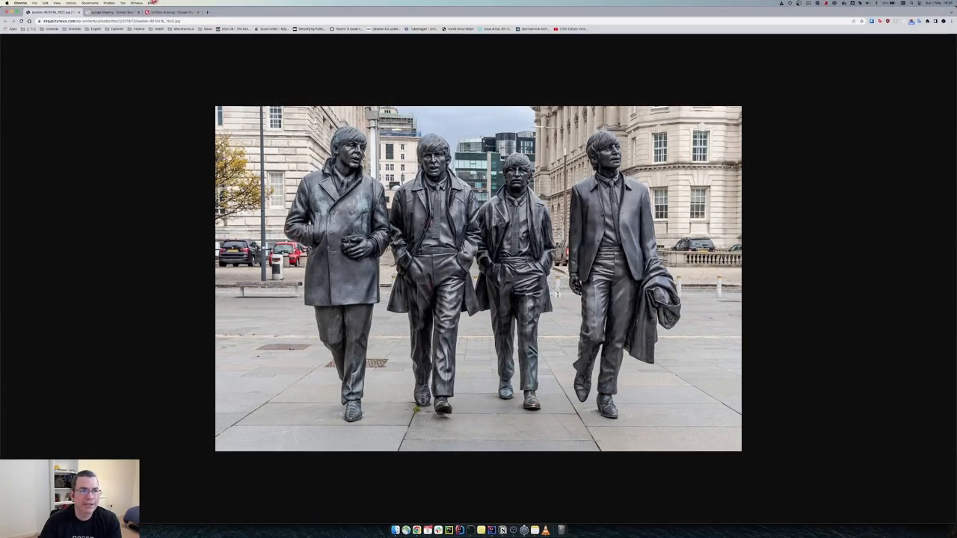
Switch to the Untitled drawing tab showing the Service A / Service B diagram
click(172, 12)
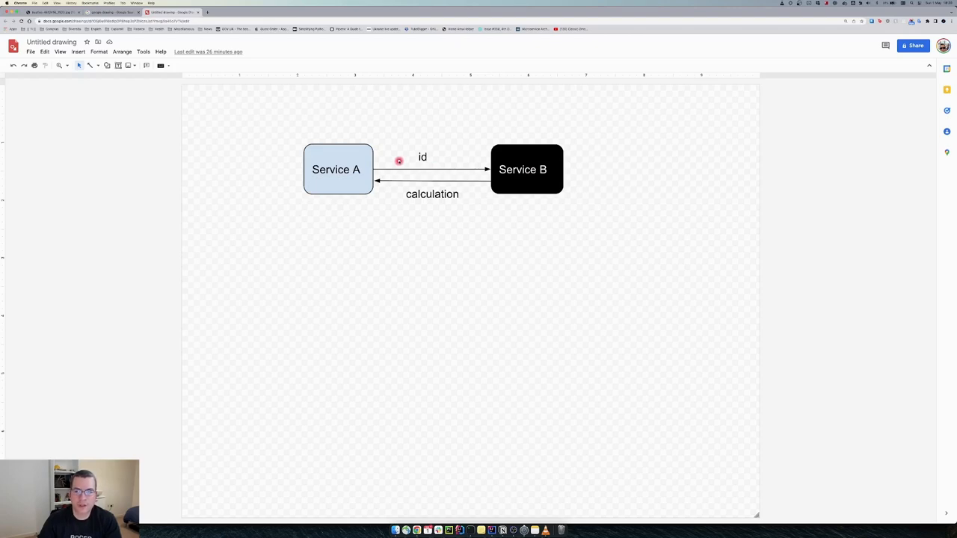
mouse_move(356, 163)
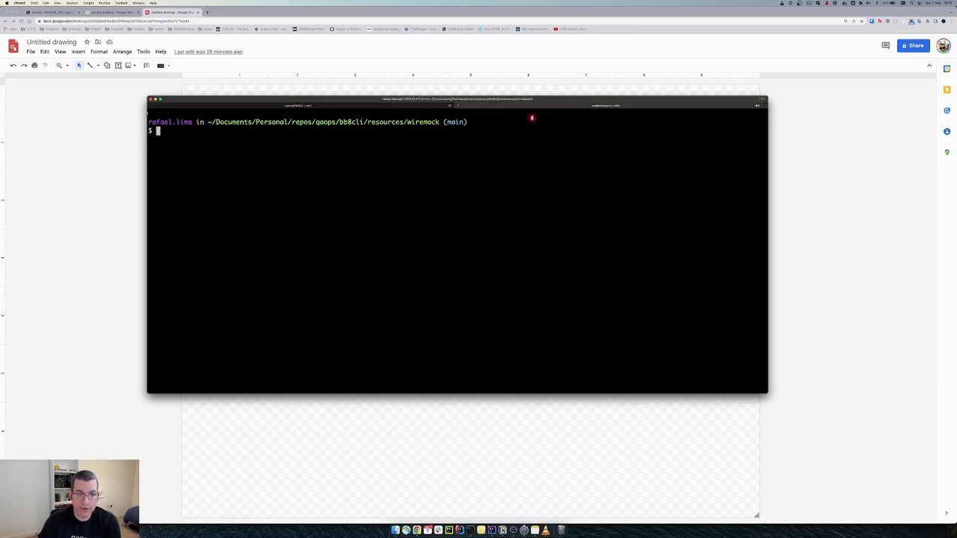
mouse_move(436, 146)
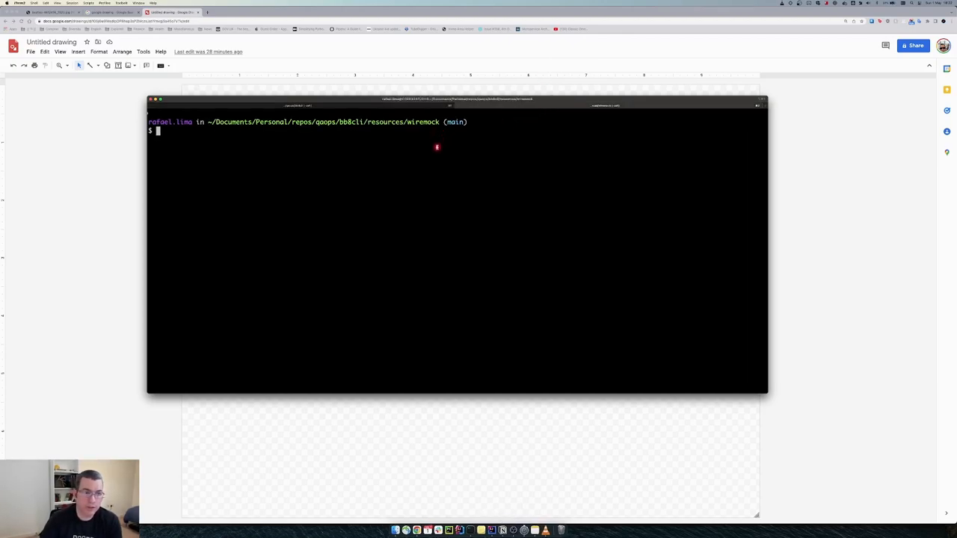
Open a new Chrome tab and begin entering localhost in the address bar
key(Return)
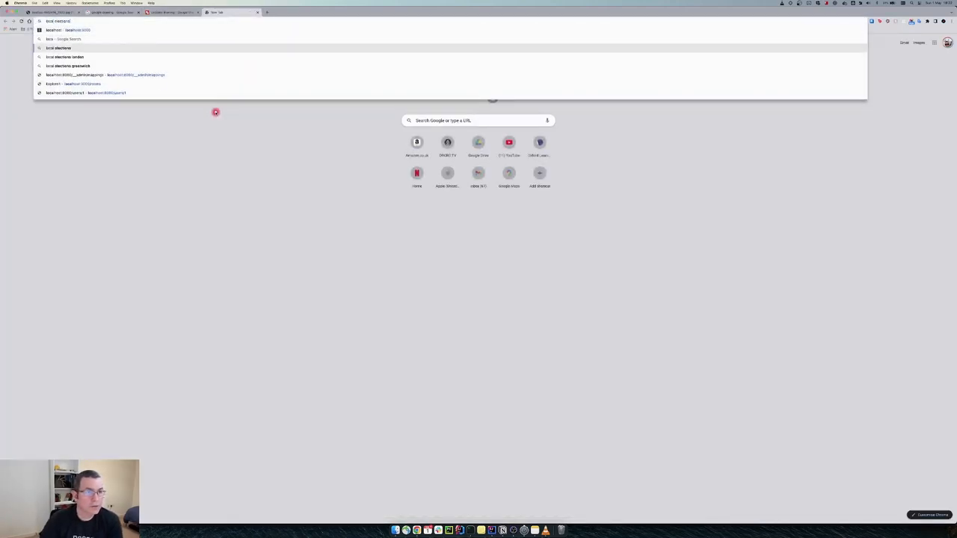
Load localhost:8080/__admin/mappings showing GET stubs for /users/1–4, then switch browser tabs
click(97, 74)
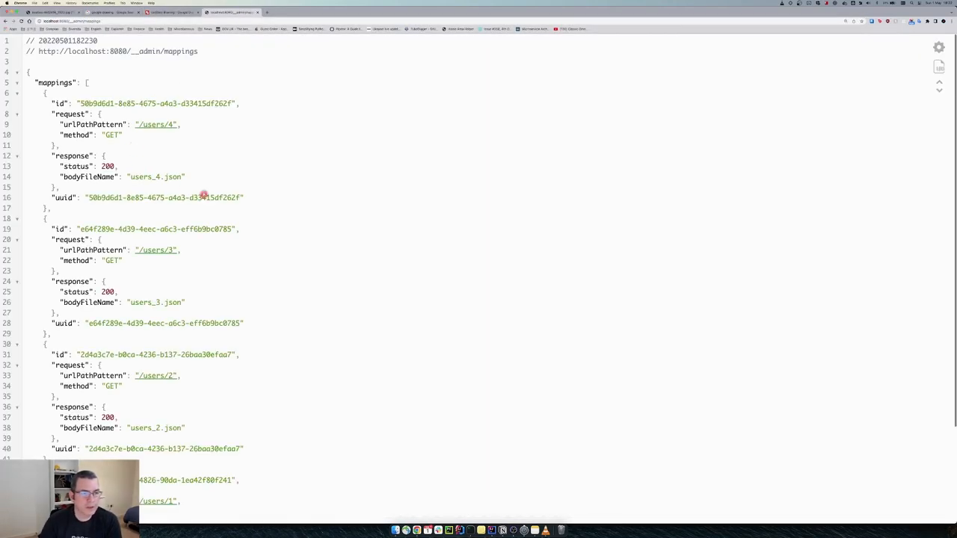
mouse_move(256, 176)
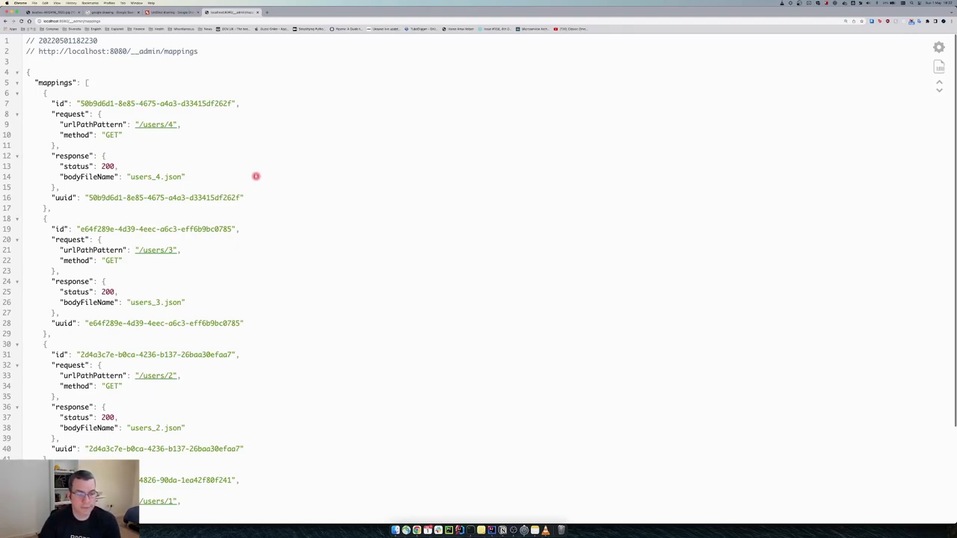
mouse_move(256, 176)
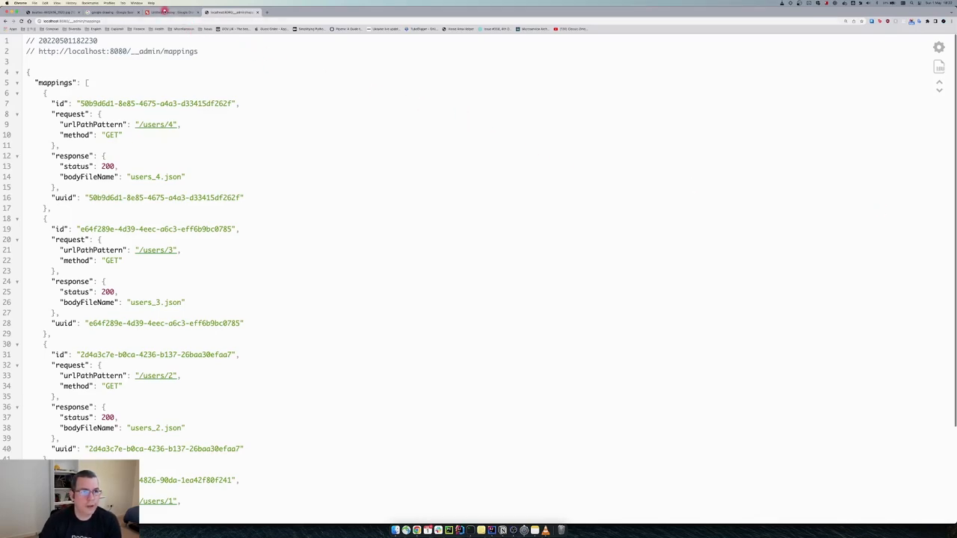
click(168, 12)
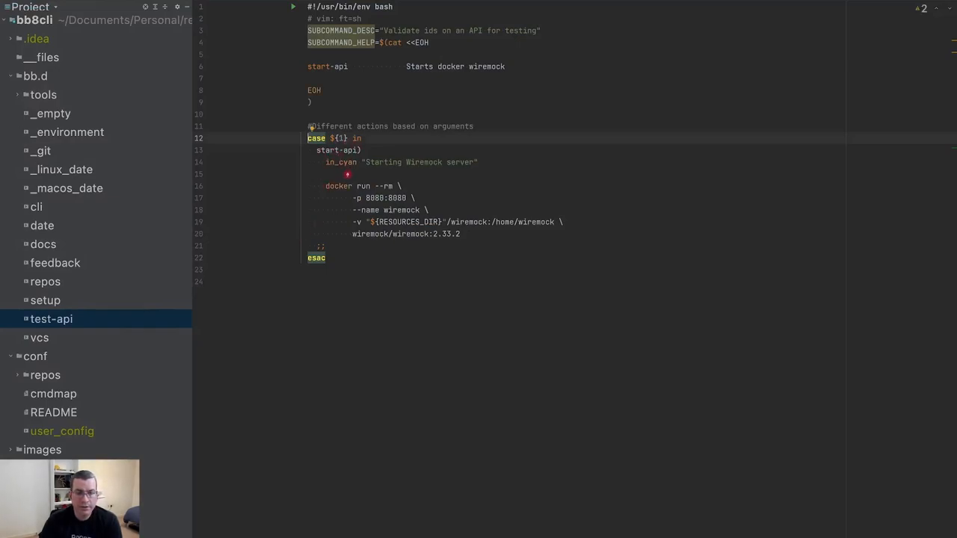
Add a 'validator)' case after start-api and a 'validator [LIST_IDS]' help entry
click(461, 245)
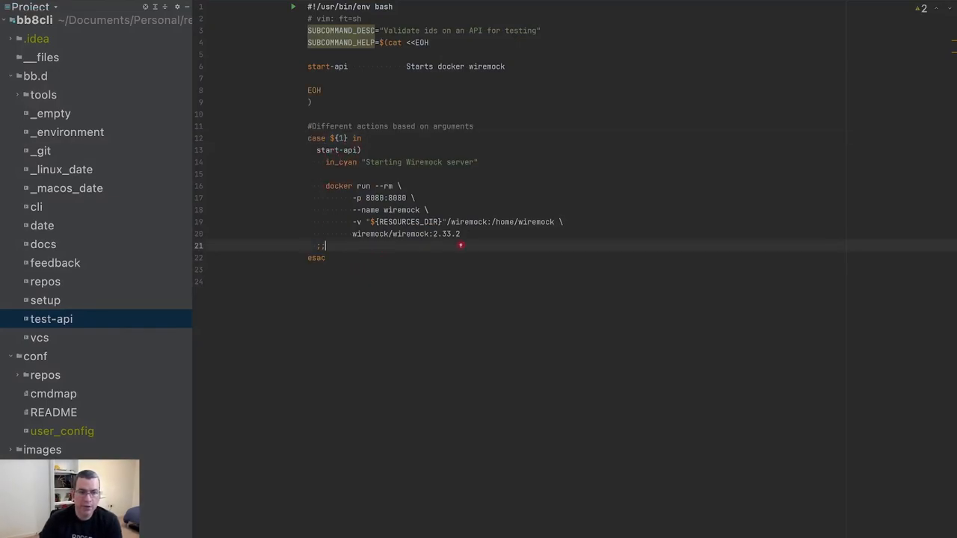
text(vali)
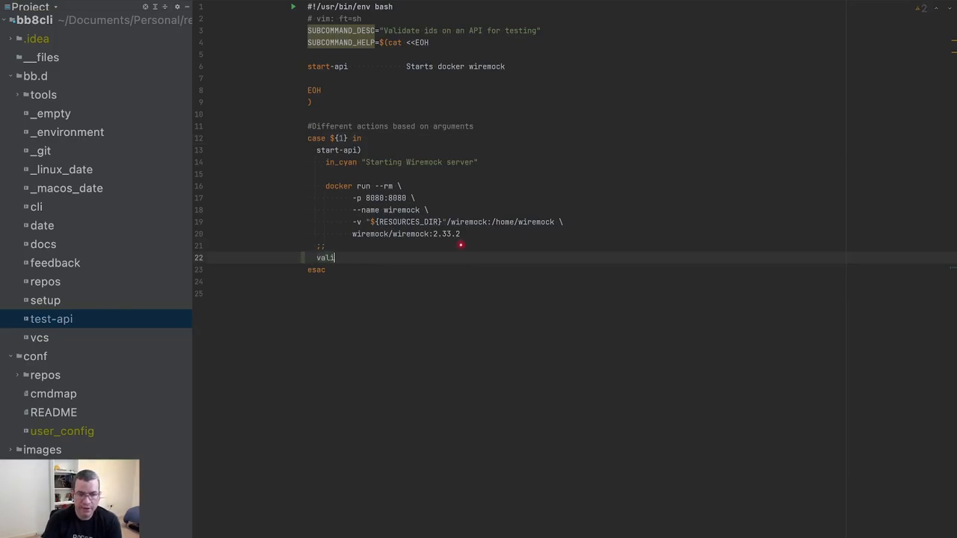
text(dator)
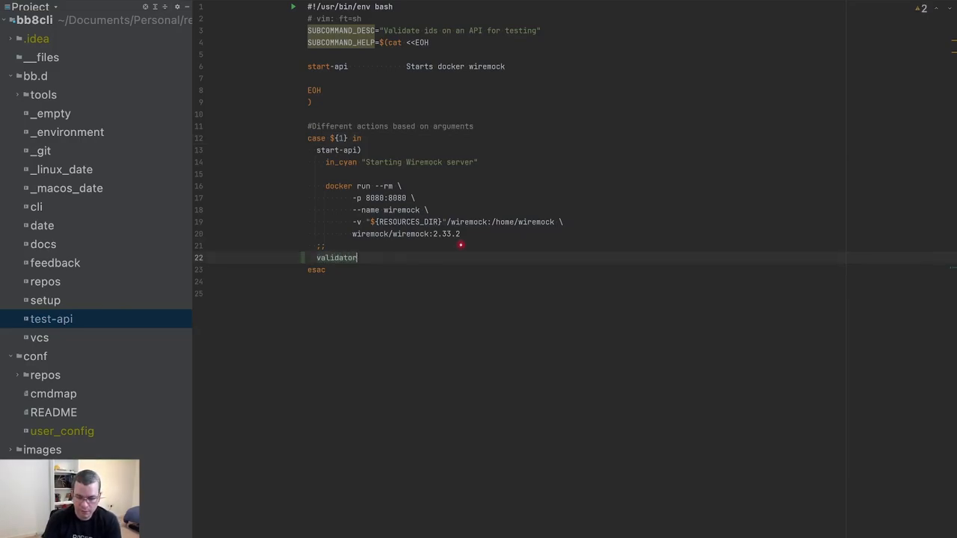
text())
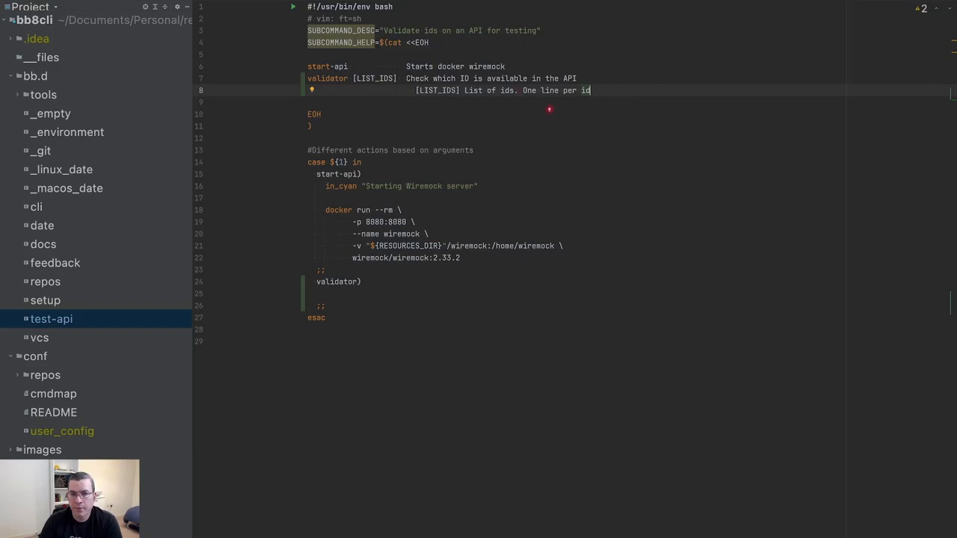
text(id)
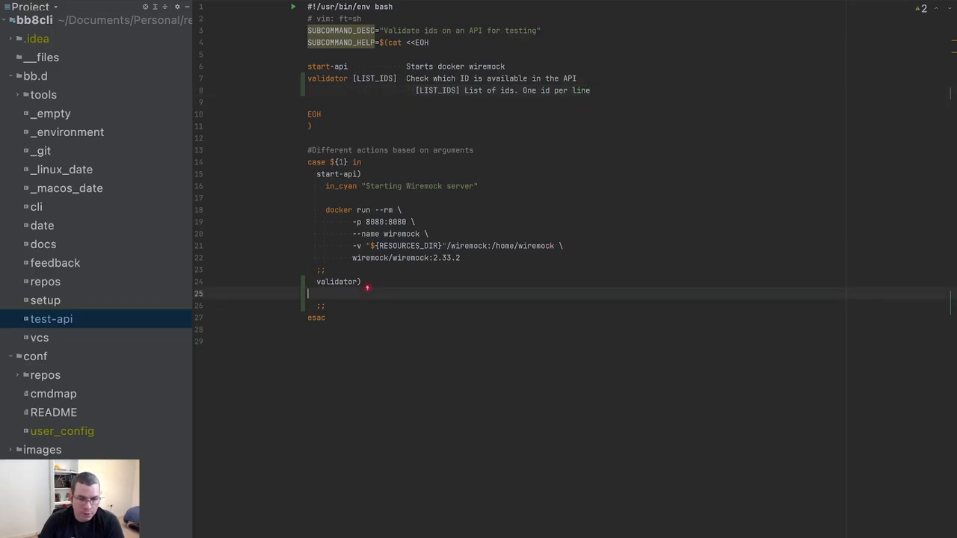
mouse_move(580, 256)
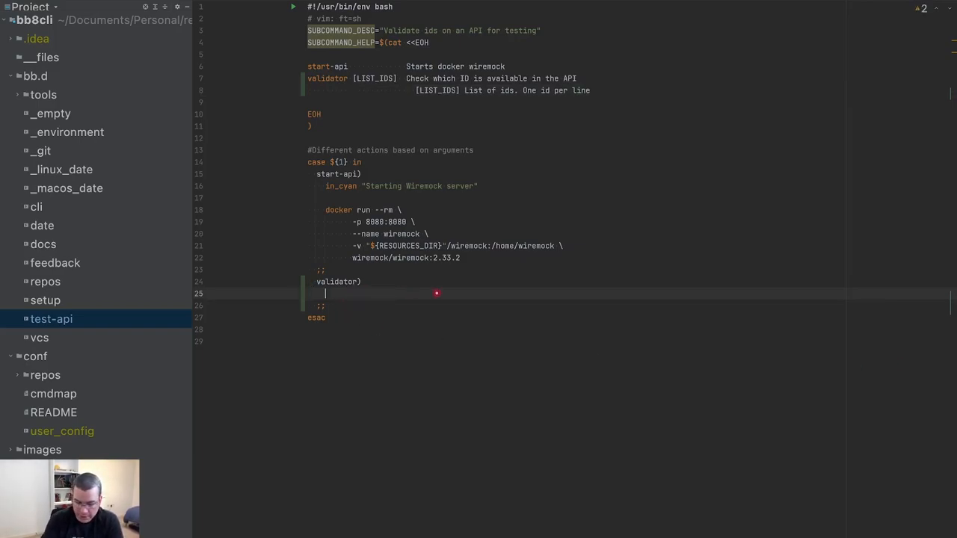
In the validator branch, set ids_file=${2} and log "Ids file: ${ids_file}"
text(ids_fil)
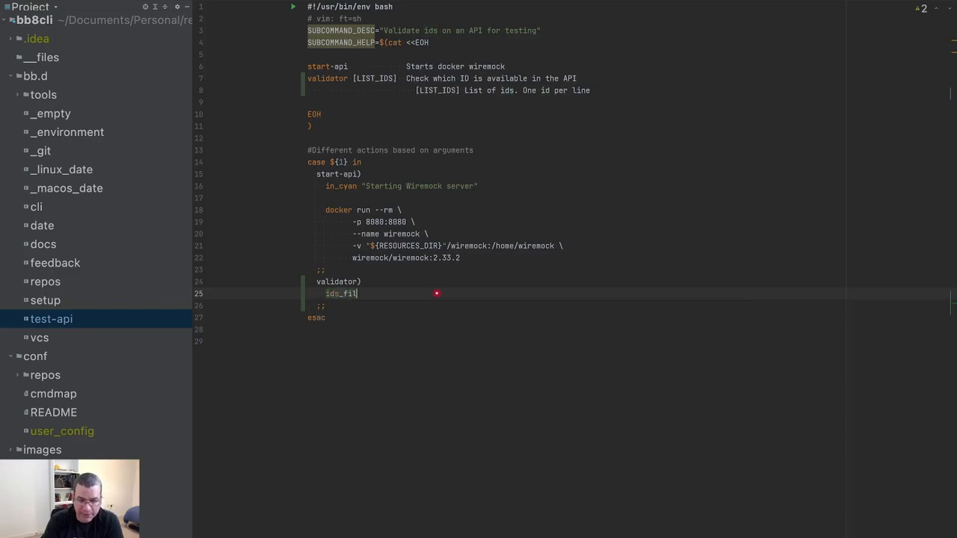
text(e=)
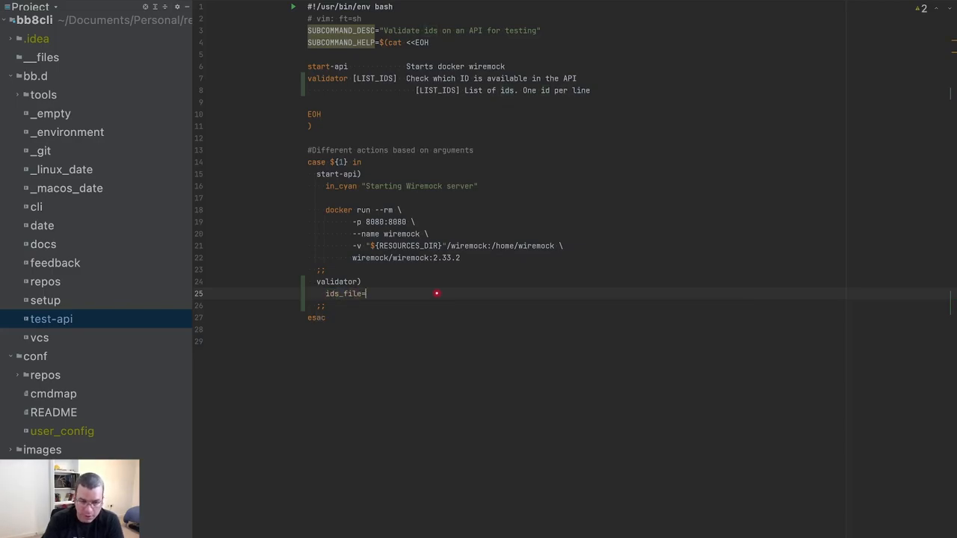
text(${2})
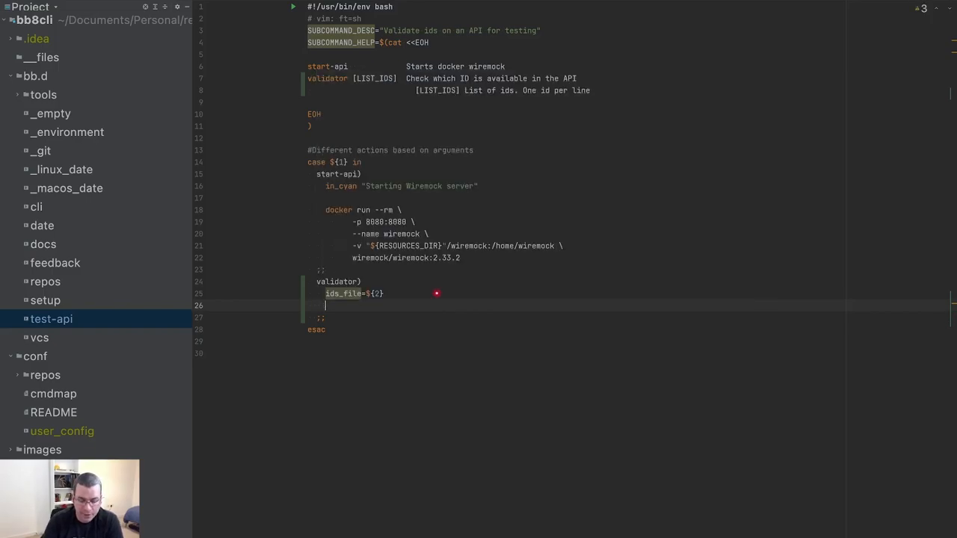
text(log ")
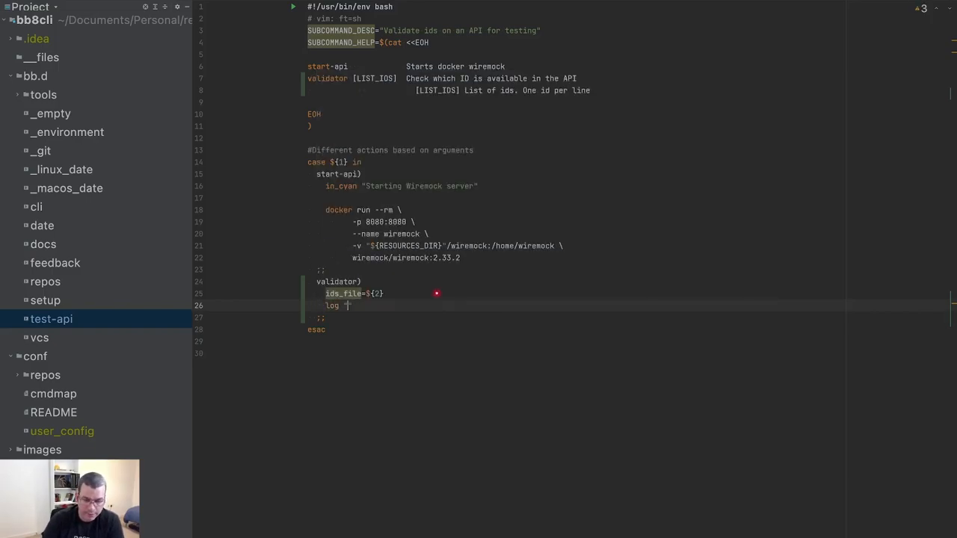
text(Ids_file: ${)
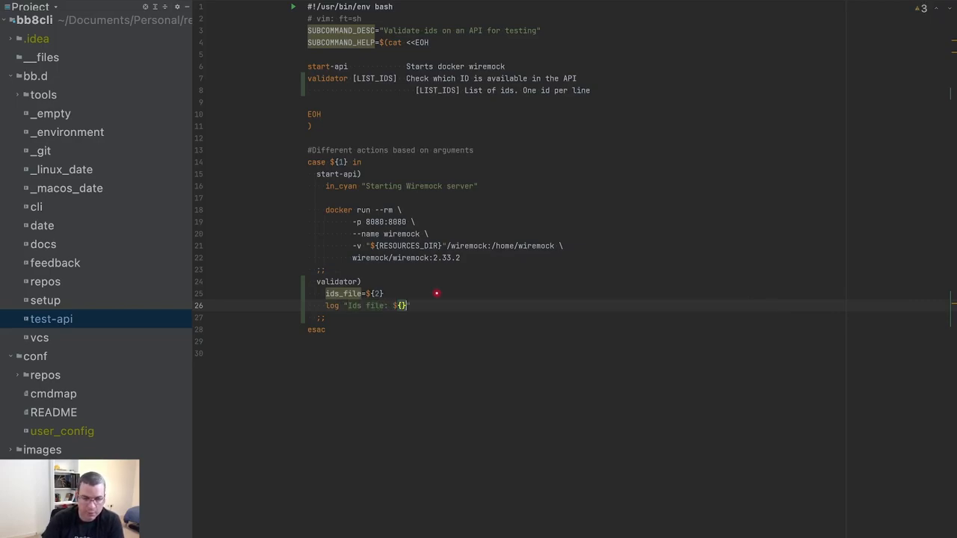
text(ids_file)
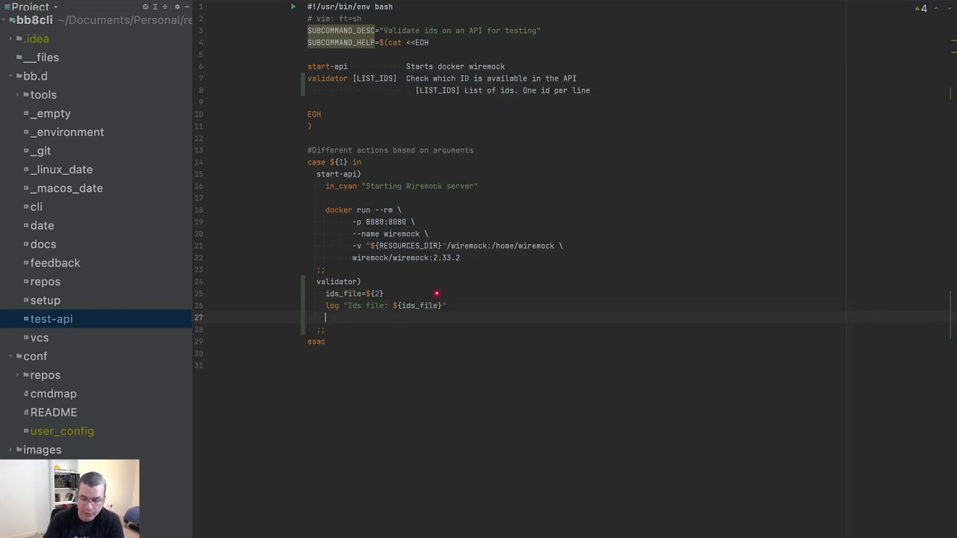
Call _validate_api_data "${ids_file}" from the validator branch
text(_validate)
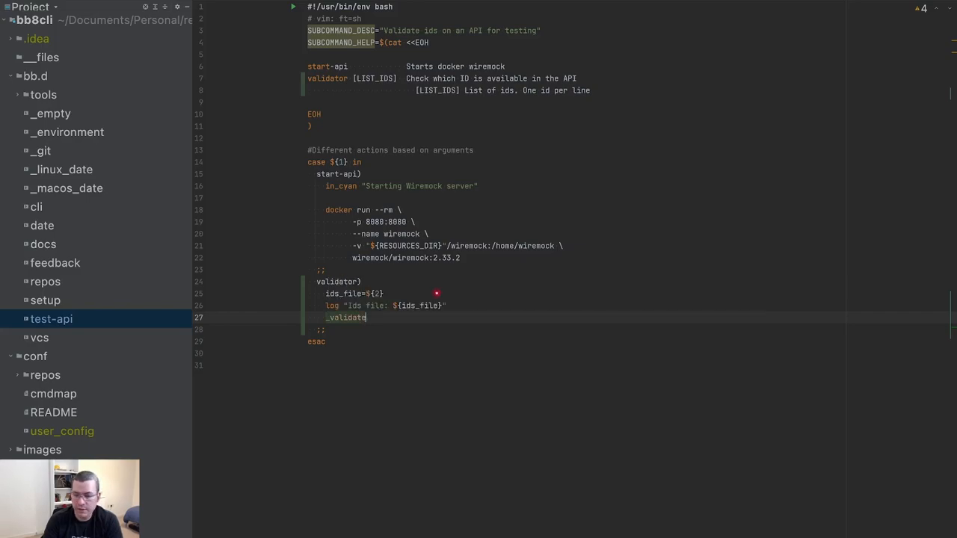
text(_api_da)
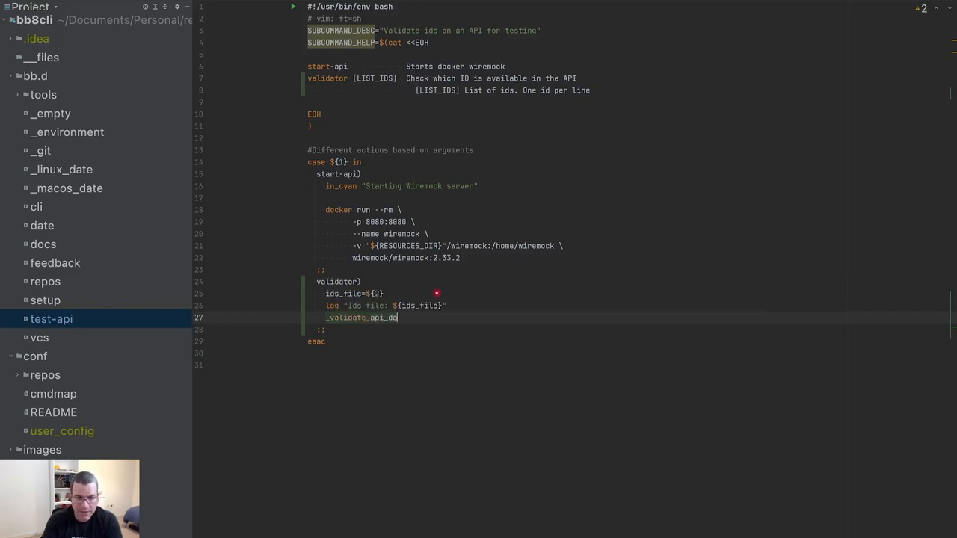
text(ta $)
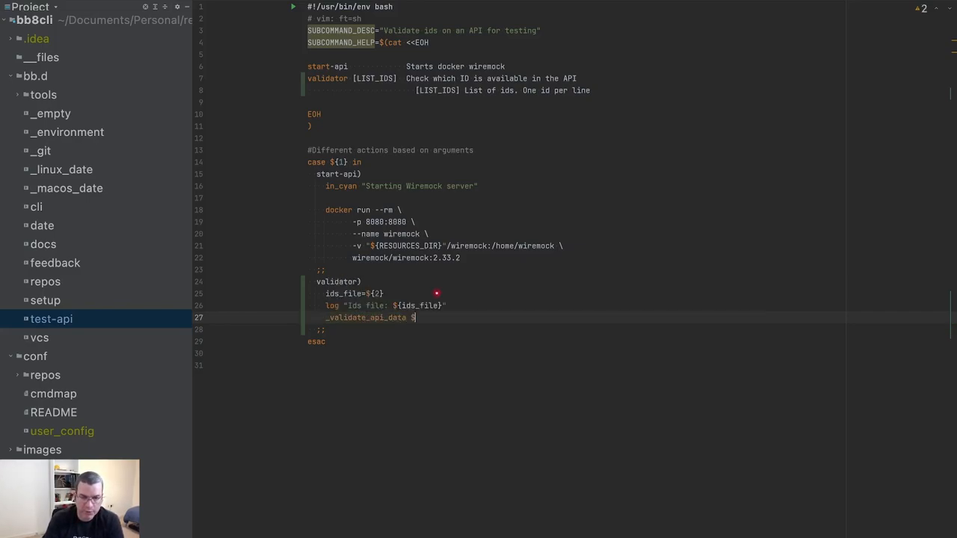
text("${ids_file}")
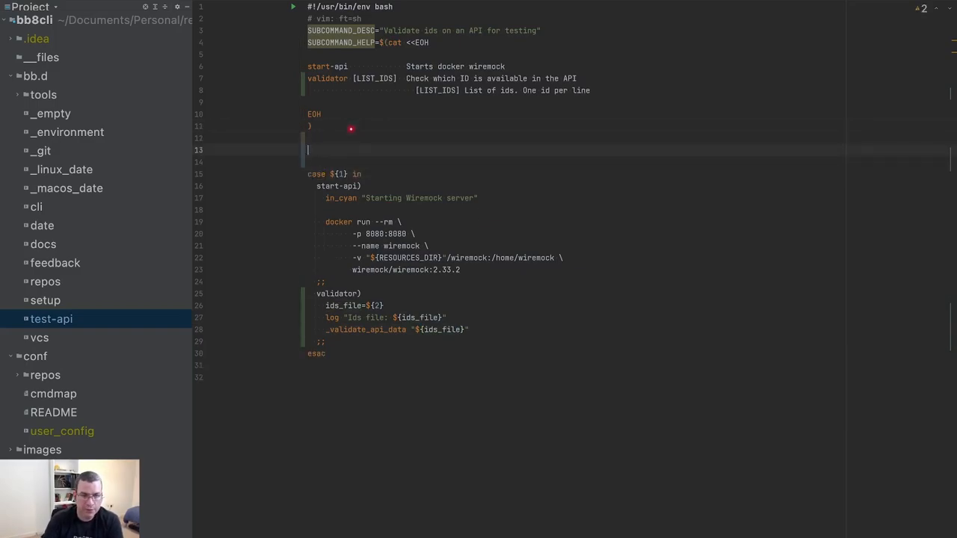
Define function _validate_api_data() { starting with local ids_file="${1}" above the case block
text(function)
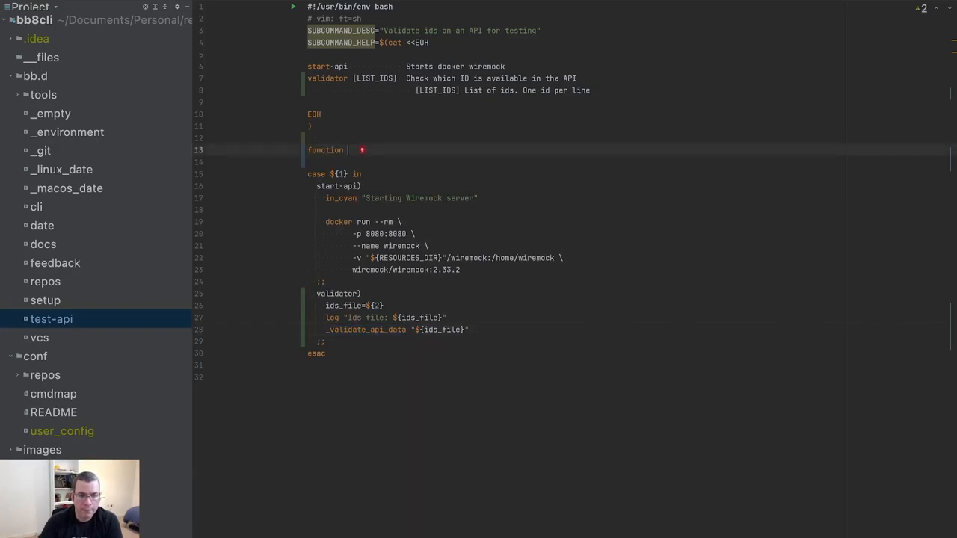
text(_validate_api_data() {)
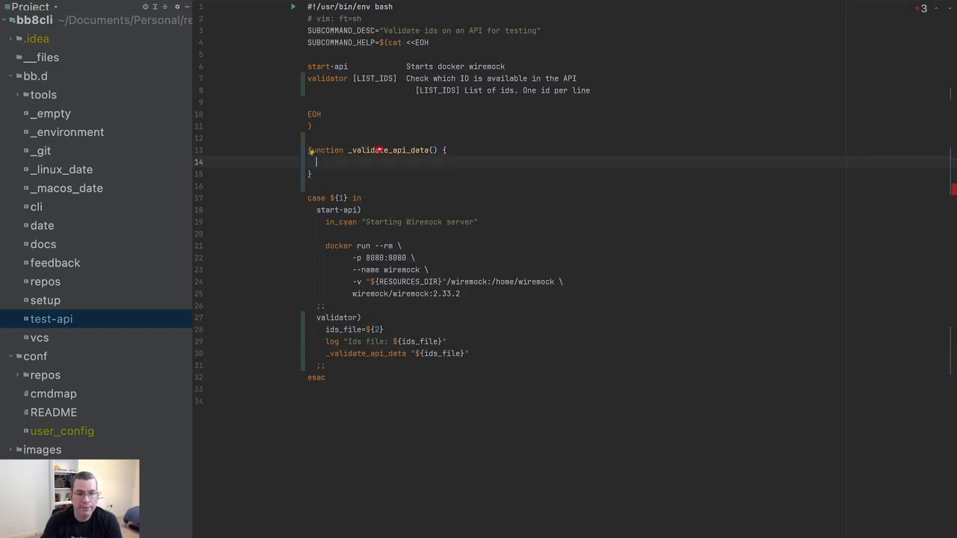
text(l)
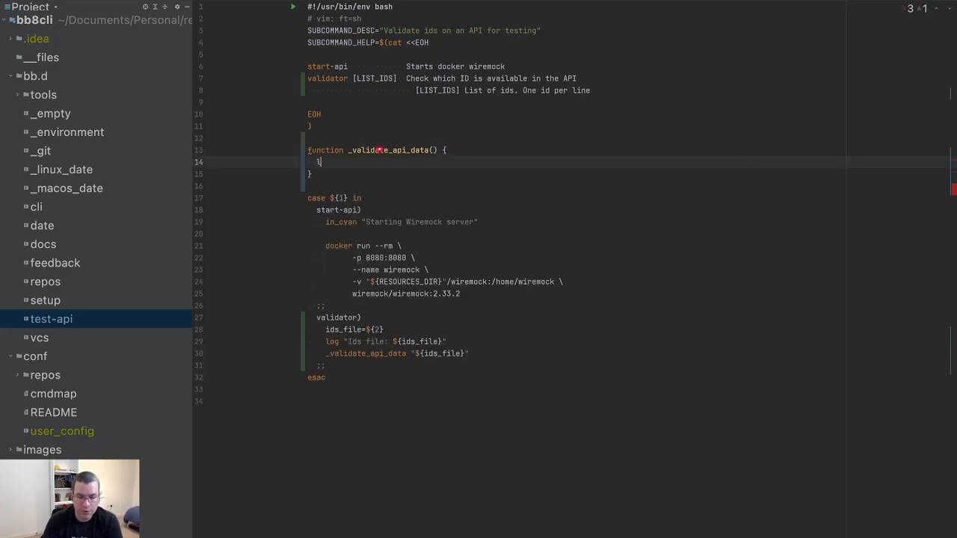
text(local ids_fiel)
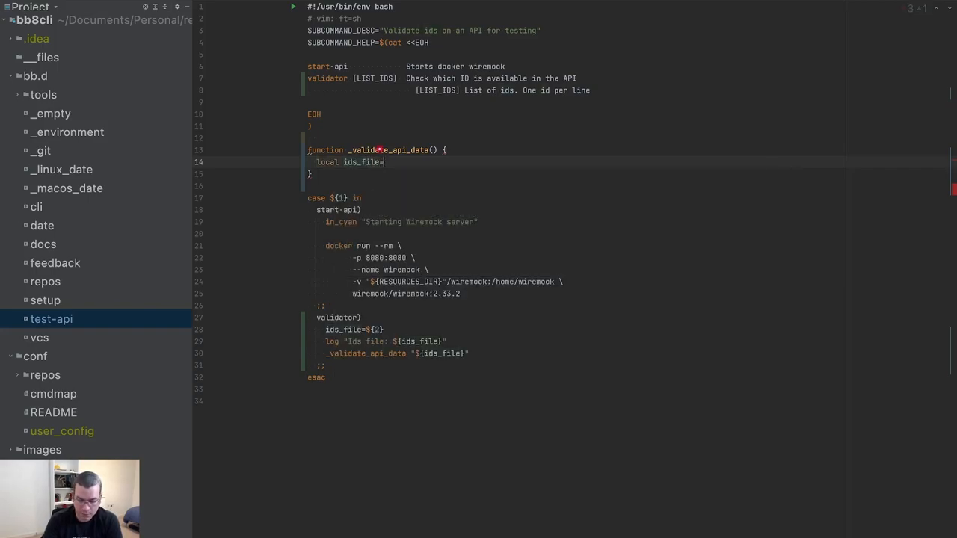
text("${1}")
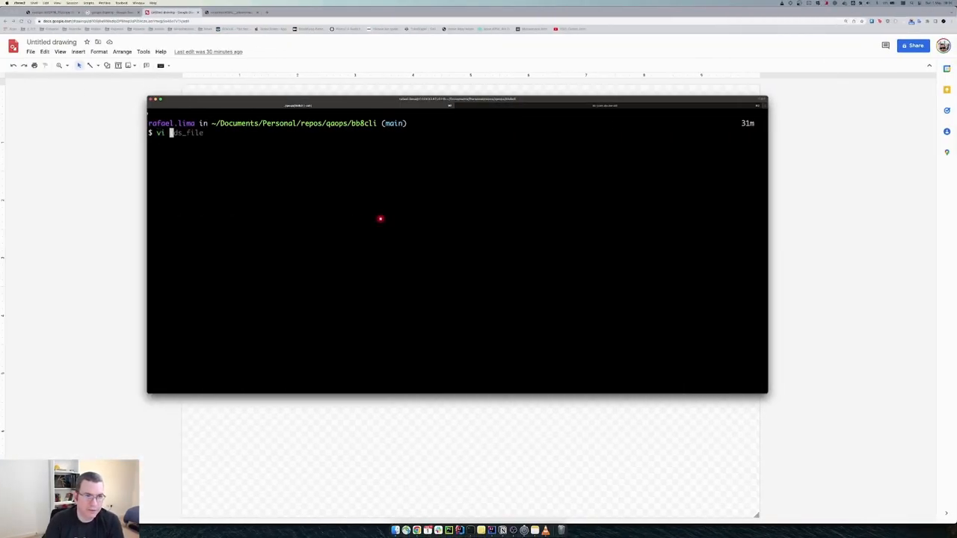
Run vi ids_file in iTerm2 to create the IDs list, one per line
key(Return)
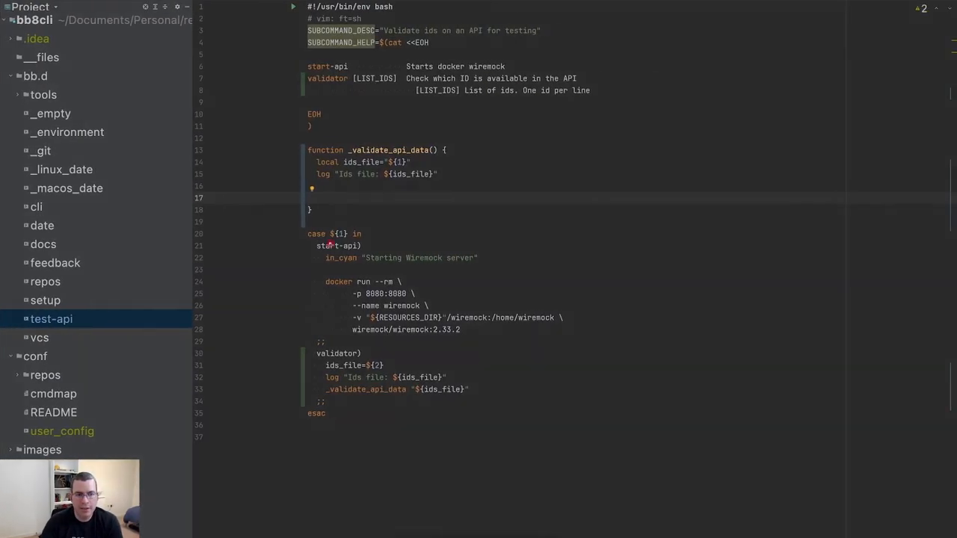
mouse_move(374, 207)
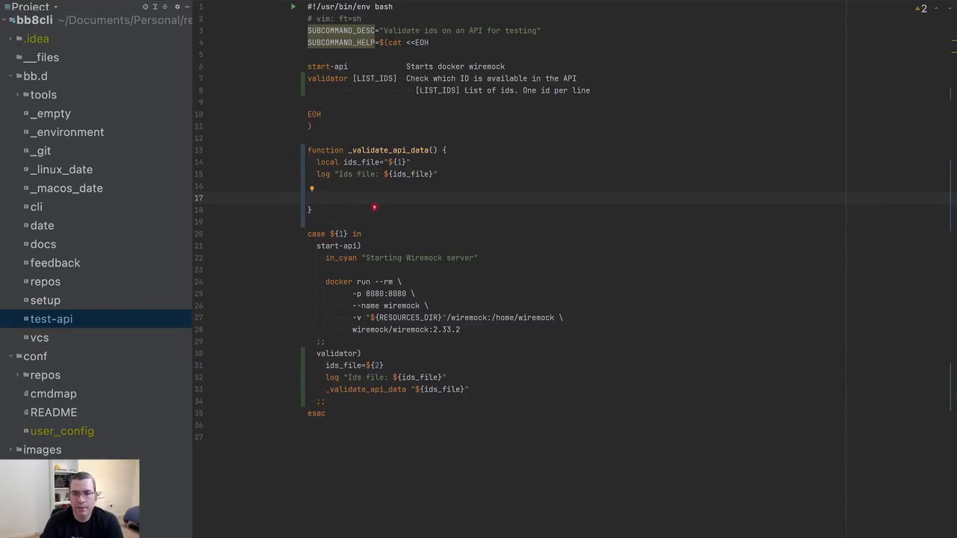
Add mapfile -t ids < "${ids_file}" inside _validate_api_data
text(IFS)
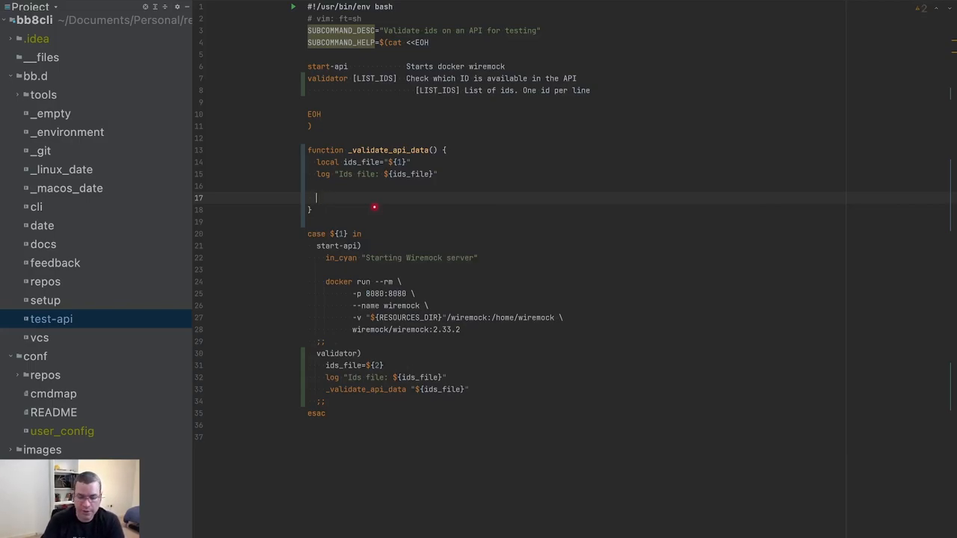
text(mapfile -t)
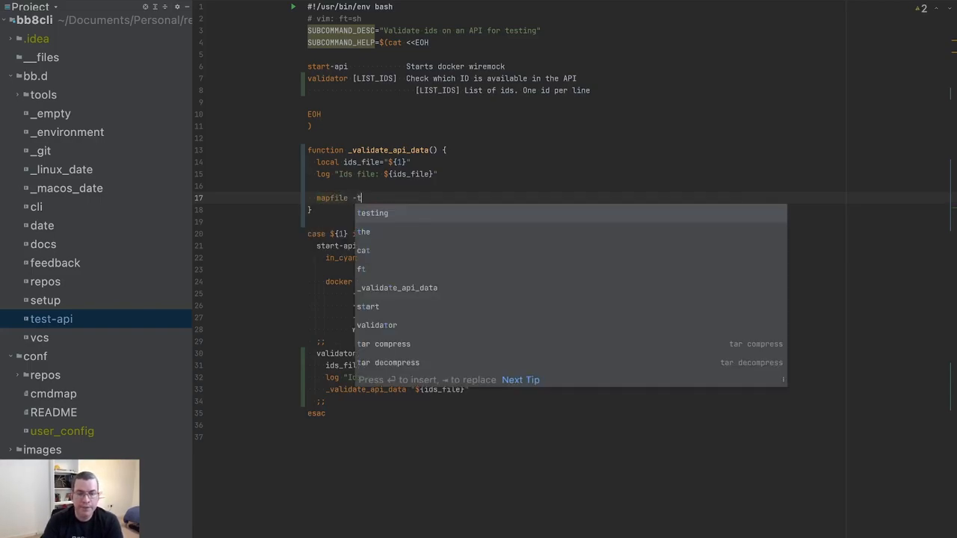
key(Escape)
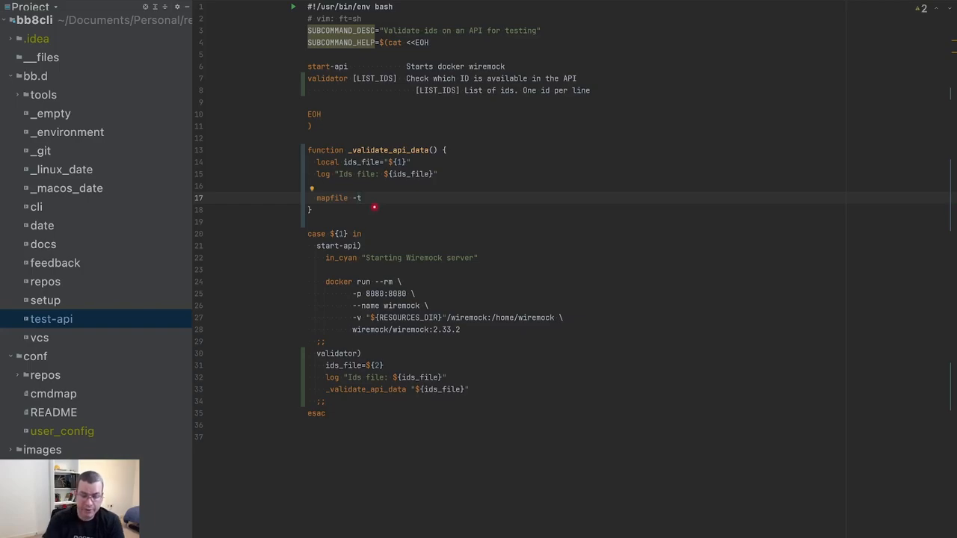
text(ids)
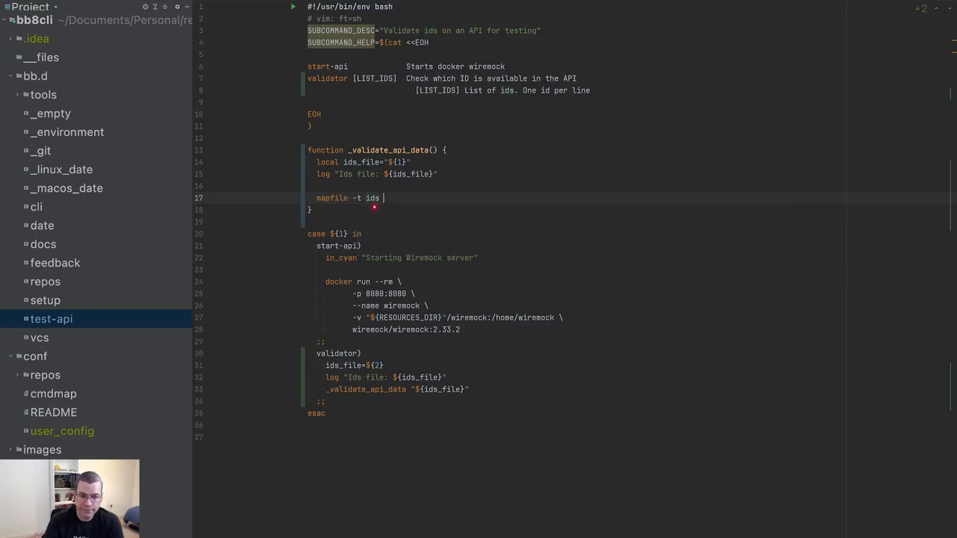
text(< "${)
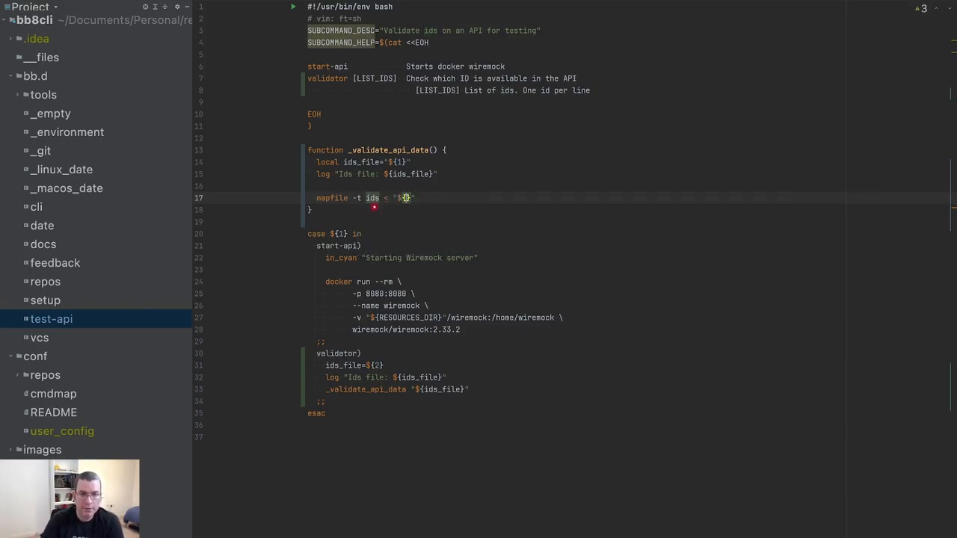
text(ids_file)
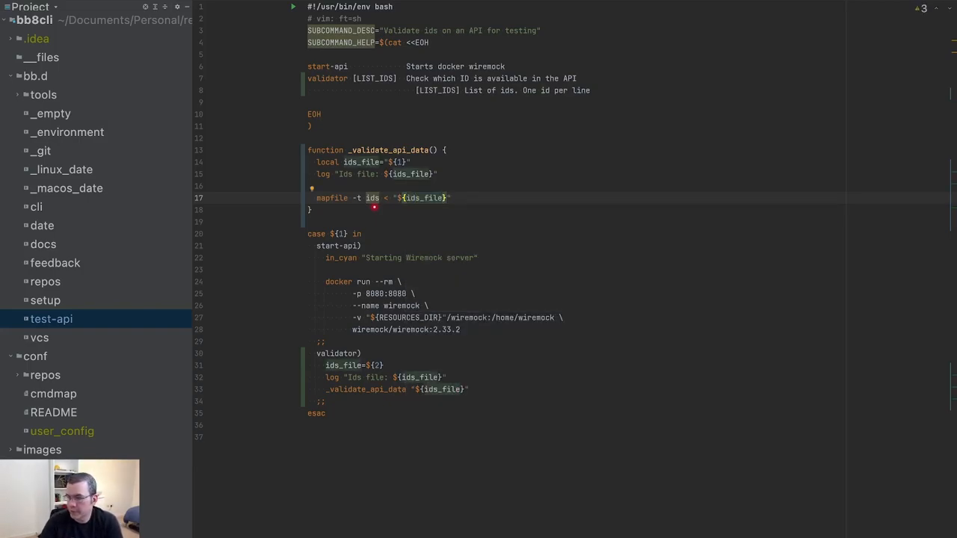
double_click(424, 197)
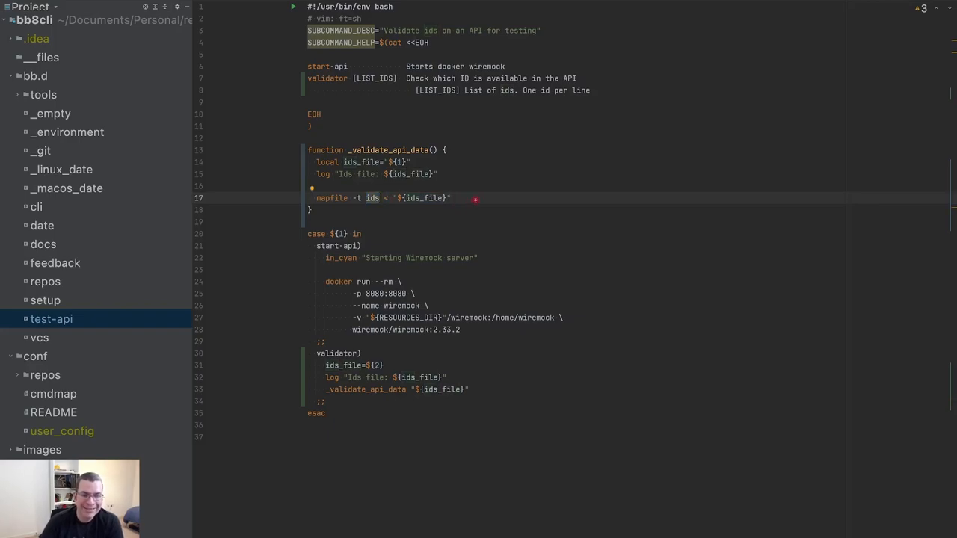
Add a for id in "${ids[@]}" loop printing in_cyan "Checking ID: ${id}"
text(for id)
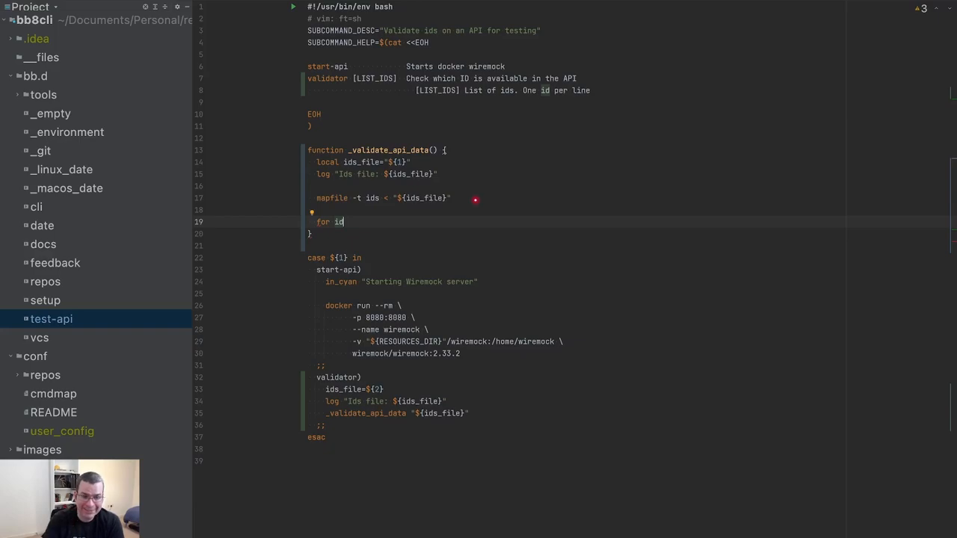
text(in)
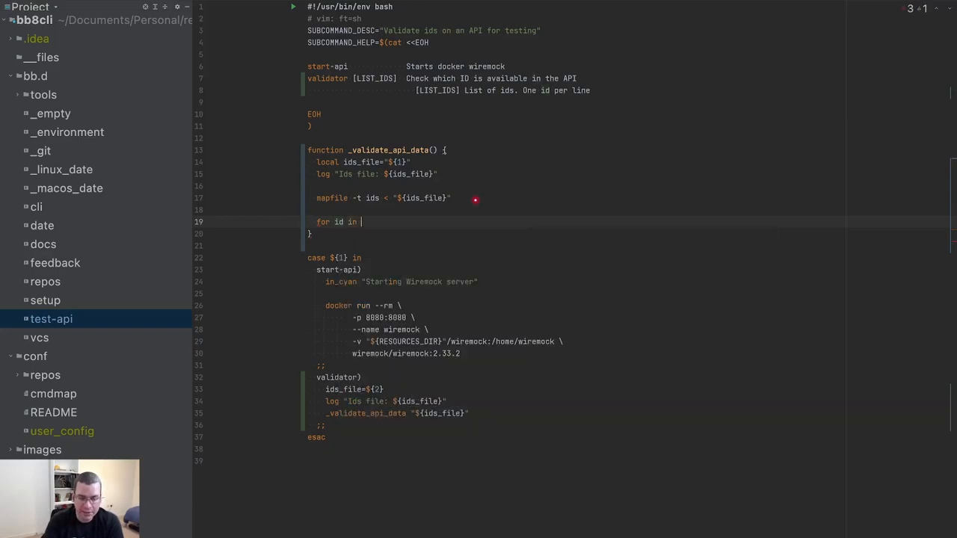
text("${}")
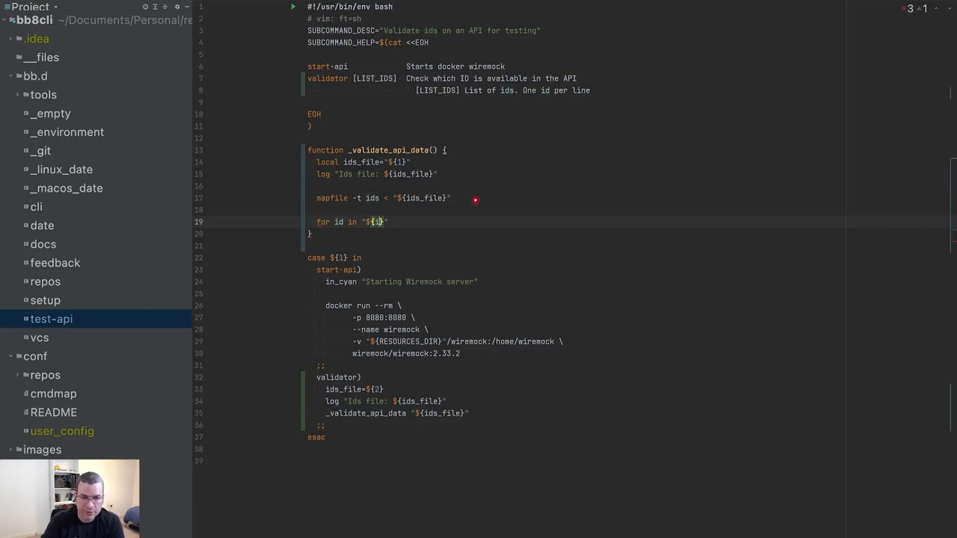
text(ds)
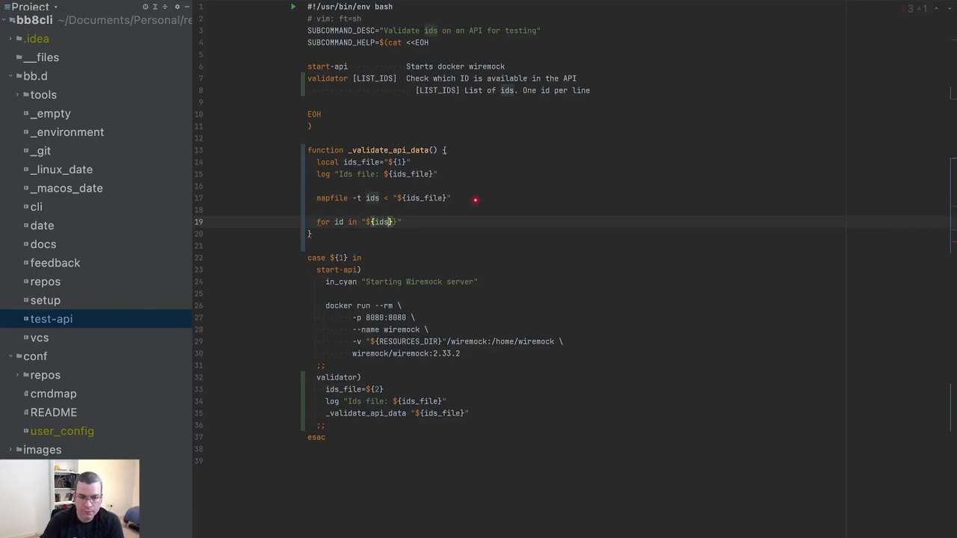
text(sp[@])
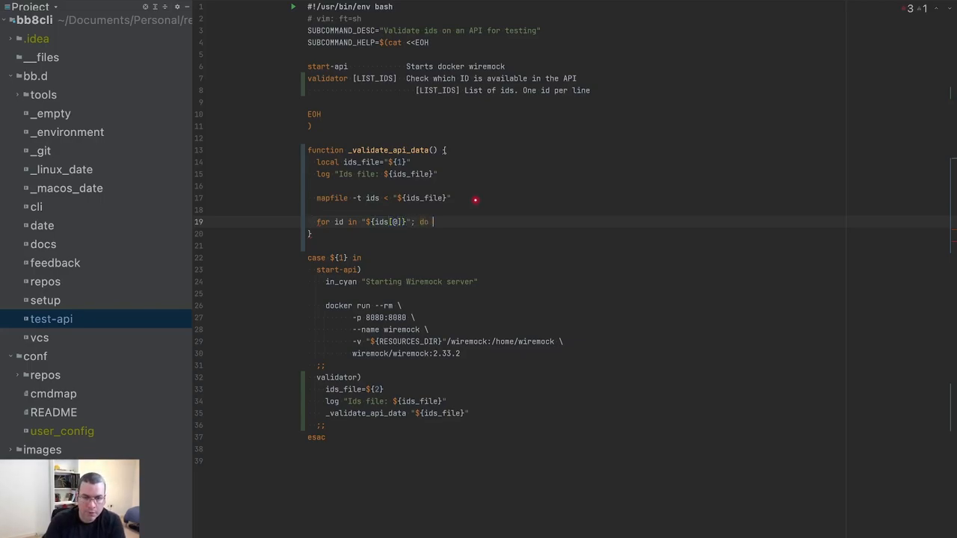
text(do)
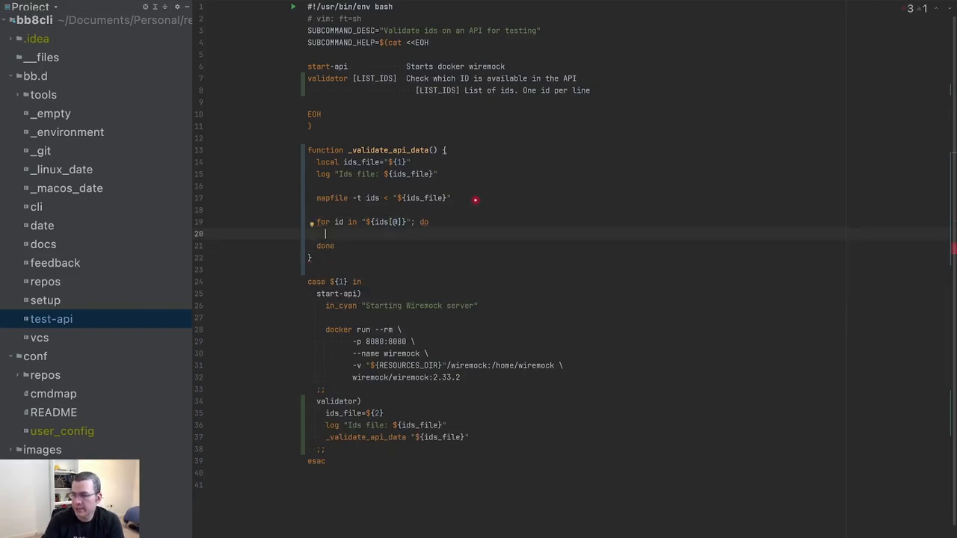
text(in_cyan)
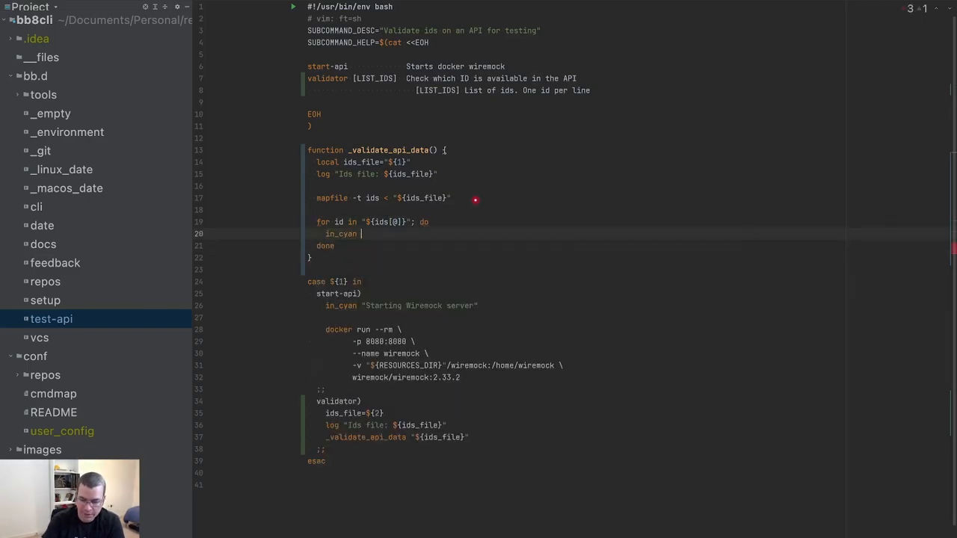
text("Checking)
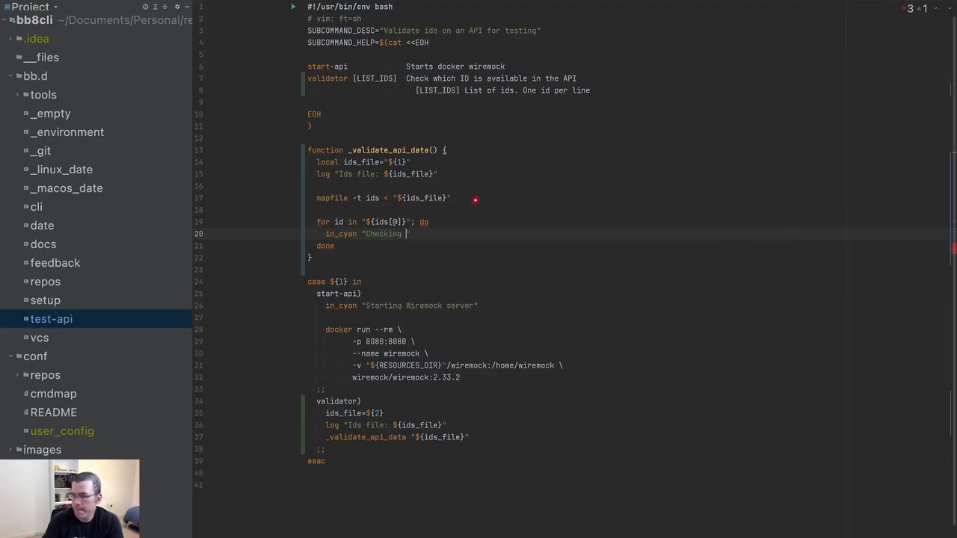
text(ID: ${)
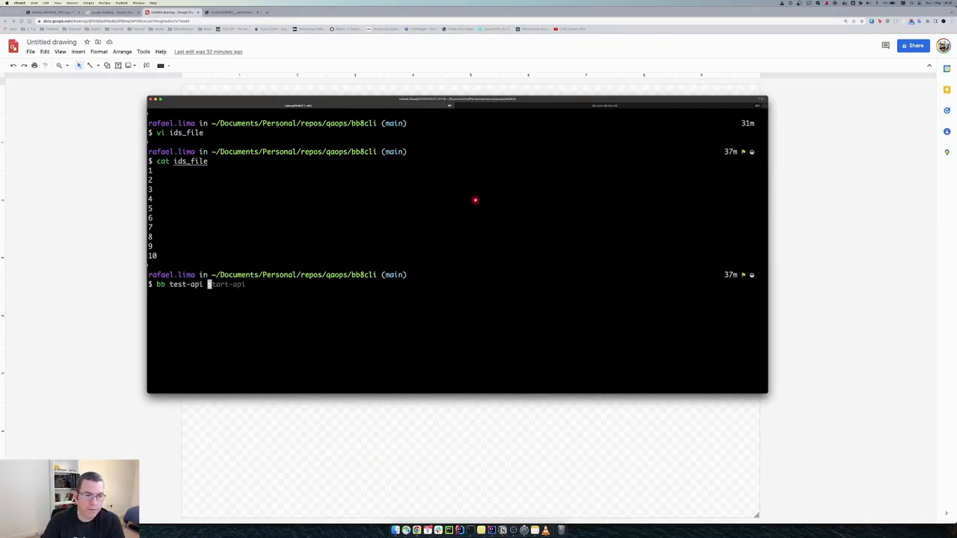
Run bb test-api validator ids_file, rerunning after fixing the misspelled file name
text( validator ids_file)
key(Return)
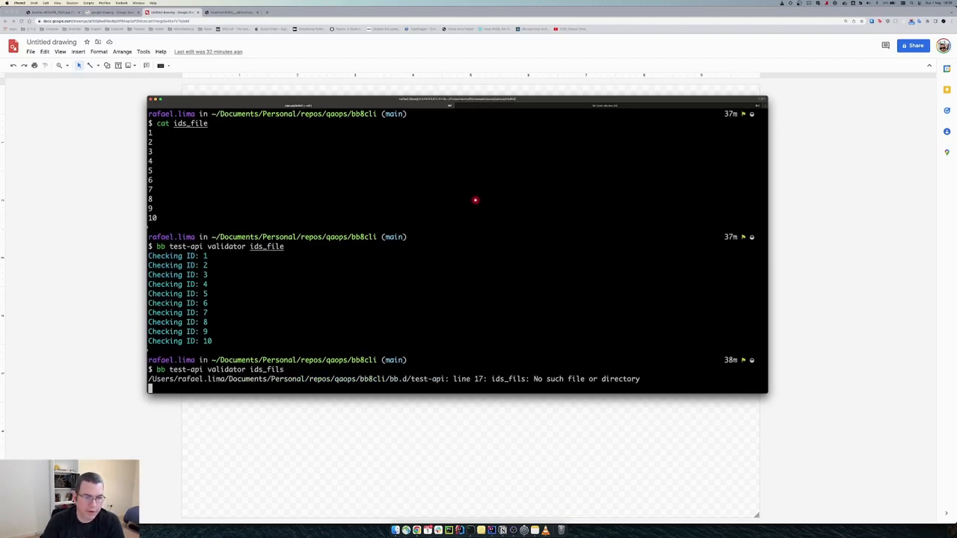
key(Return)
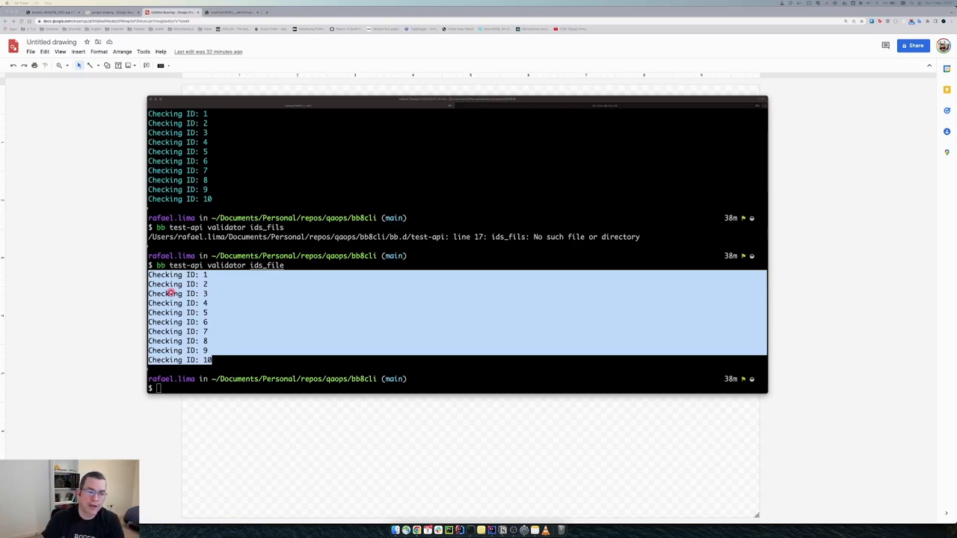
mouse_move(275, 292)
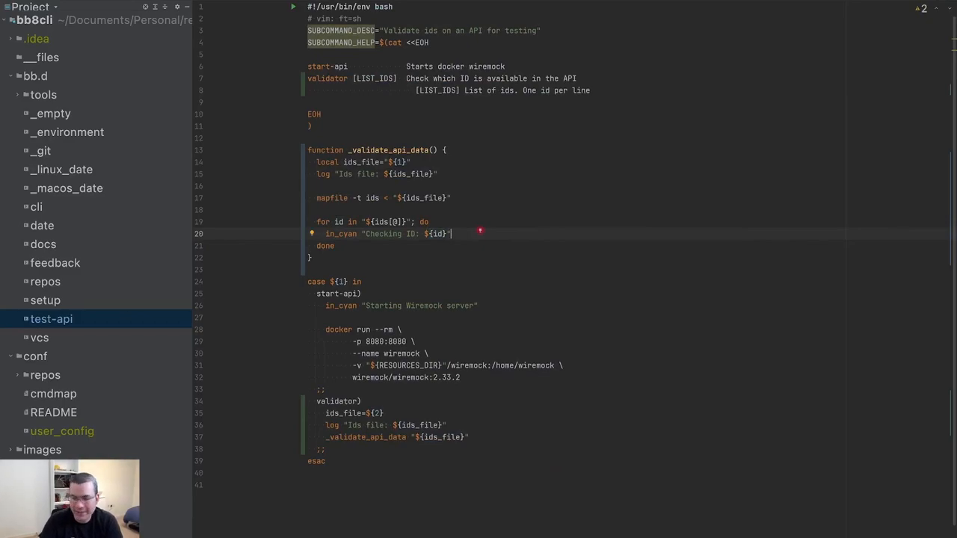
In the validation loop, add url="${HOST}${ENDPOINT}${id}" and begin a log "" line below it
text(url)
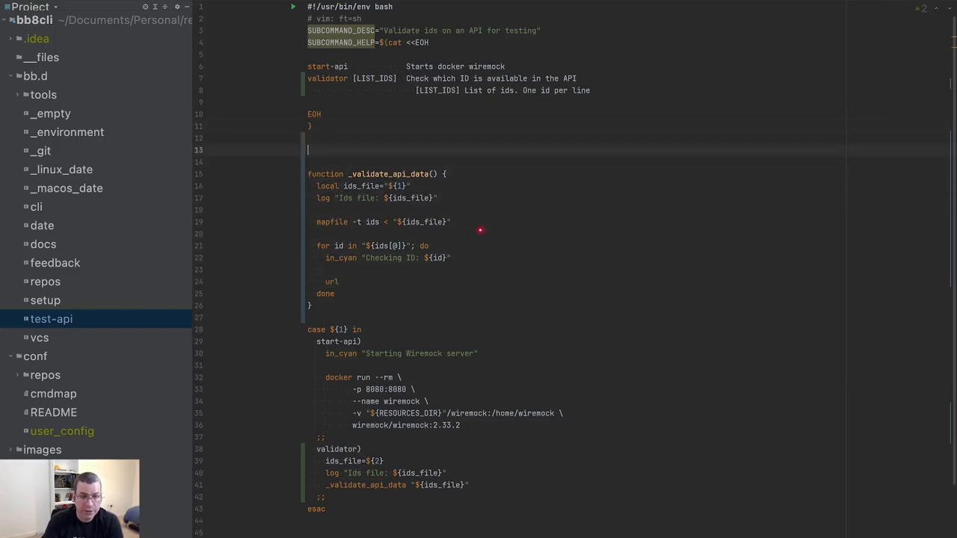
text(HOST:)
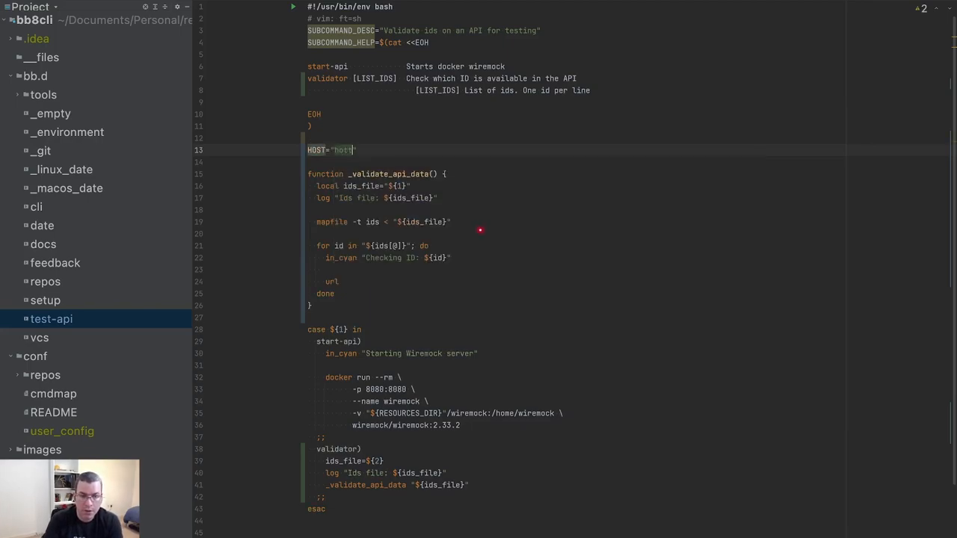
key(BackSpace)
text(ttp://localhost:8080)
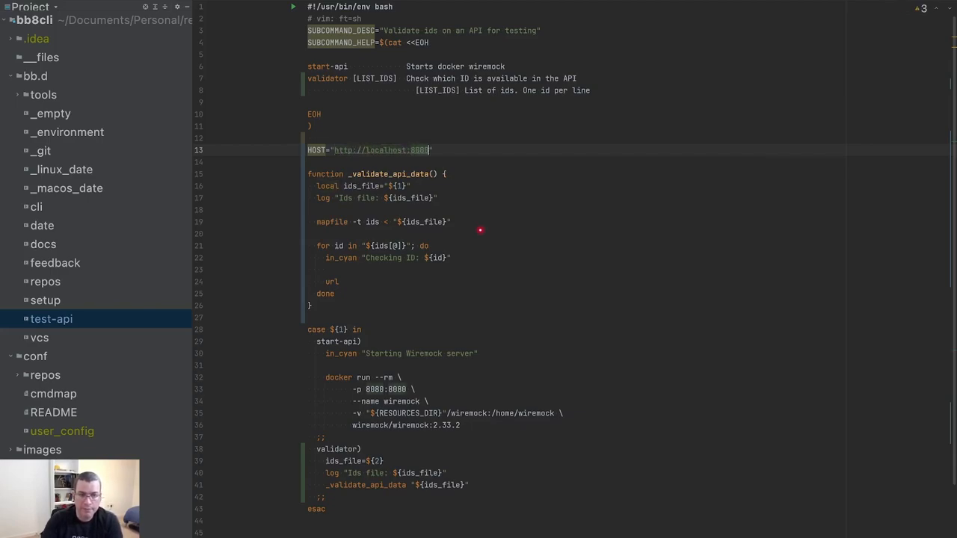
text(ENDPINT="/users/)
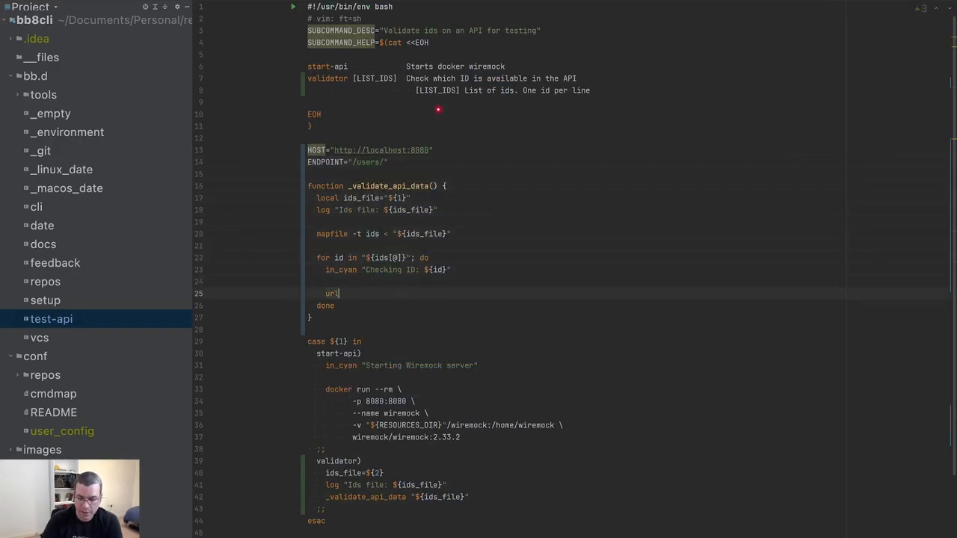
text(="${HOST)
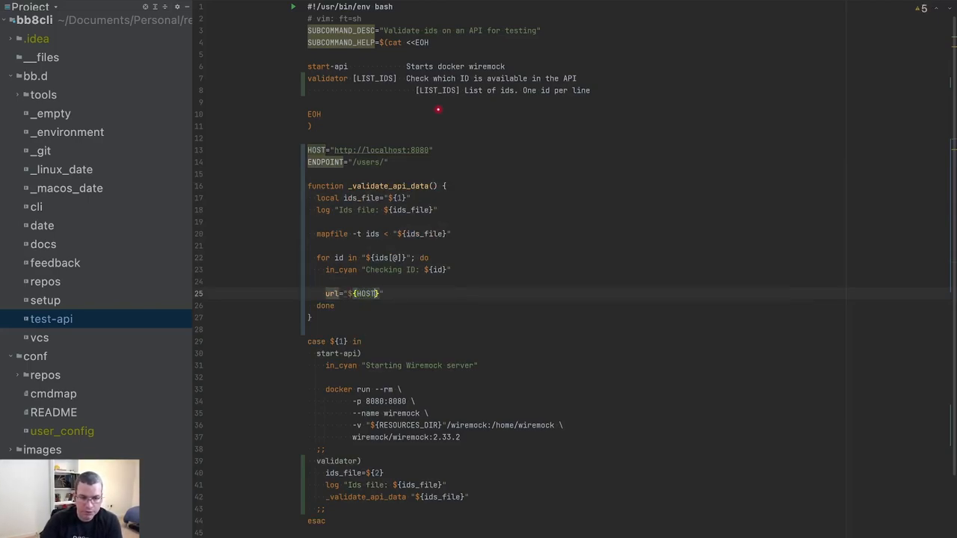
text(}${ENDPOINT})
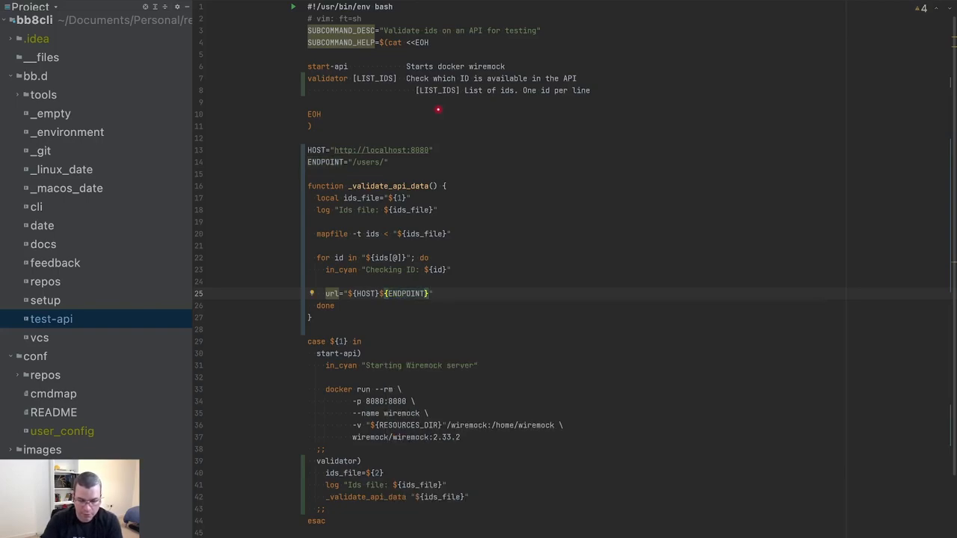
text(${id})
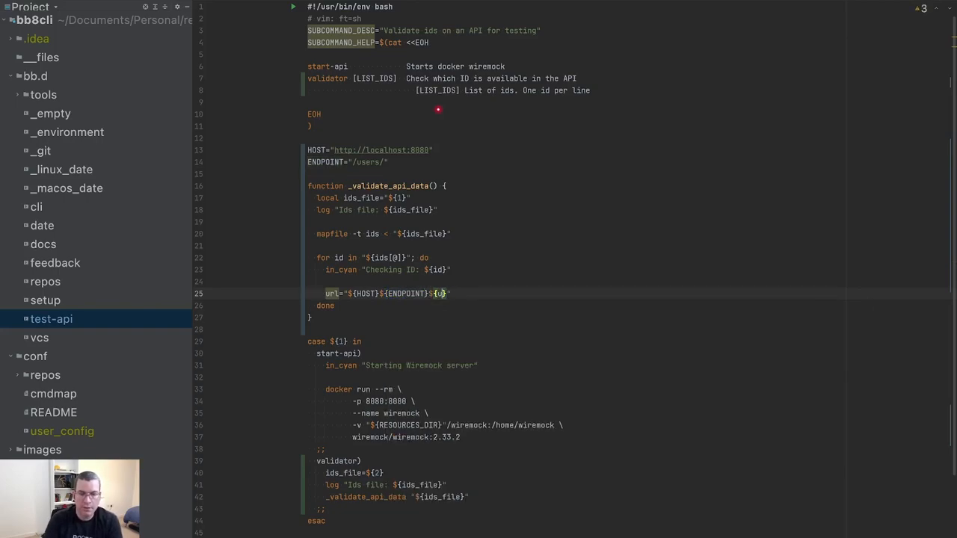
text(")
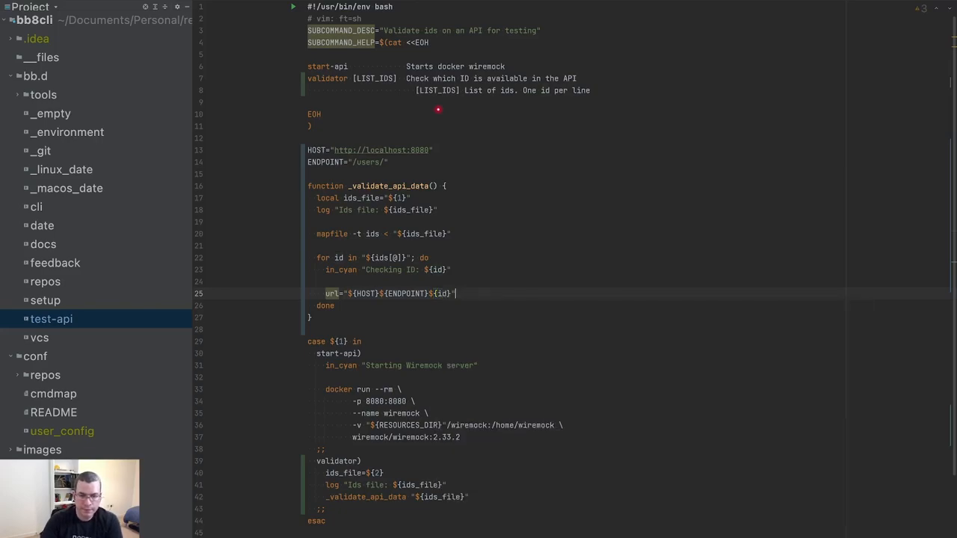
text(log ")
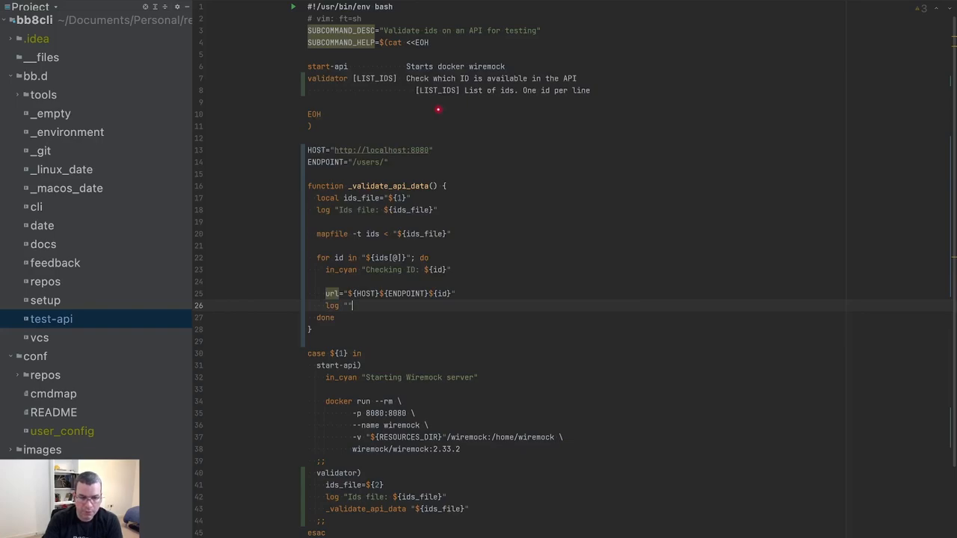
text(")
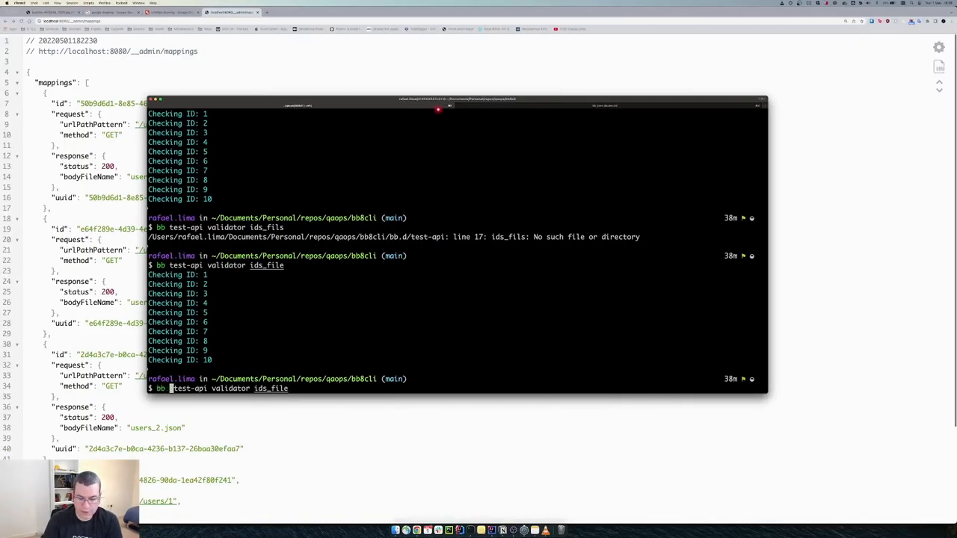
Rerun bb --debug test-api validator ids_file to log request URLs /users/1 through /users/10
key(Return)
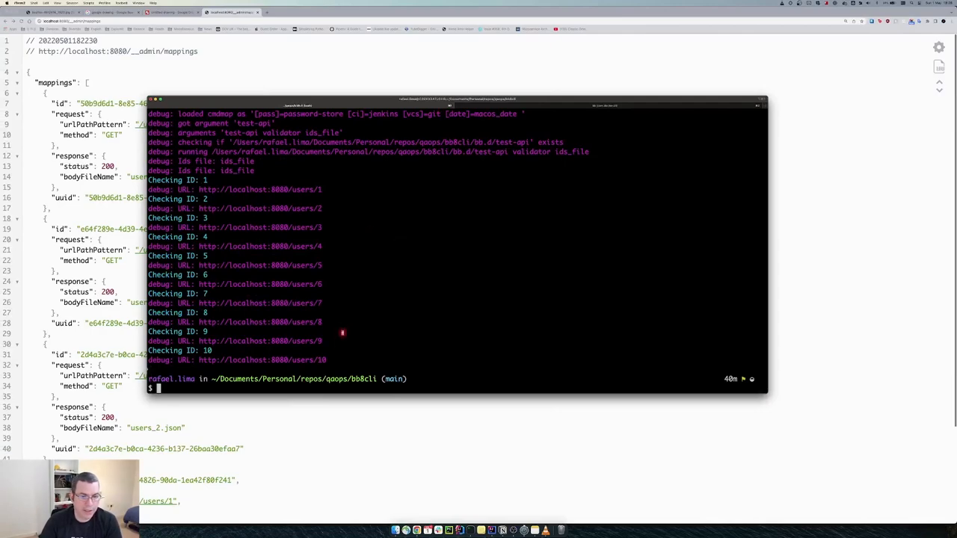
mouse_move(418, 181)
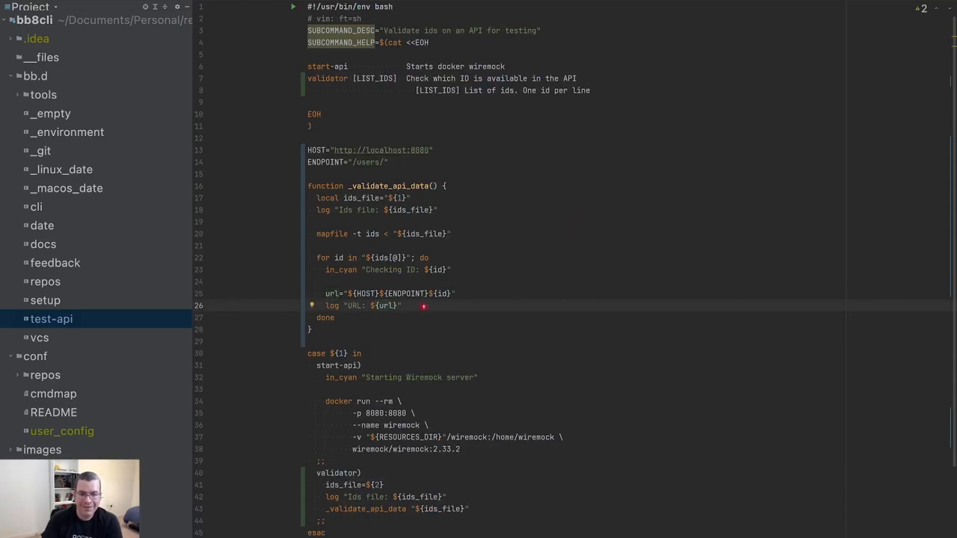
key(Return)
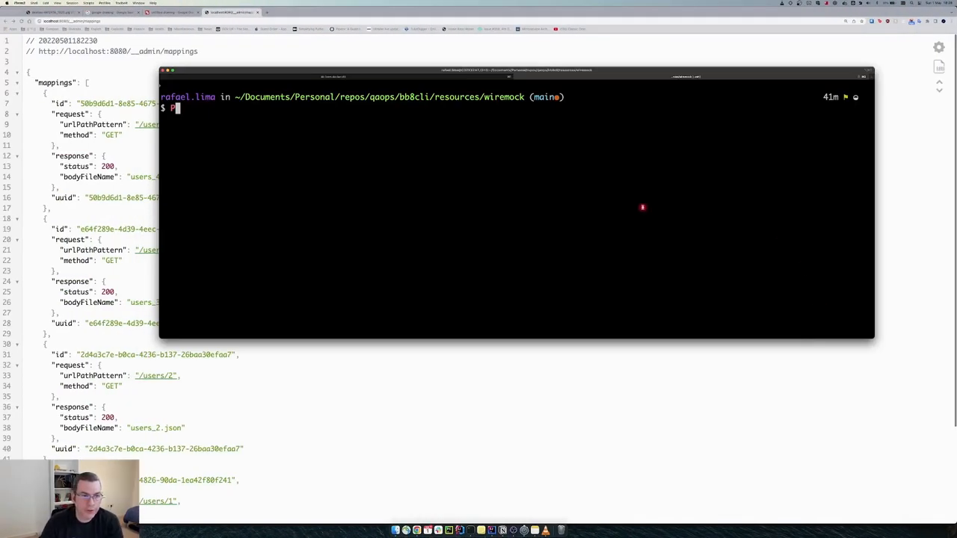
Recall the debug validator from history and rerun it from the bb8cli folder
text(curl)
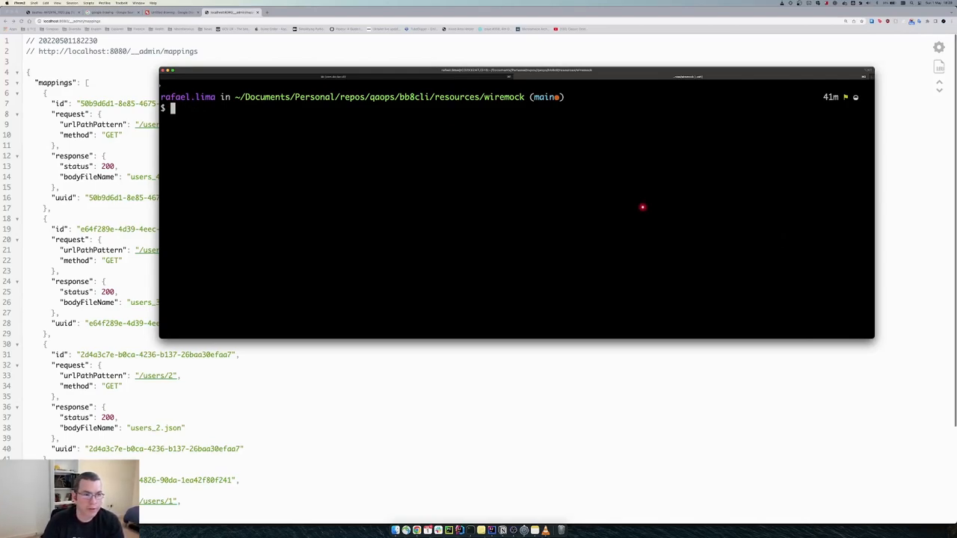
text(bb)
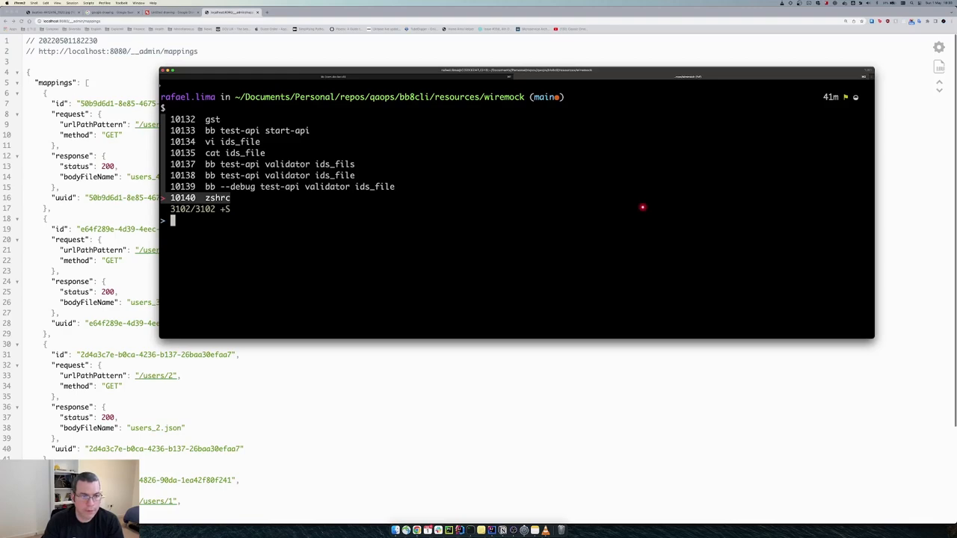
key(Return)
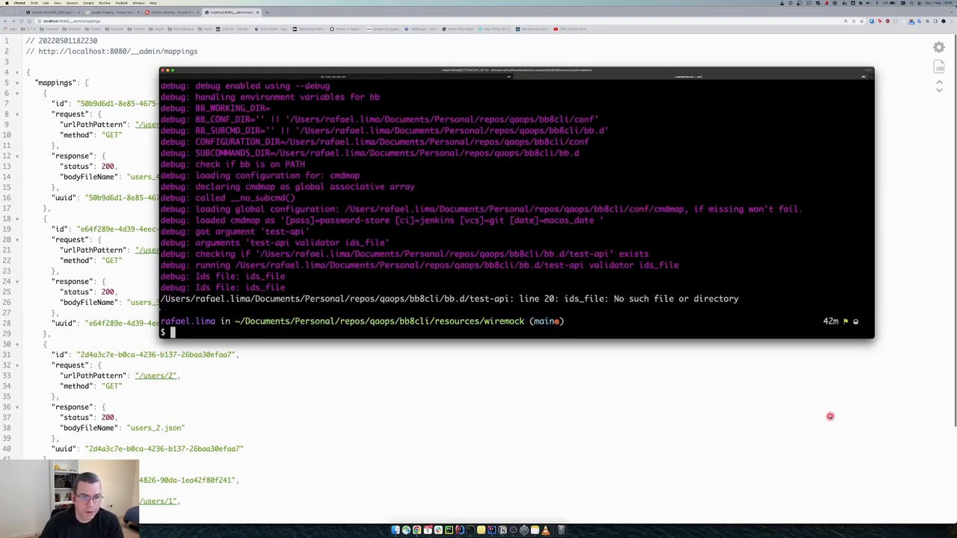
mouse_move(523, 213)
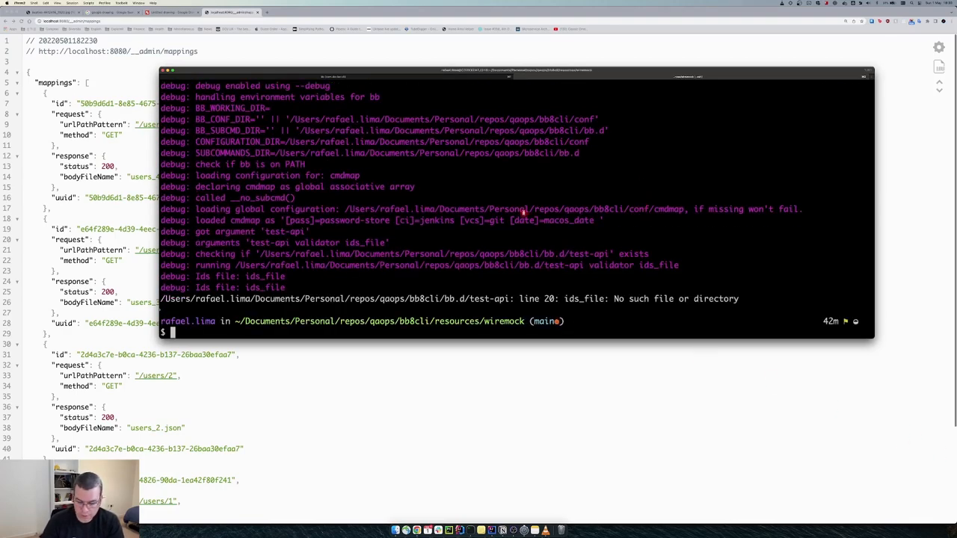
text(bb --debug test-api validator ids_file)
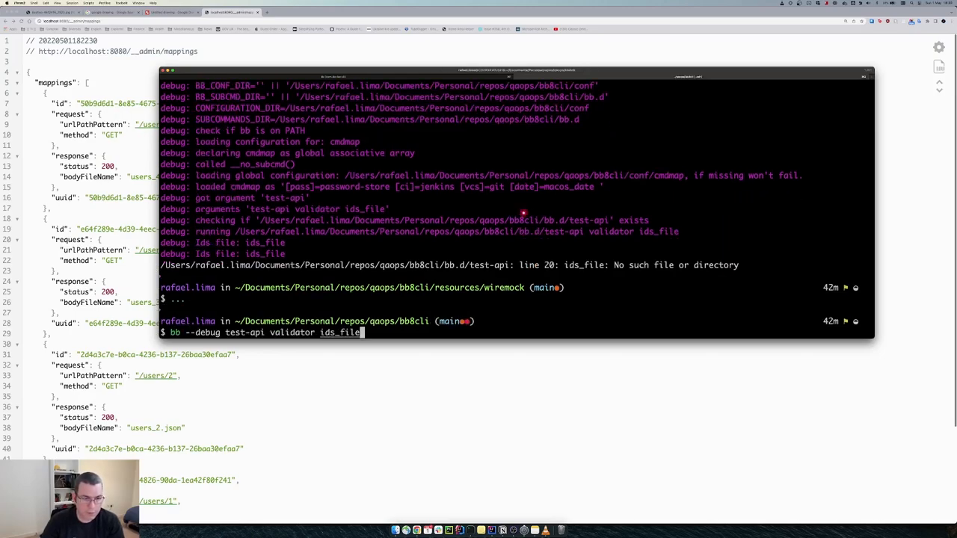
key(Return)
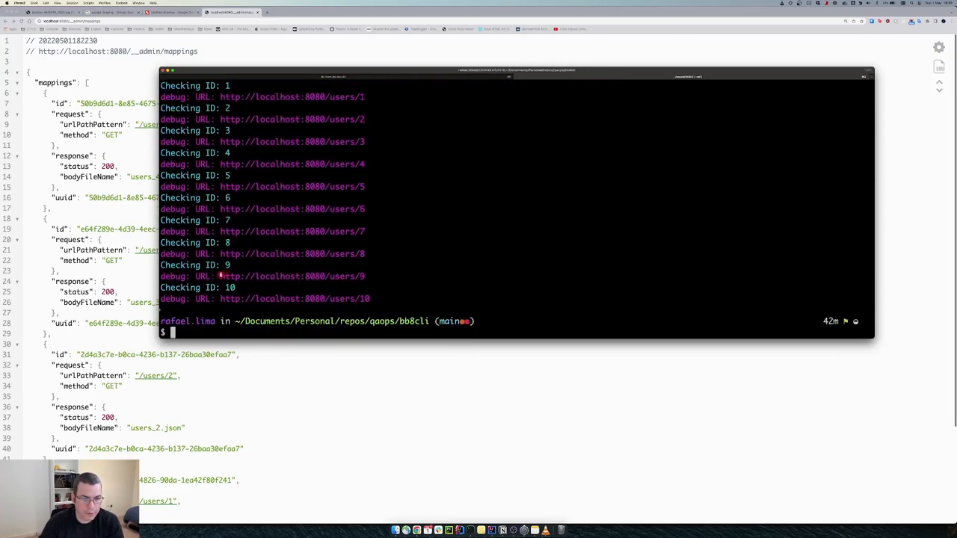
Curl localhost:8080/users/9 and /users/4, plain and with -X GET, then clear the screen
text(cur)
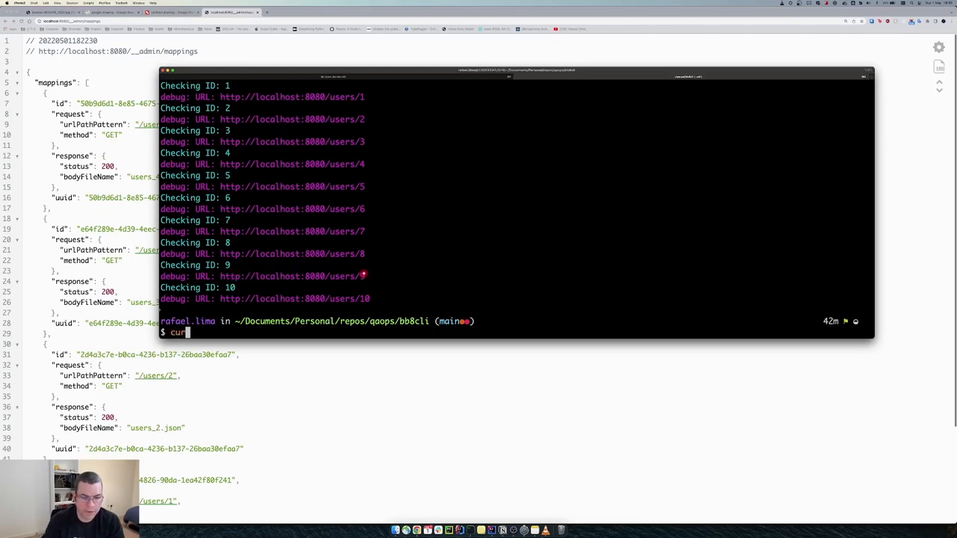
key(Return)
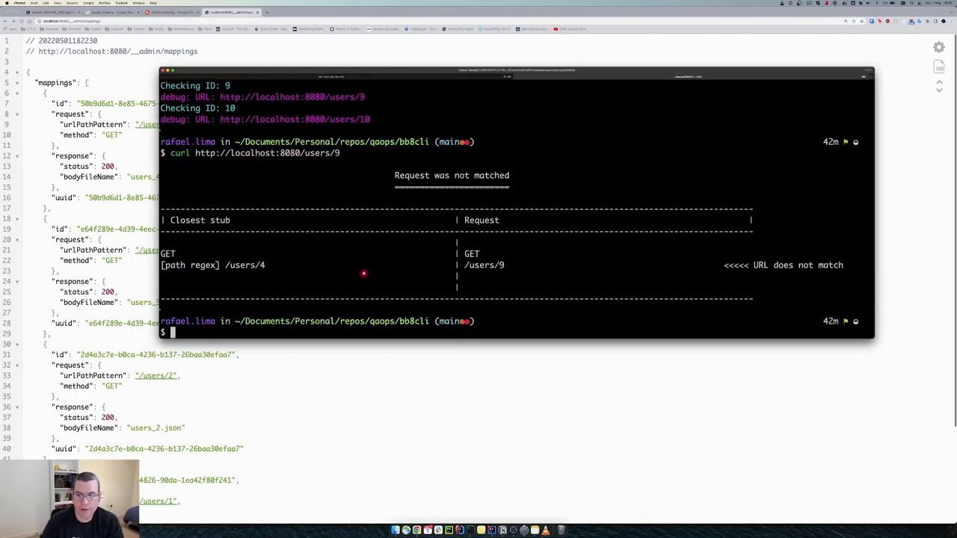
text(curl http://localhost:8080/users/4)
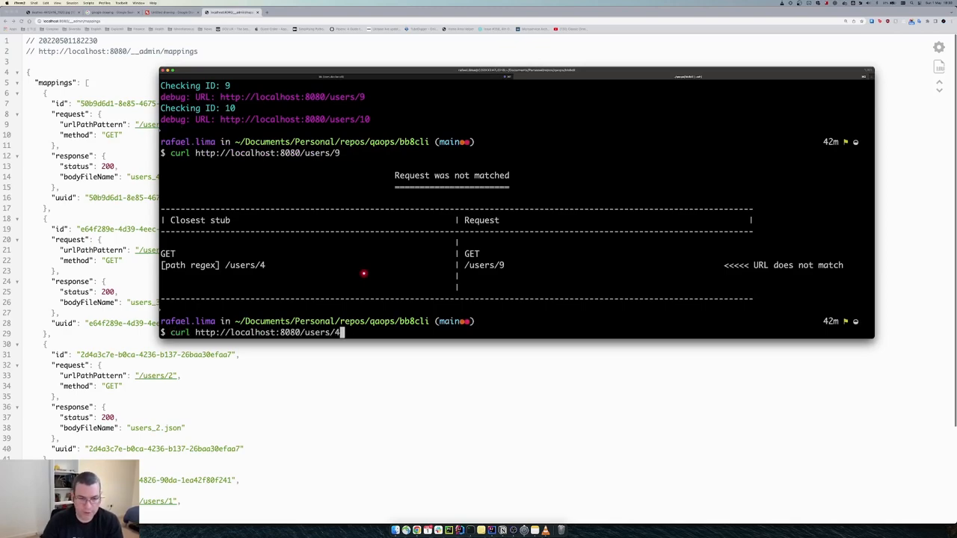
key(Return)
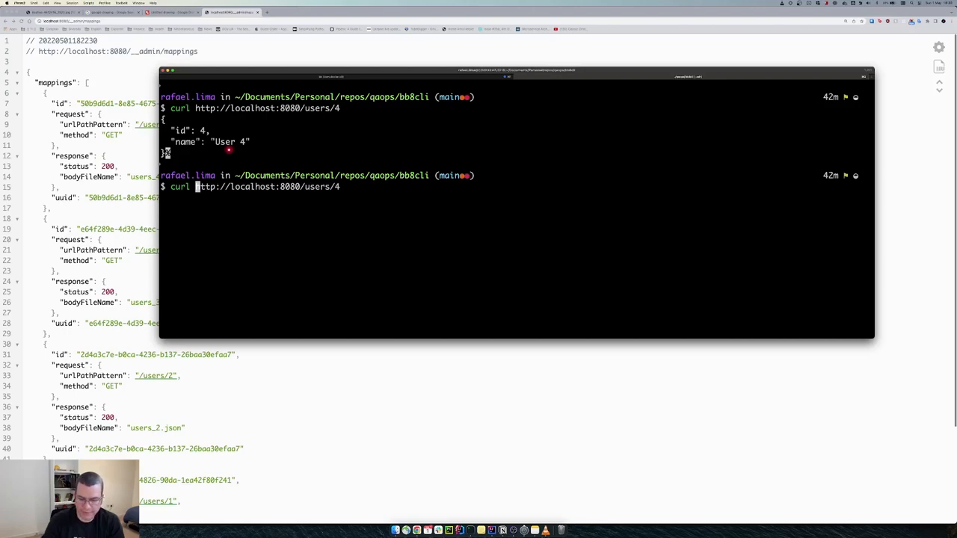
text( -X GET)
key(Return)
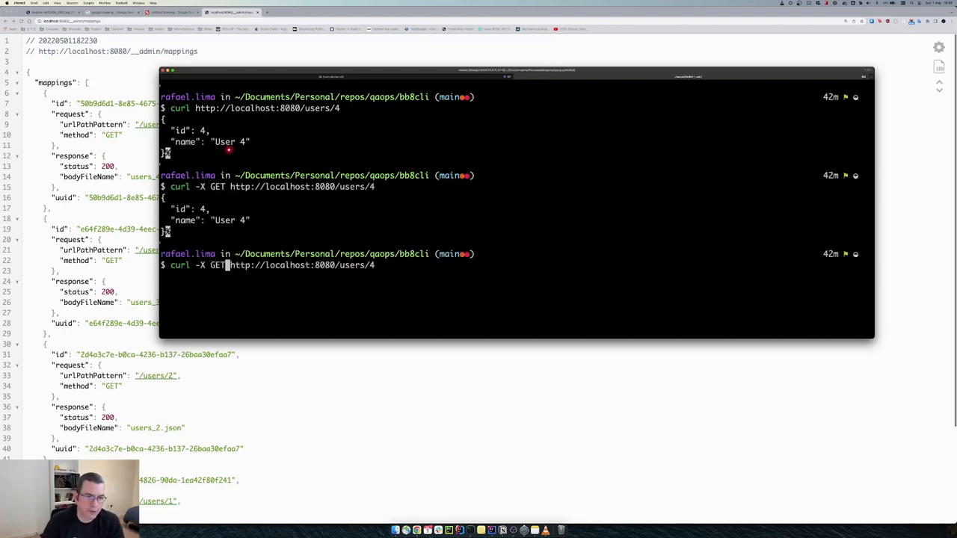
key(Return)
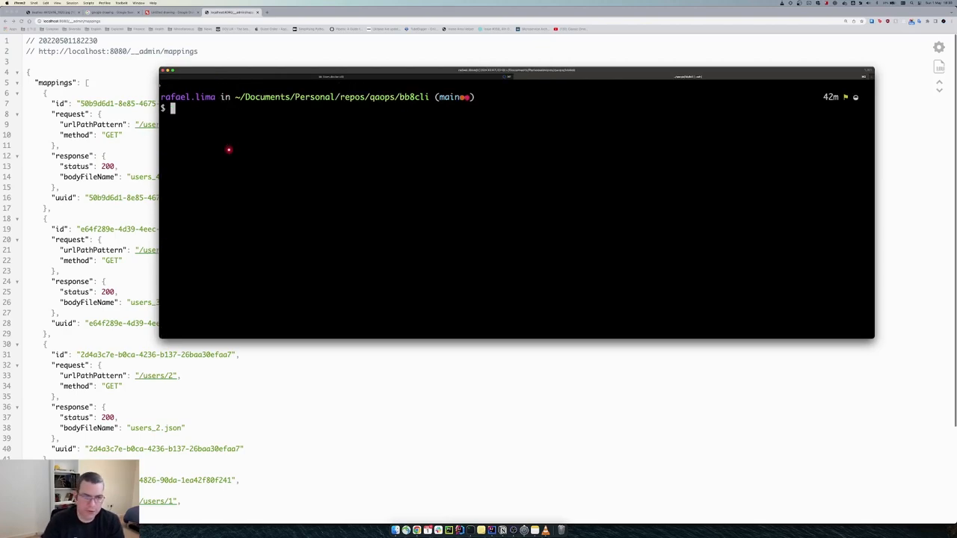
Curl /users/4 with -w "%{http_code}" to print its HTTP status code
text(curl -X GET http://localhost:8080/users/4)
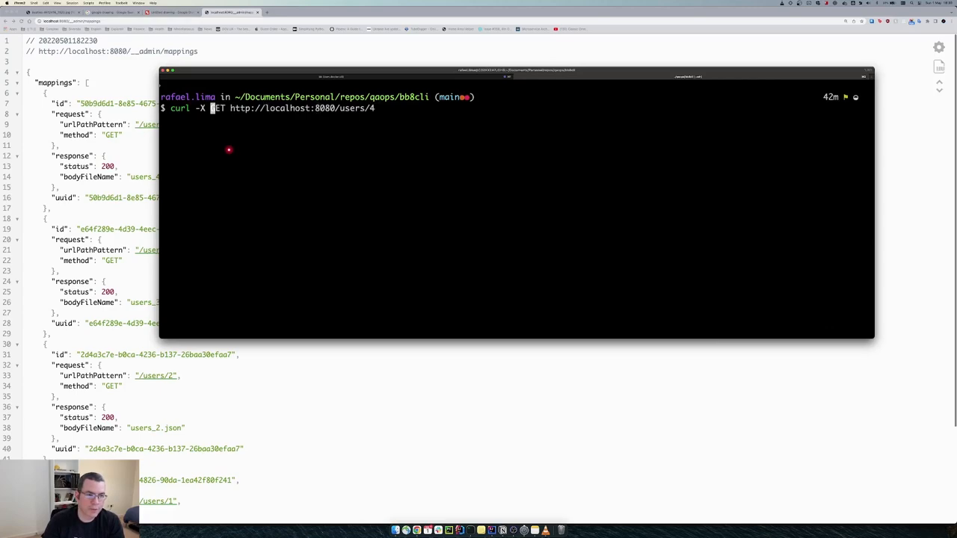
key(BackSpace)
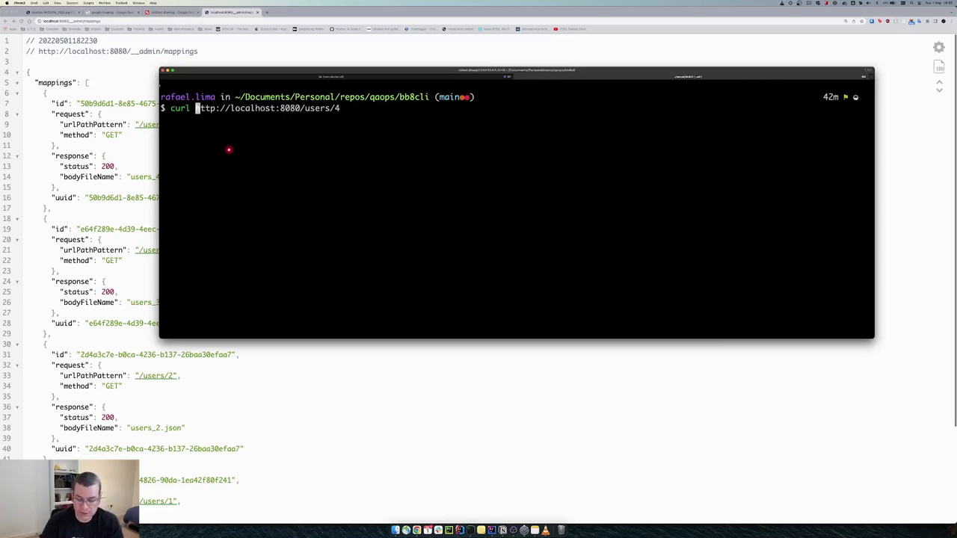
text(-w)
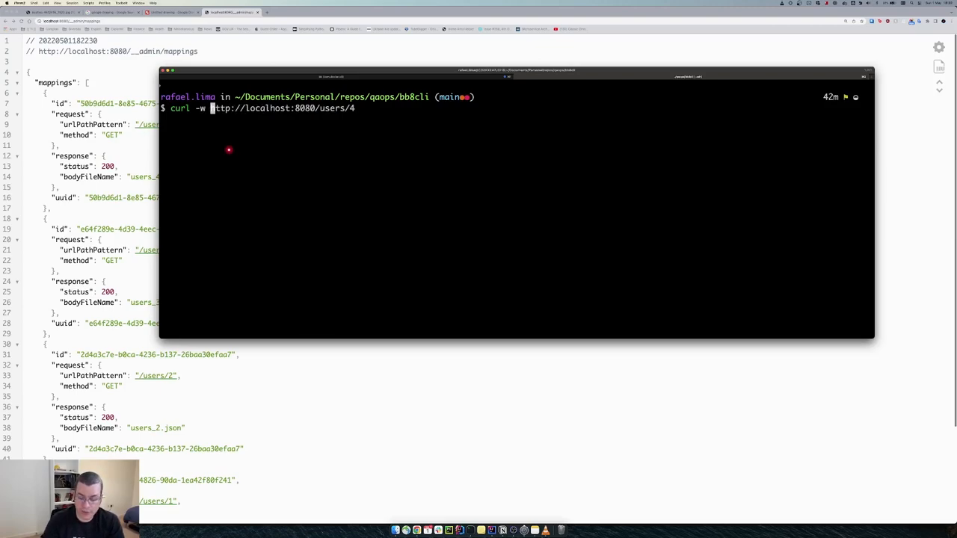
text("")
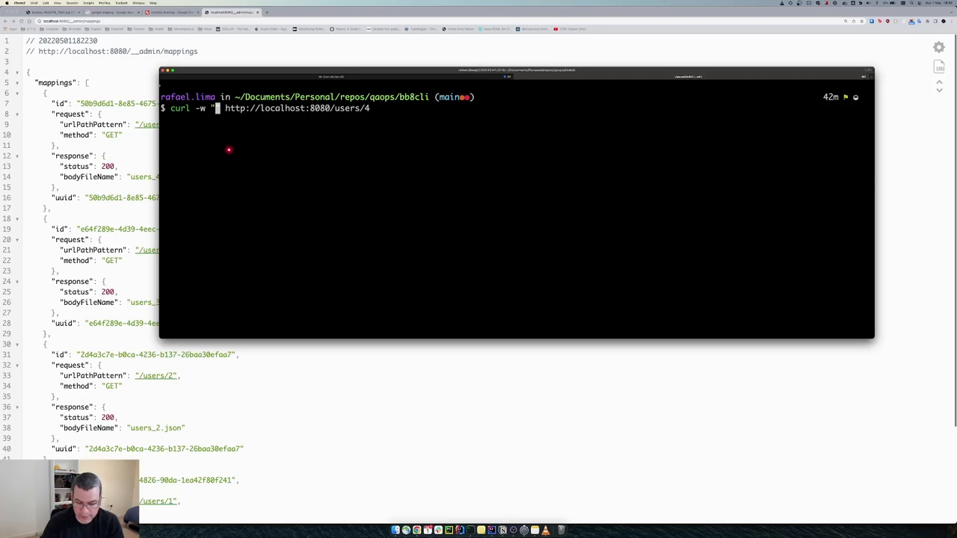
text({})
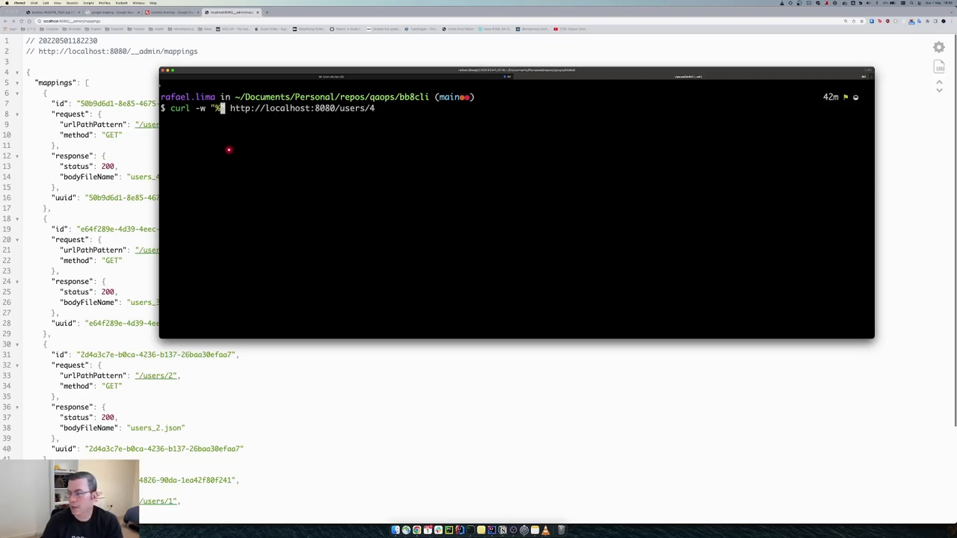
text({)
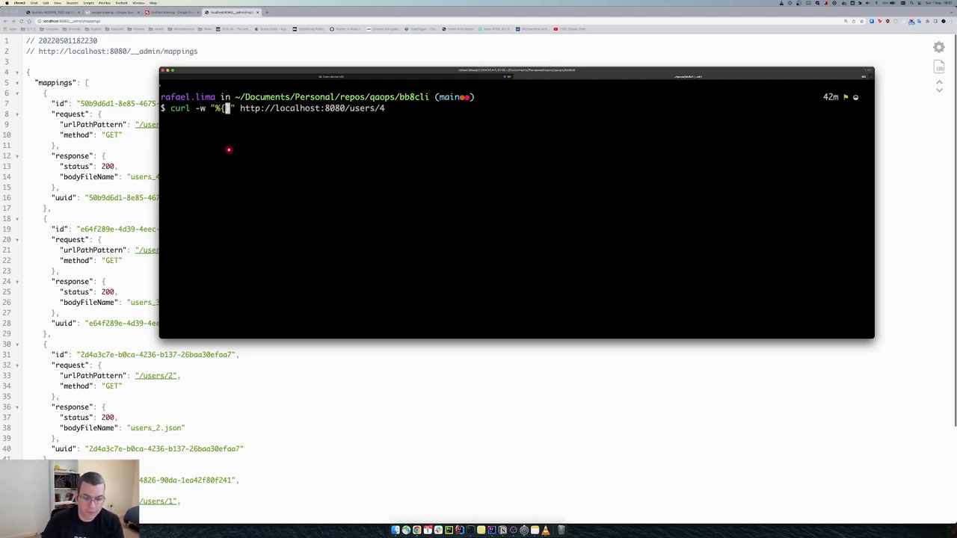
text(http)
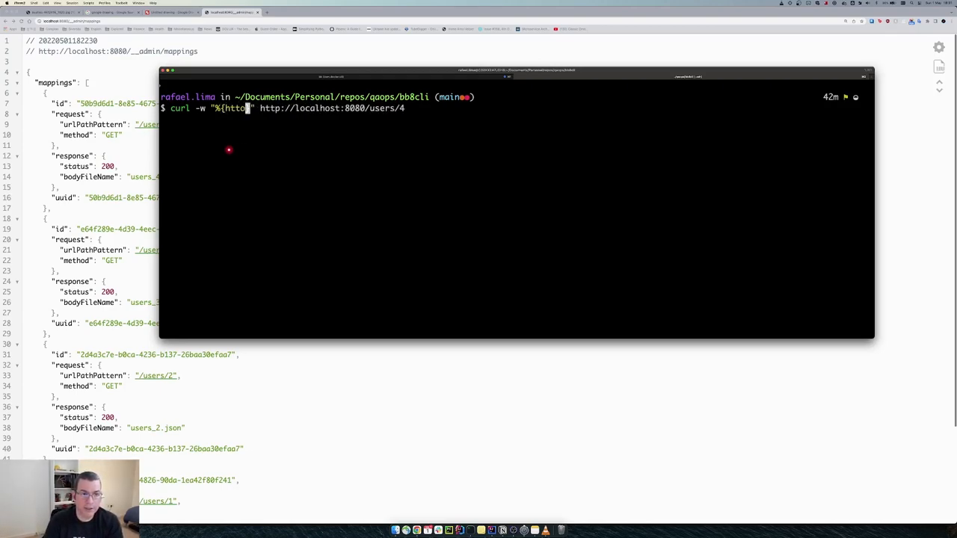
text(_c)
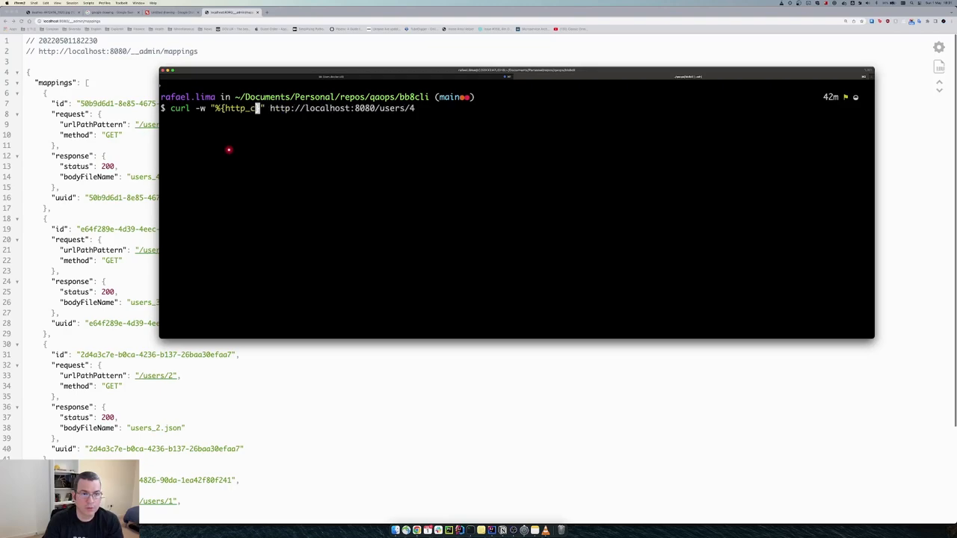
text(ode)
key(Return)
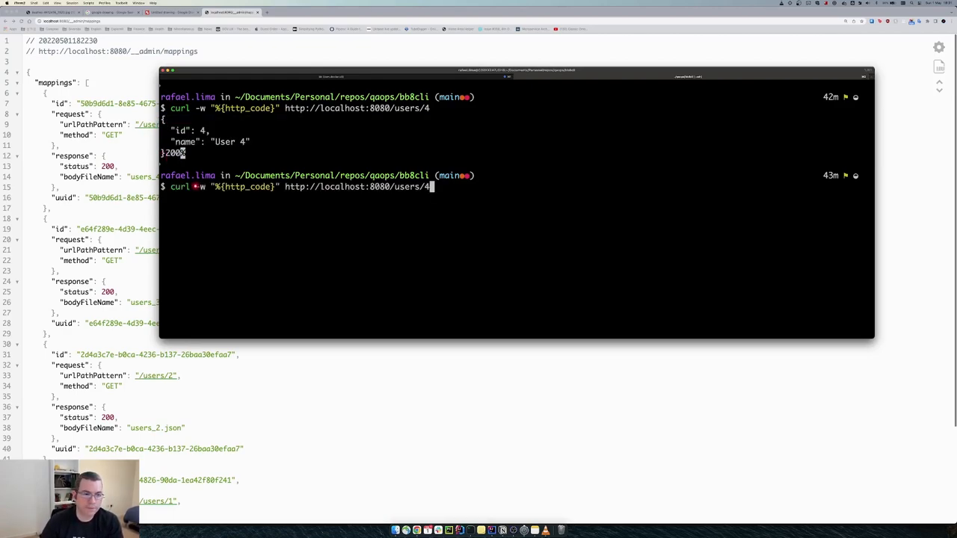
Add -o /dev/null and -s so the request prints only 200
text(-o)
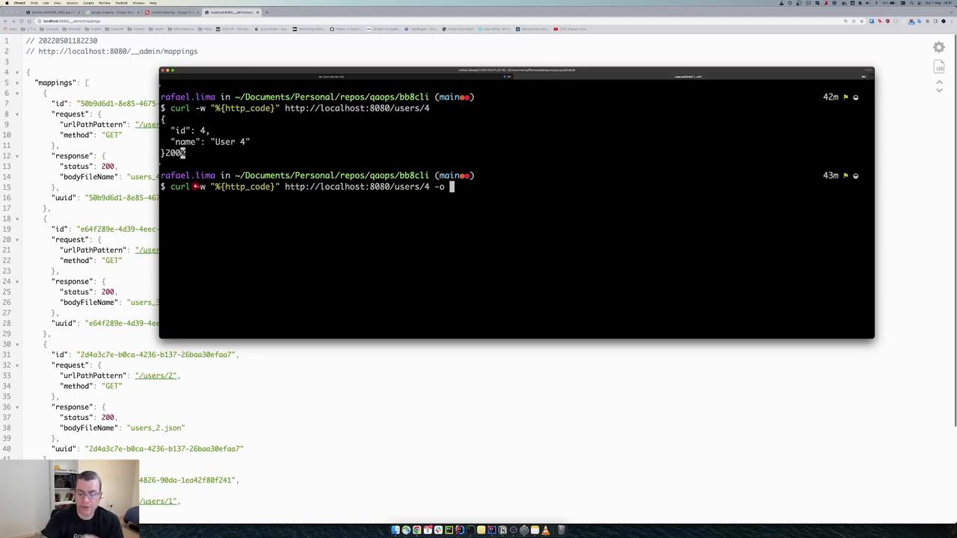
text(/dev/)
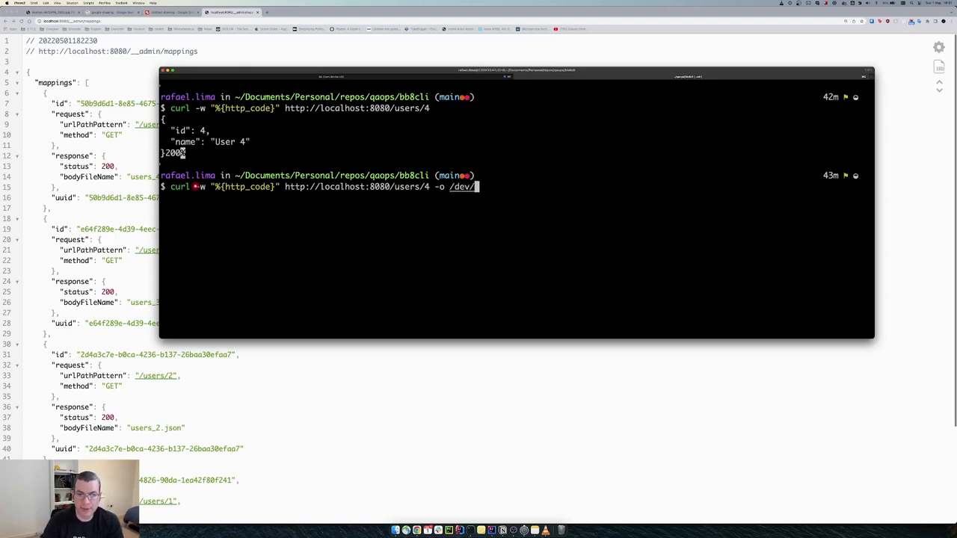
text(null)
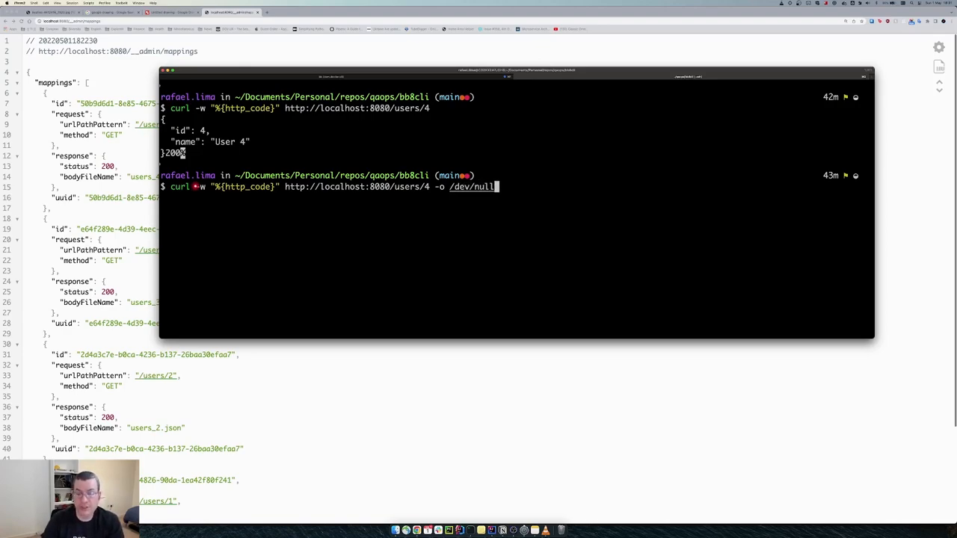
key(Return)
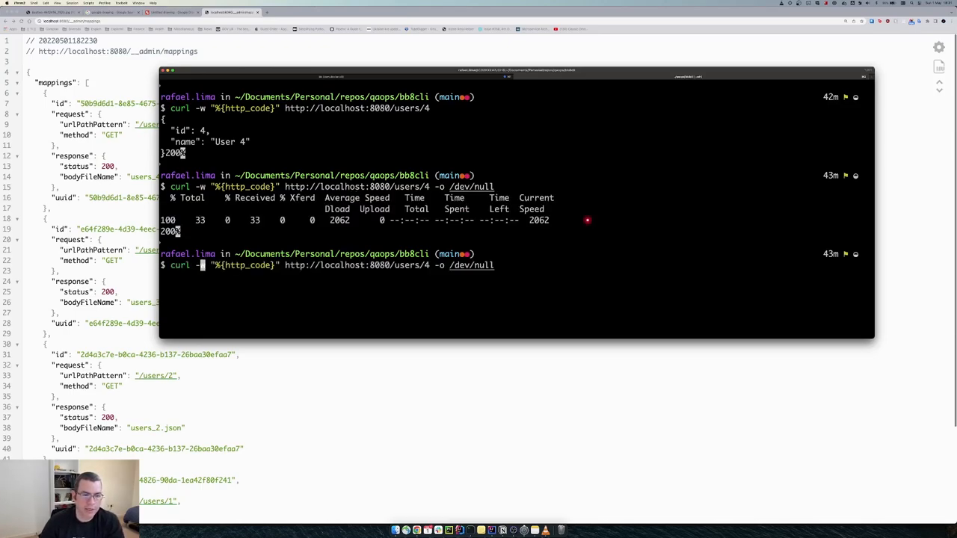
text(s)
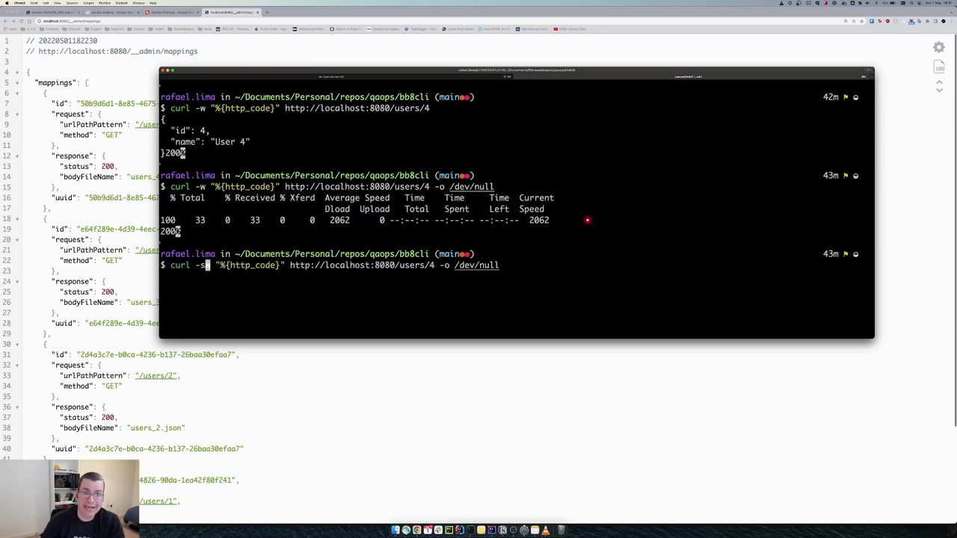
key(Return)
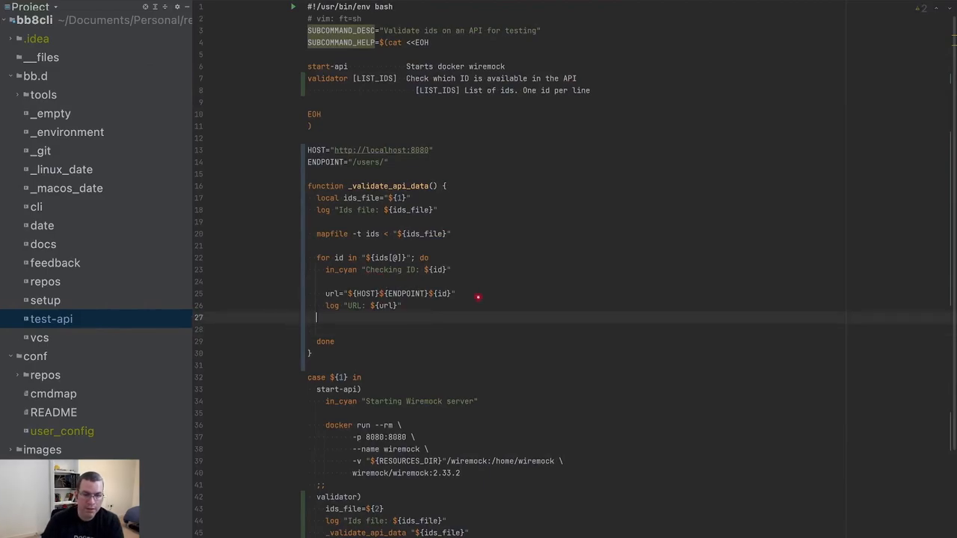
Store curl -sw "%{http_code}" for /users/4 in http_response and echo "HTTP Status: ${http_response}"
text(http)
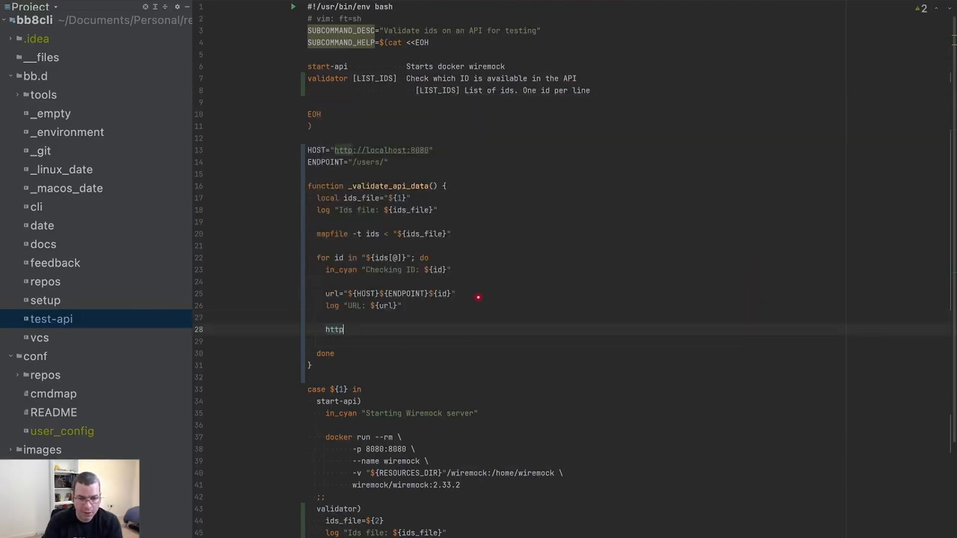
text(_response=)
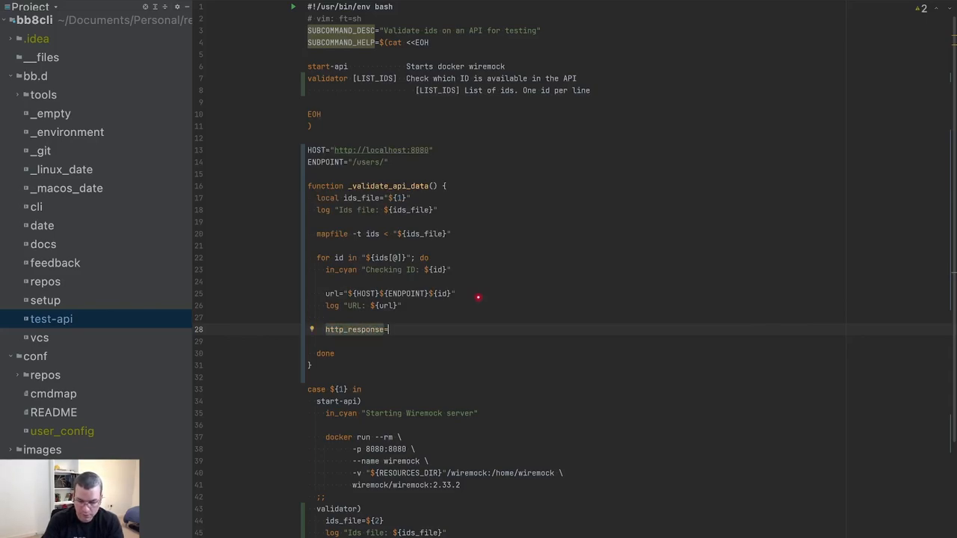
text($(curl -sw "%{http_code}" http://localhost:8080/users/4 -o /dev/null))
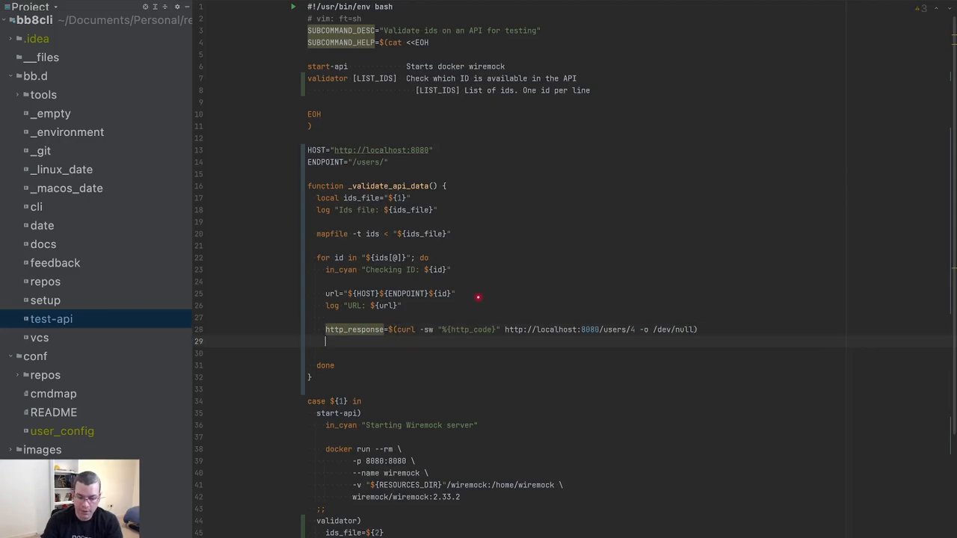
text(echo "")
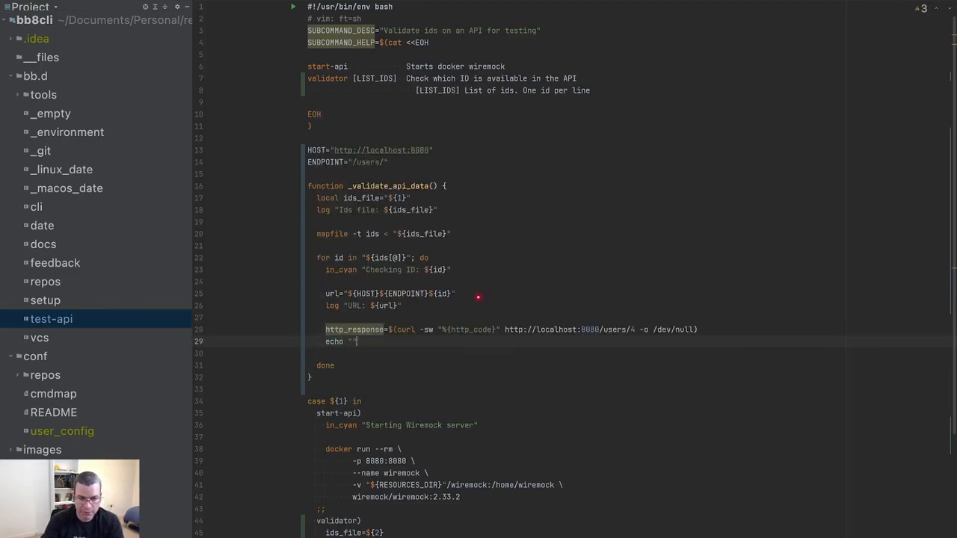
text(HTTP)
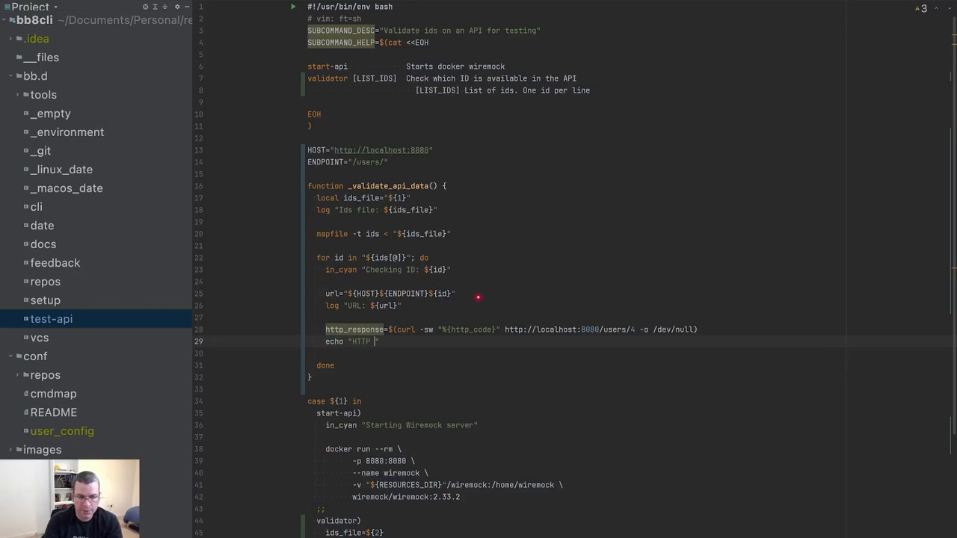
text(Status:$)
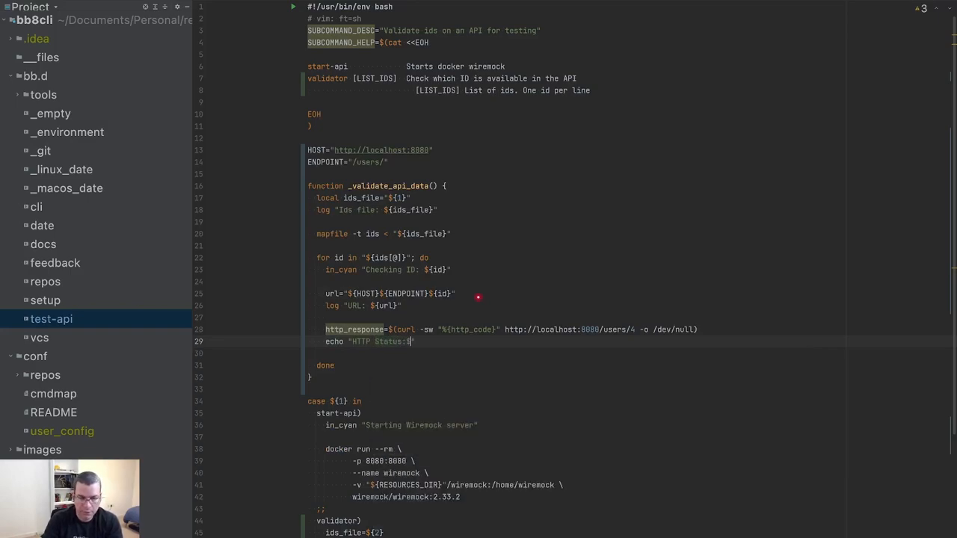
text({})
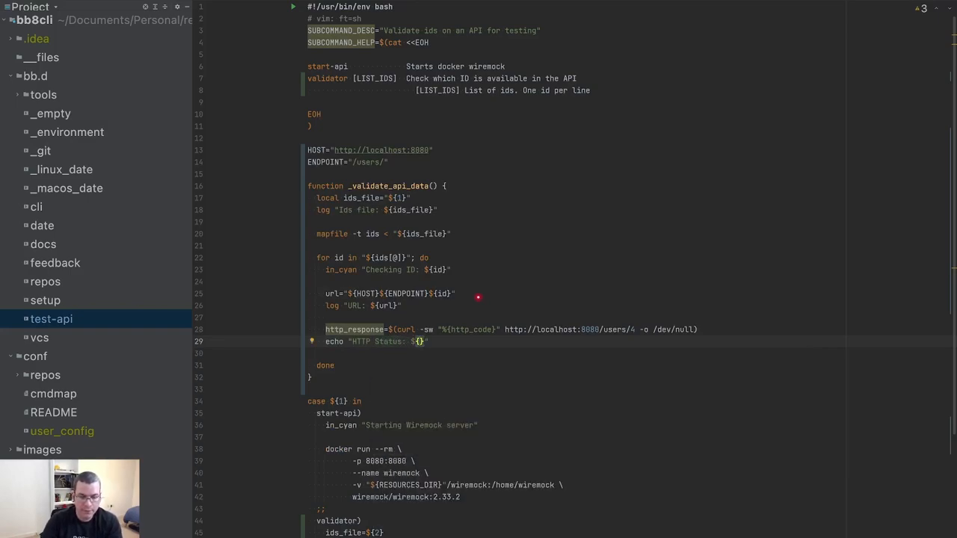
text(http_response)
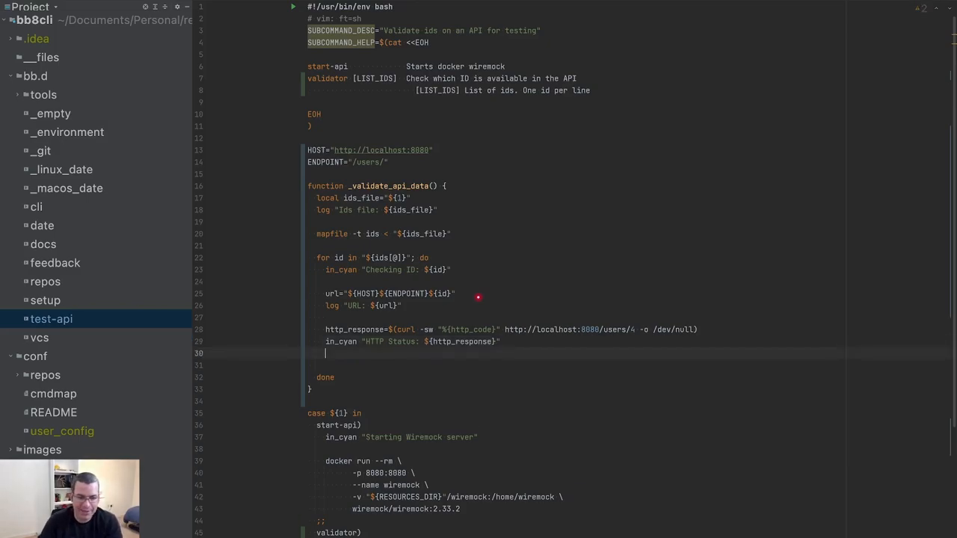
Add an if testing http_response == 200: in_green "Valid ID", else in_red "INVALID ID"
text(if [[)
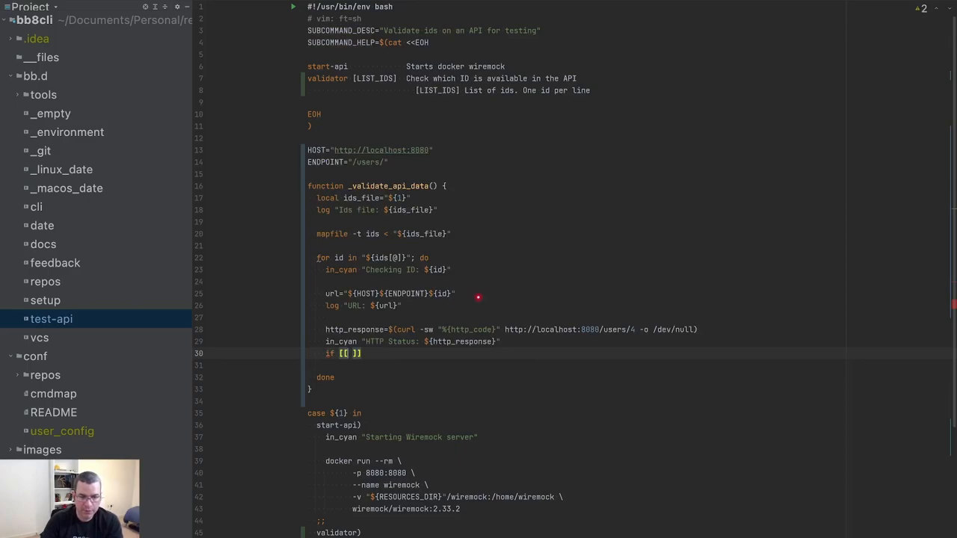
text(|)
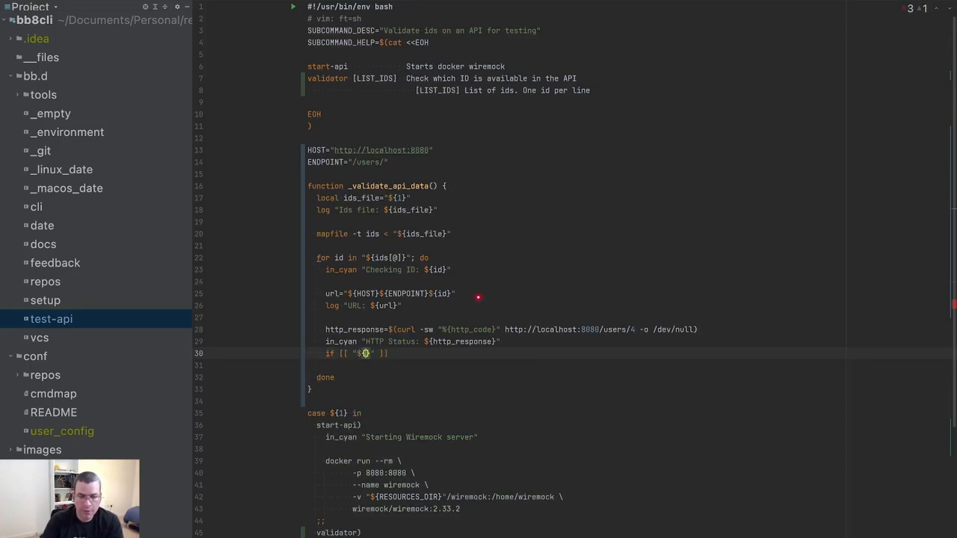
text(http_response)
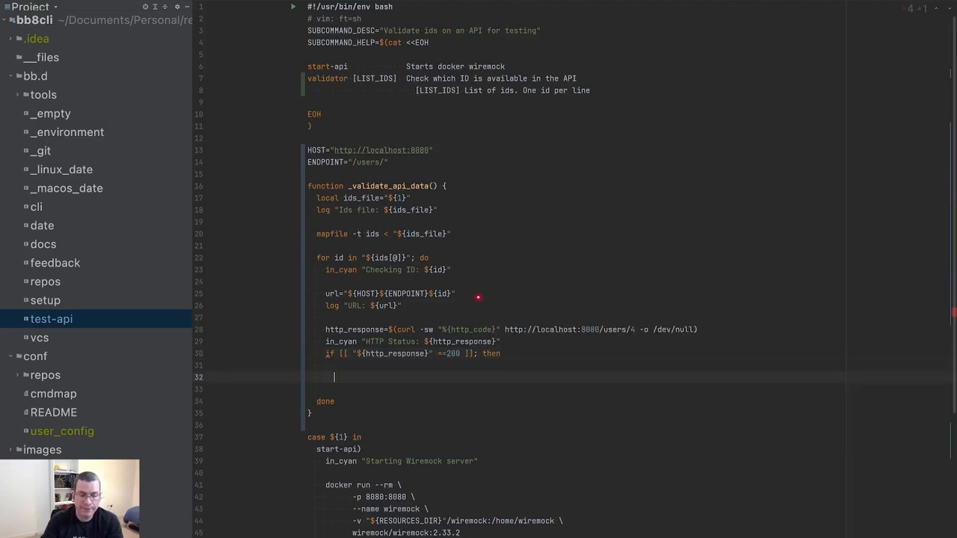
text(in_green)
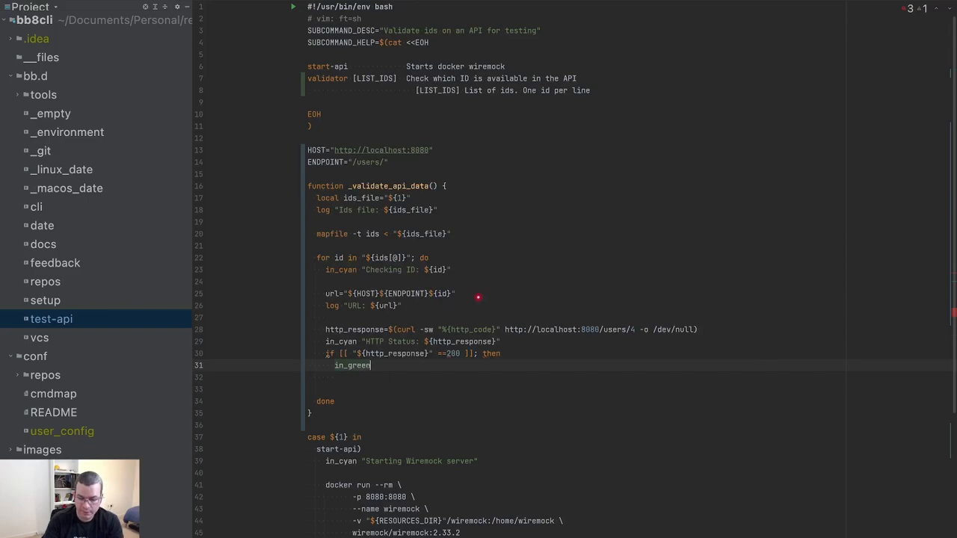
text("Valid ID")
click(576, 377)
text(else)
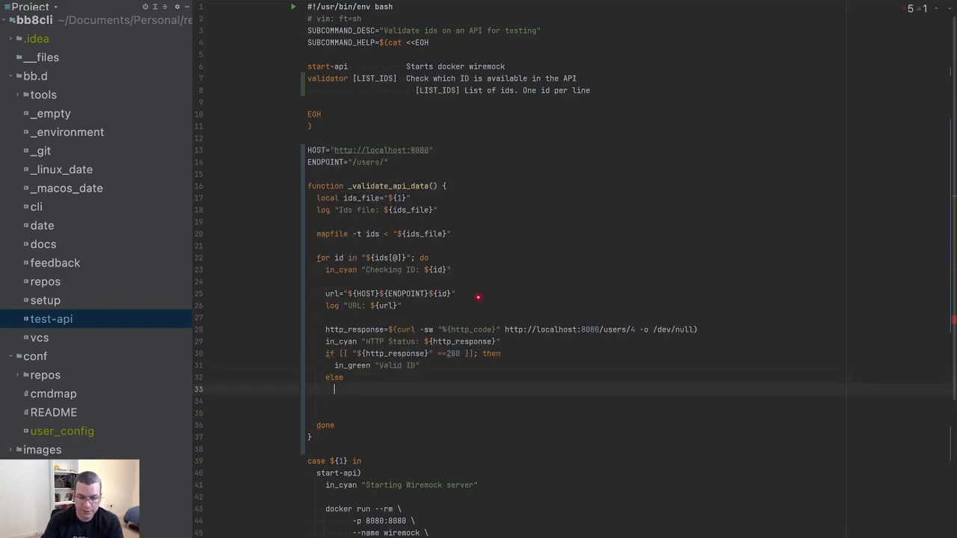
text(in_red "INVALID ID)
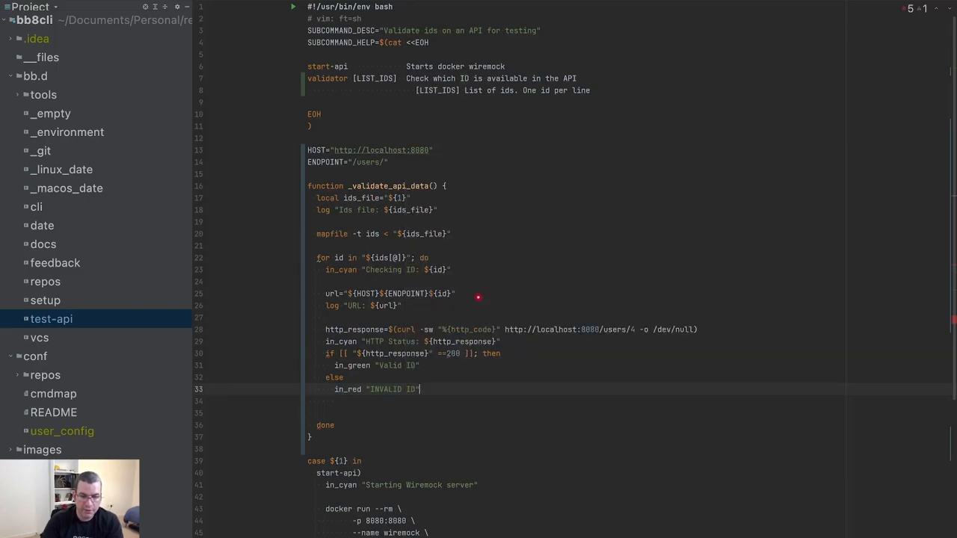
text(fi)
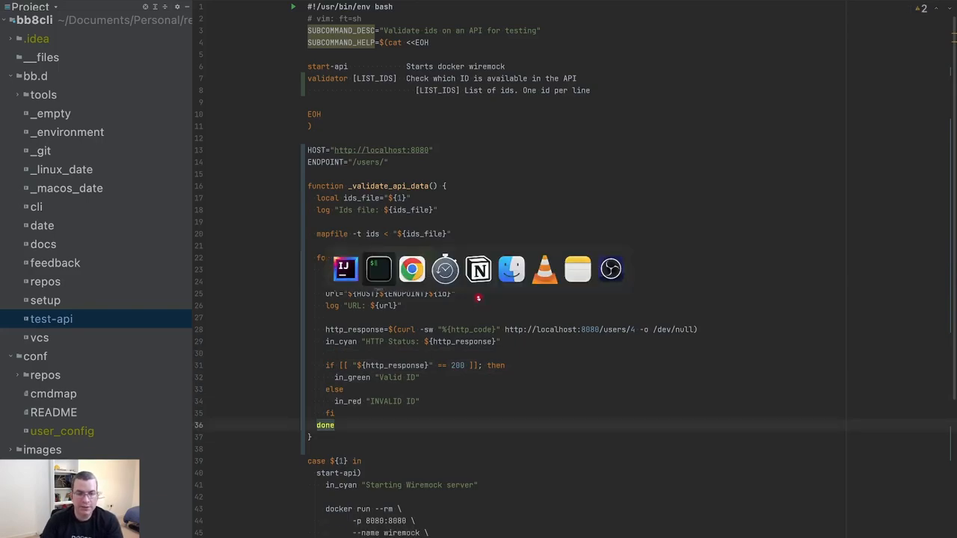
Run bb test-api, then misspelled bb test-api validaor ids_file, then cat ids_file showing 1–10
click(377, 269)
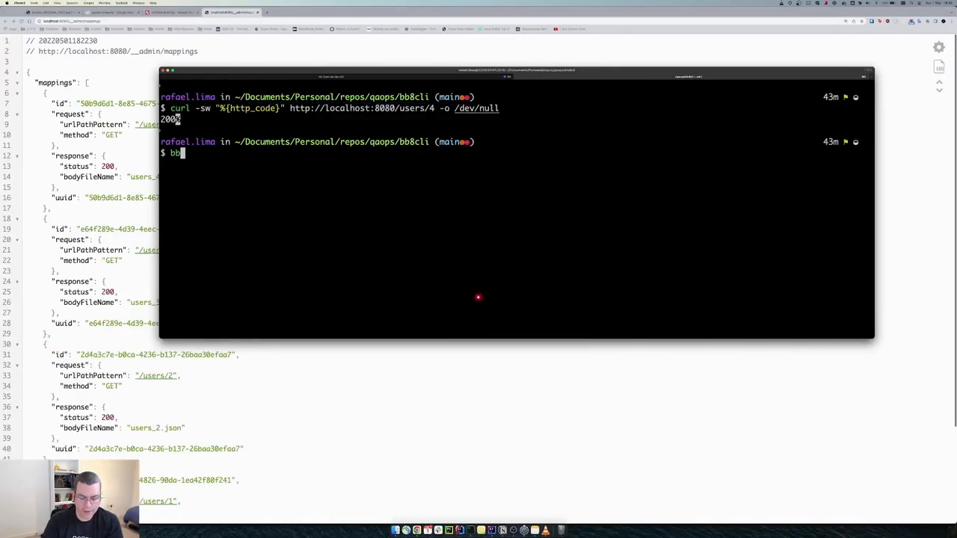
text(test)
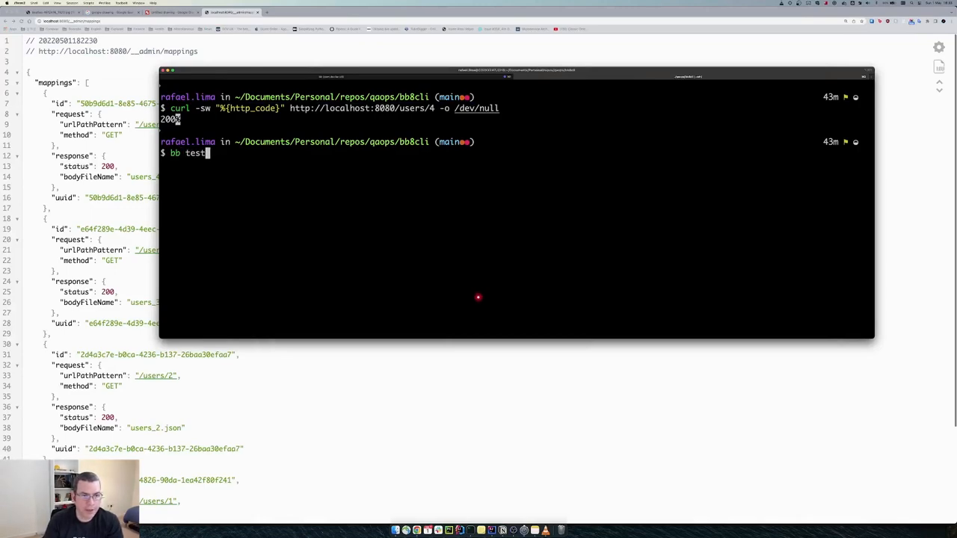
key(Return)
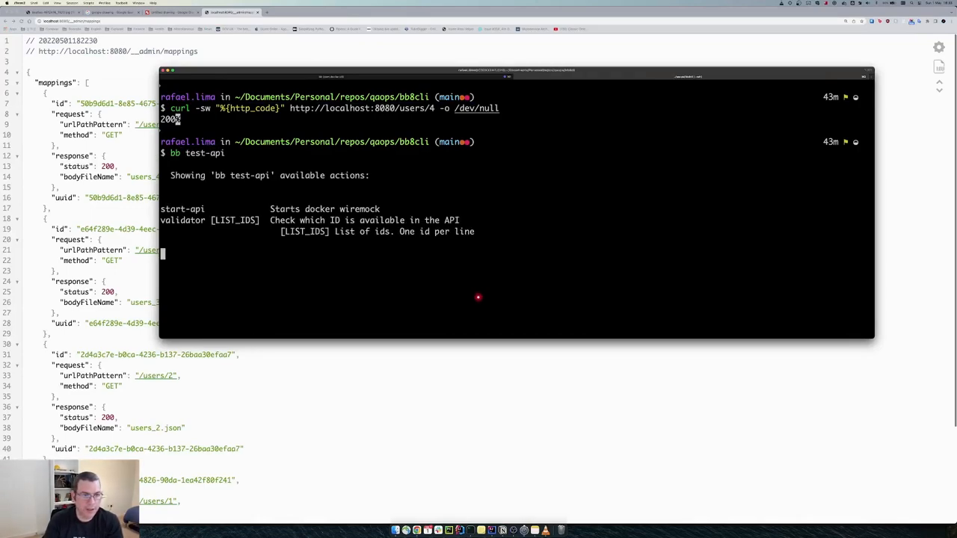
text(bb test-api valida)
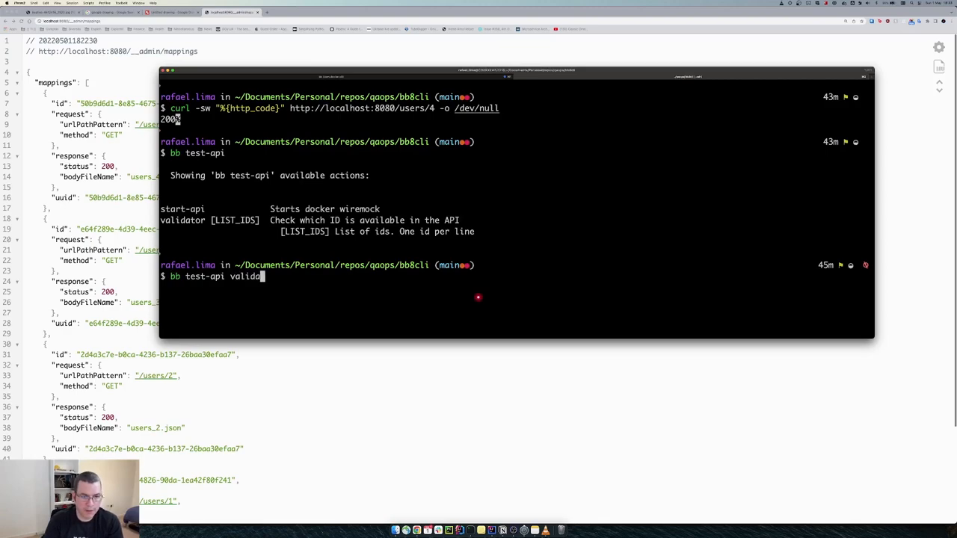
key(Return)
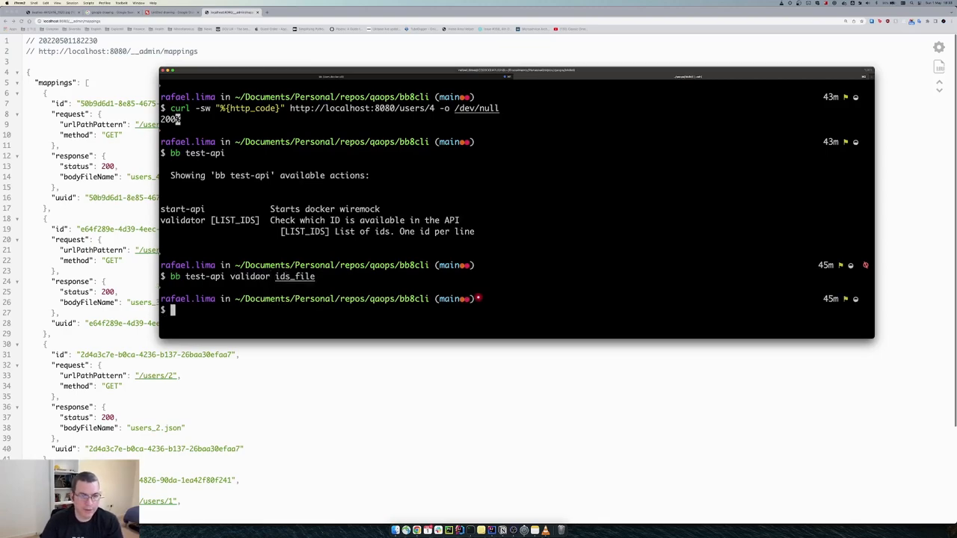
text(cat)
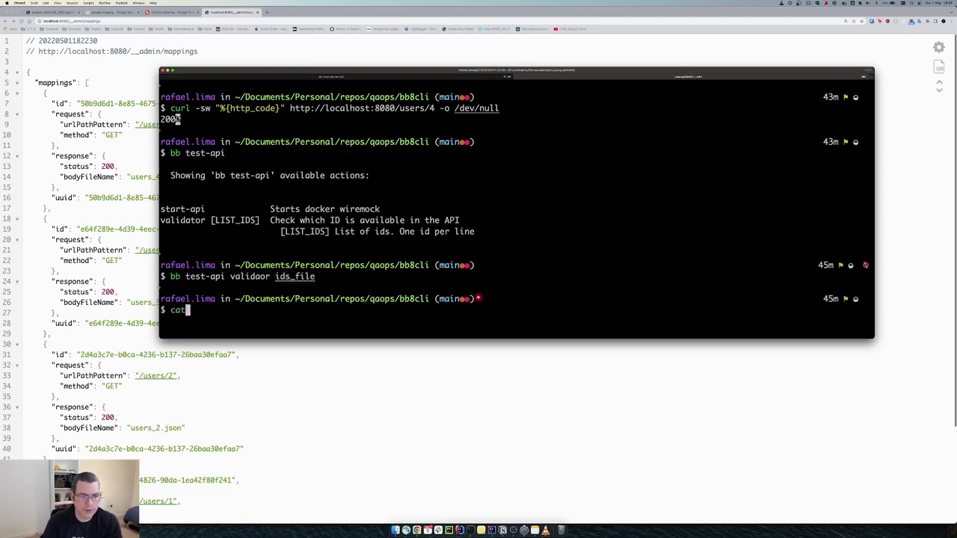
text(ids_file)
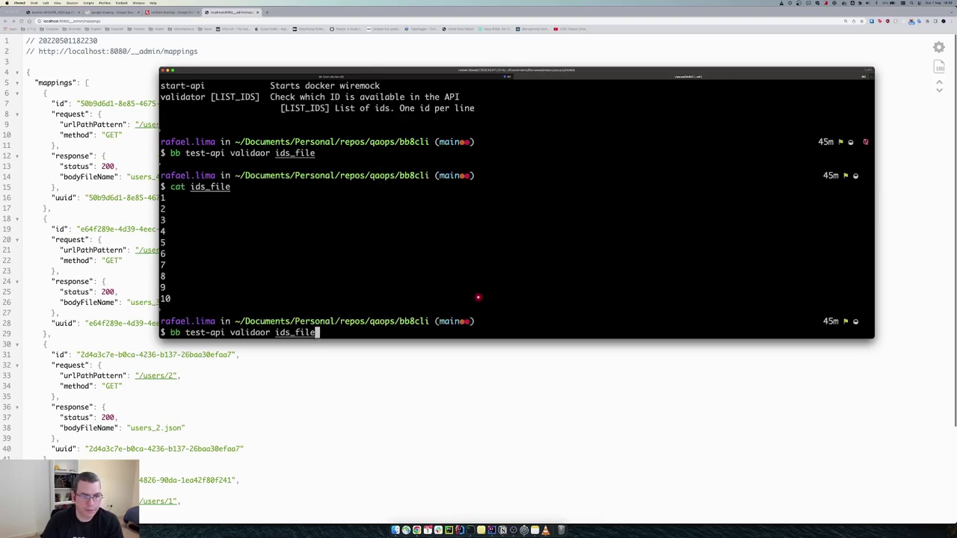
key(Return)
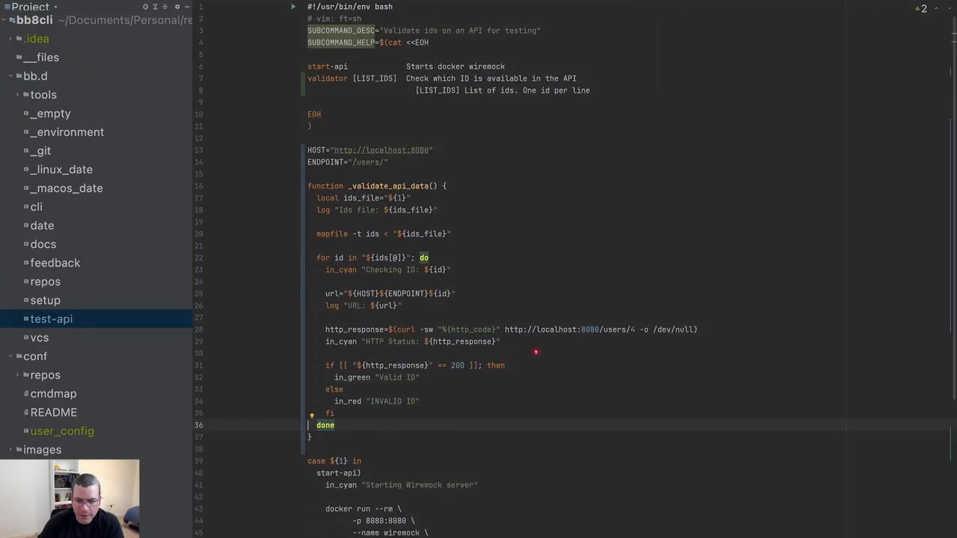
Select the hardcoded localhost in line 28's curl URL
double_click(543, 330)
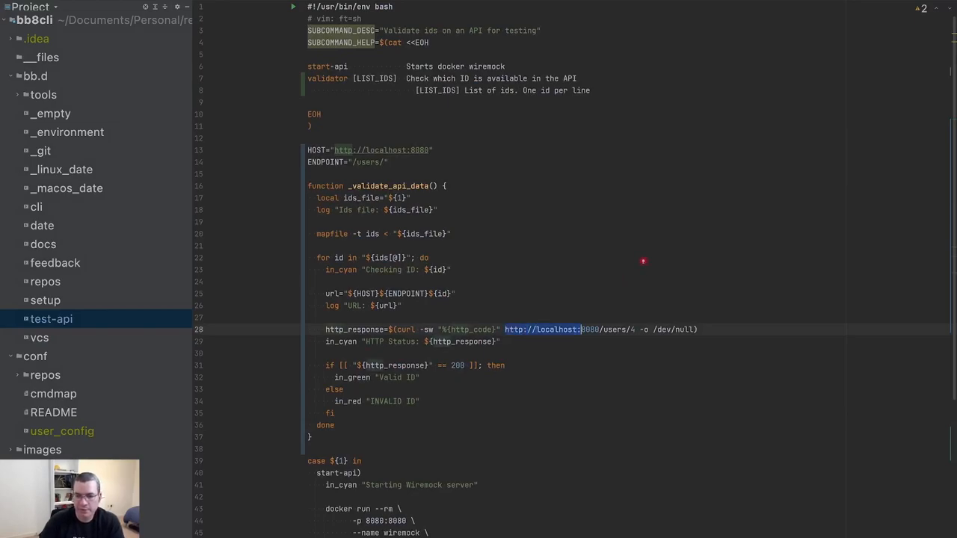
key(Delete)
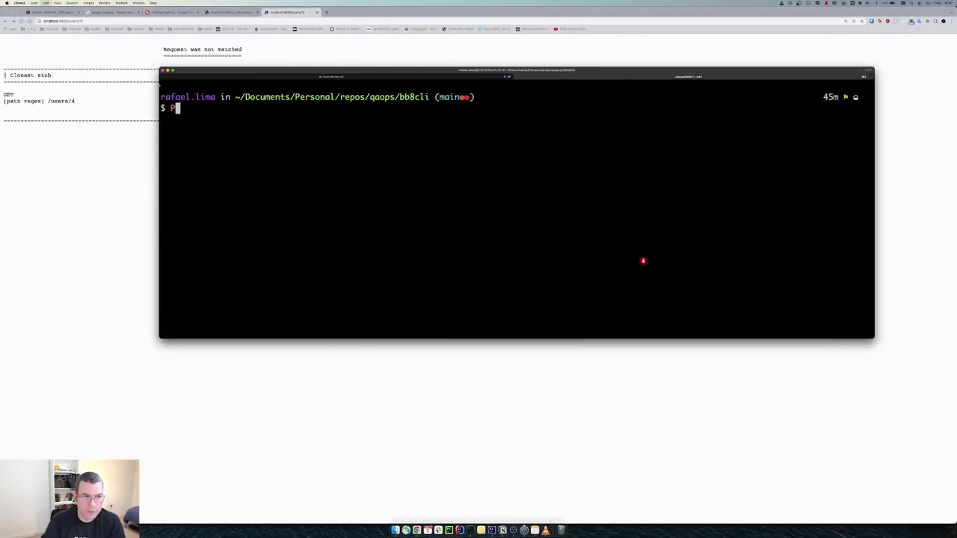
Run bb test-api validator ids_file: IDs 1–4 valid (200), 5–10 invalid (404)
text(gstd)
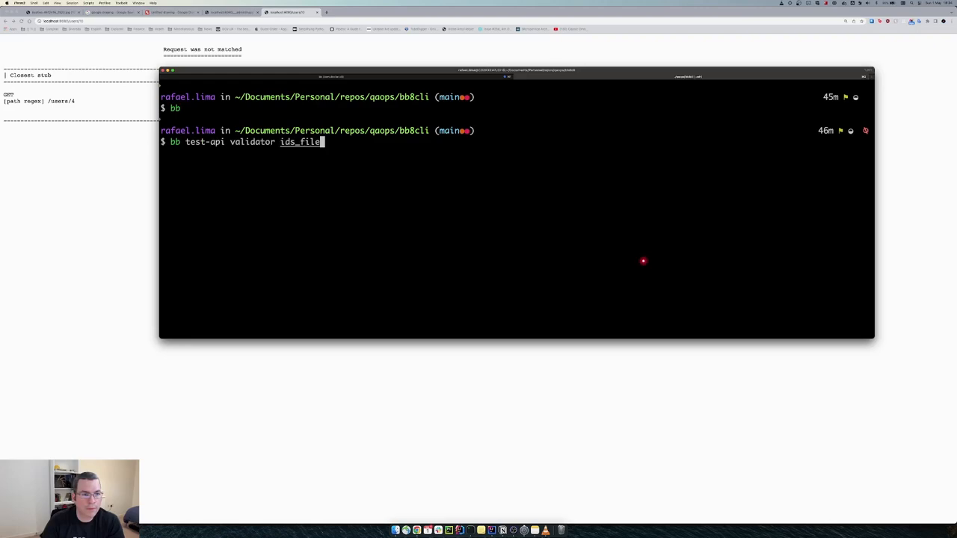
key(Return)
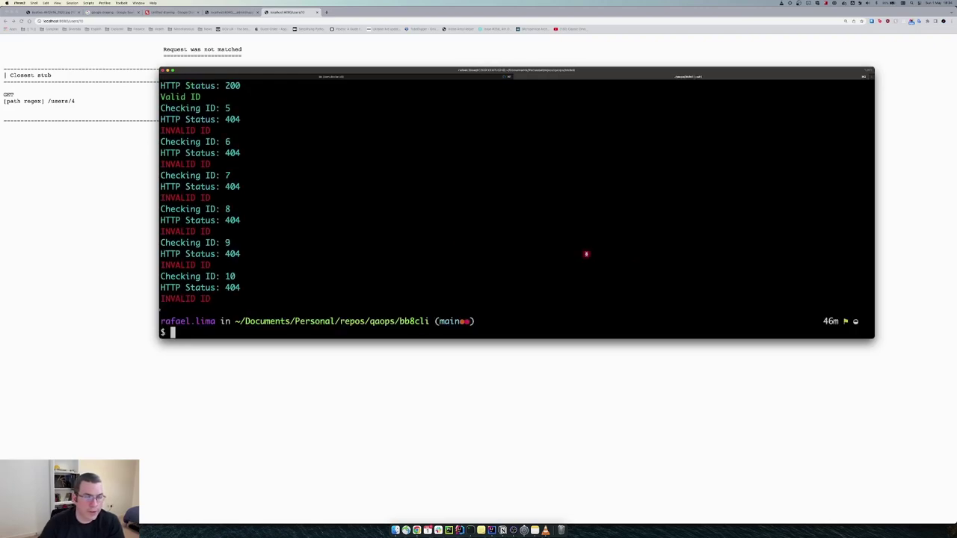
key(Return)
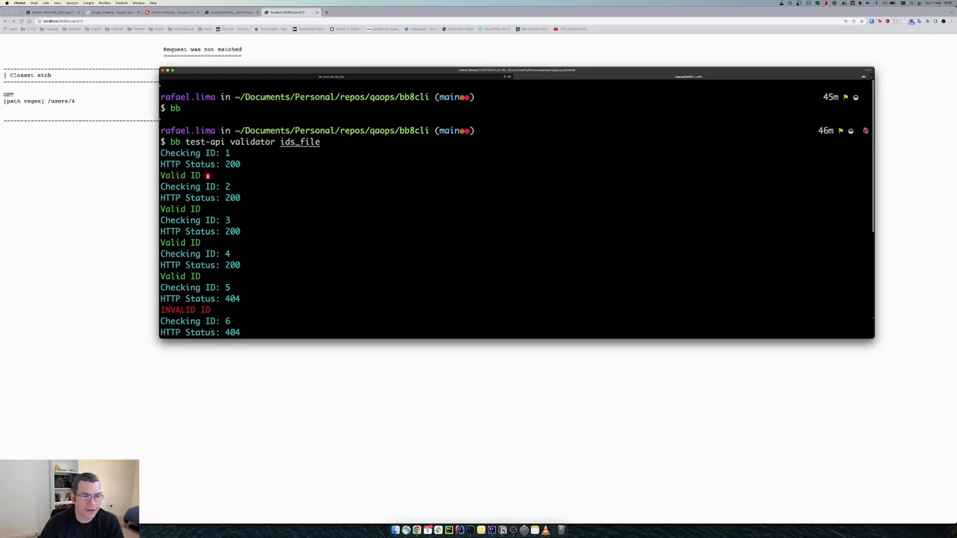
scroll(down, 3)
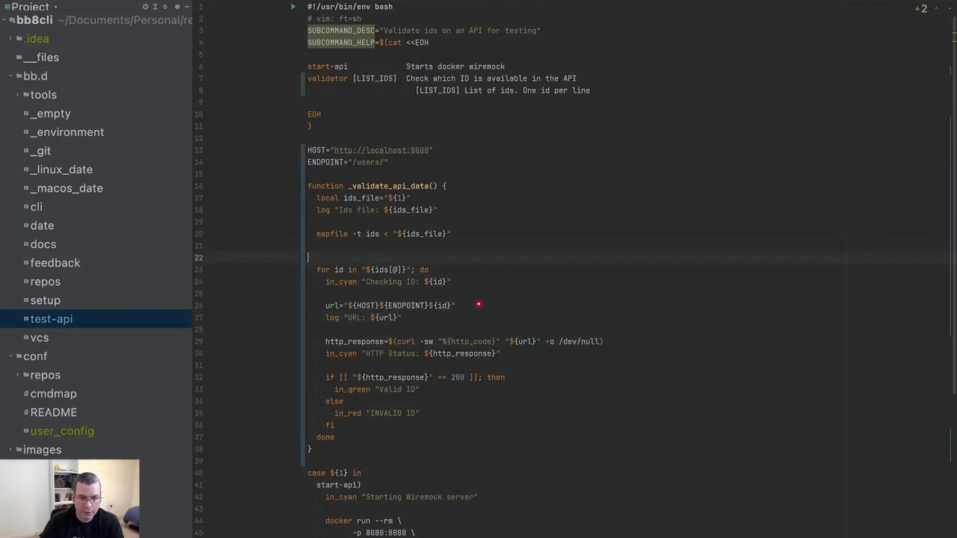
Add count=0 before the loop and (( count=count+1 )) inside it
text(count)
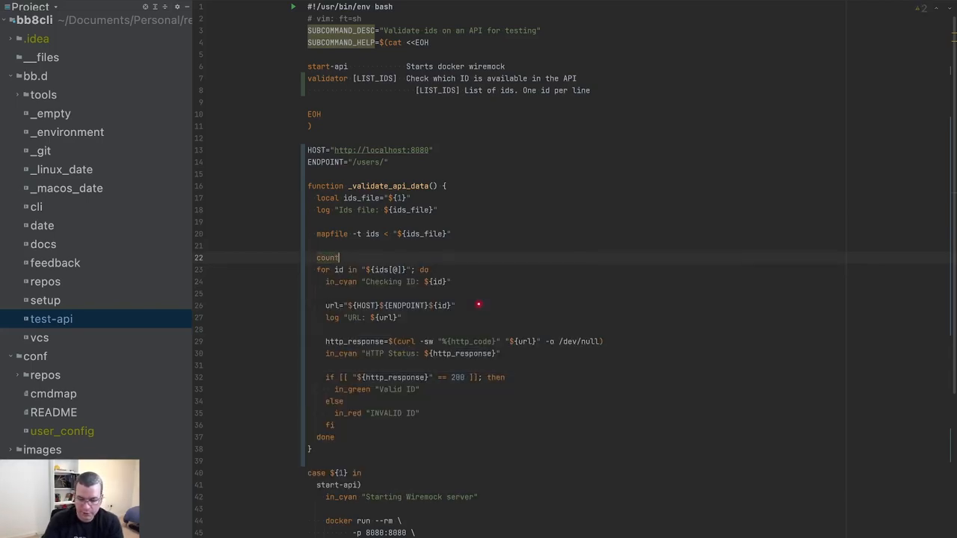
text(=0)
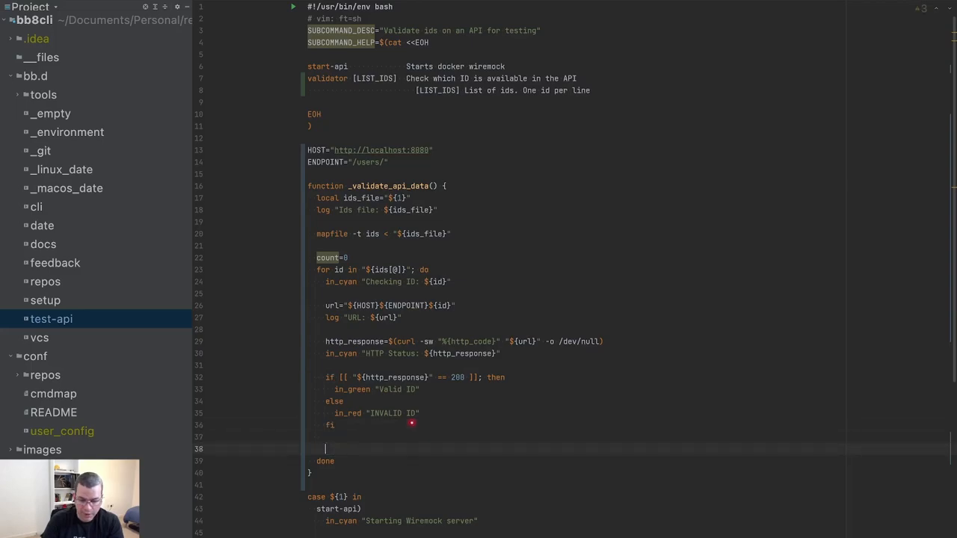
text(count = ())
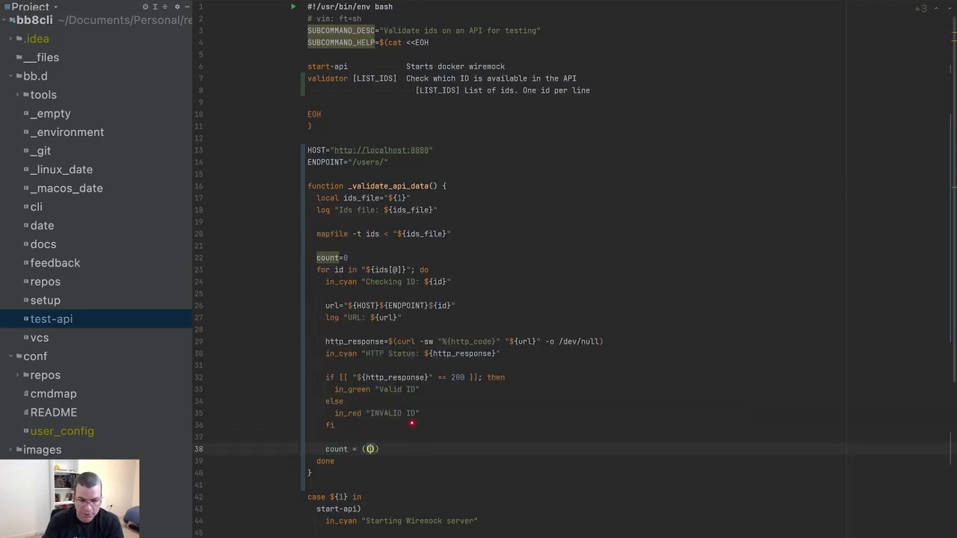
text(co)
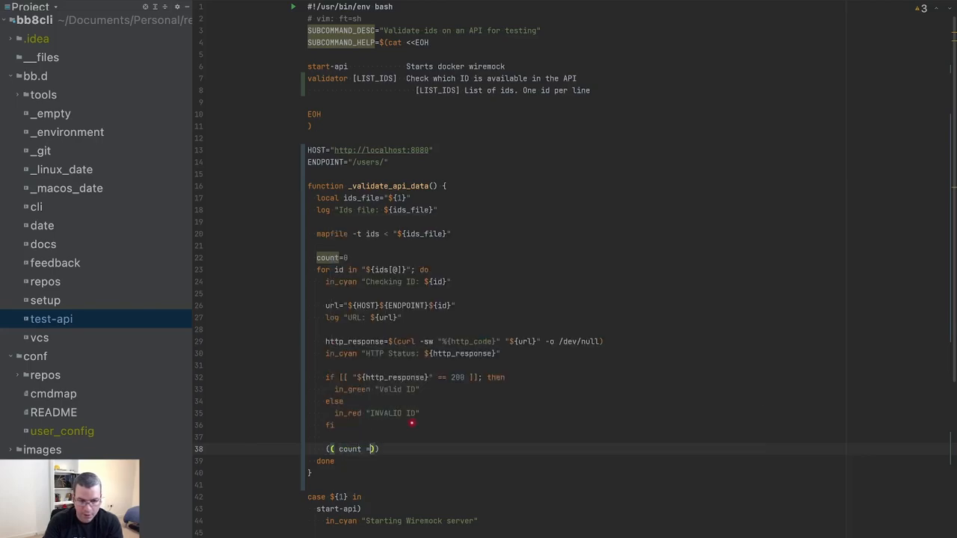
text(count+1)
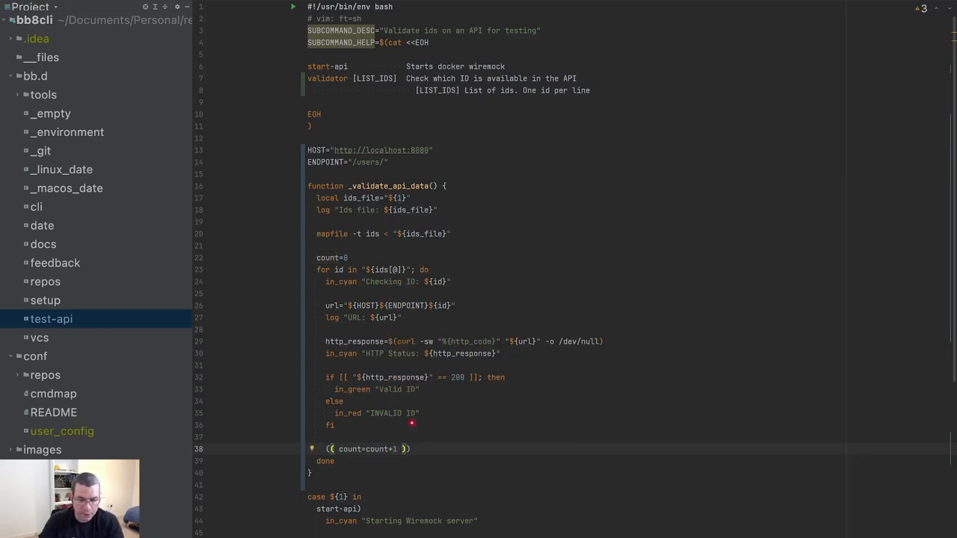
text(inc)
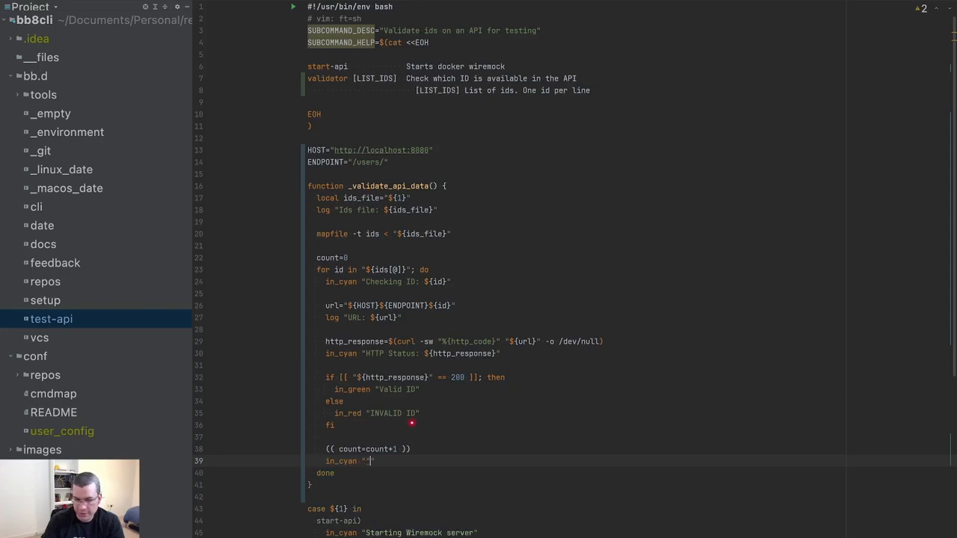
Print in_cyan "Processed ${count} out of ${#ids[@]}" inside the loop
text(Processed)
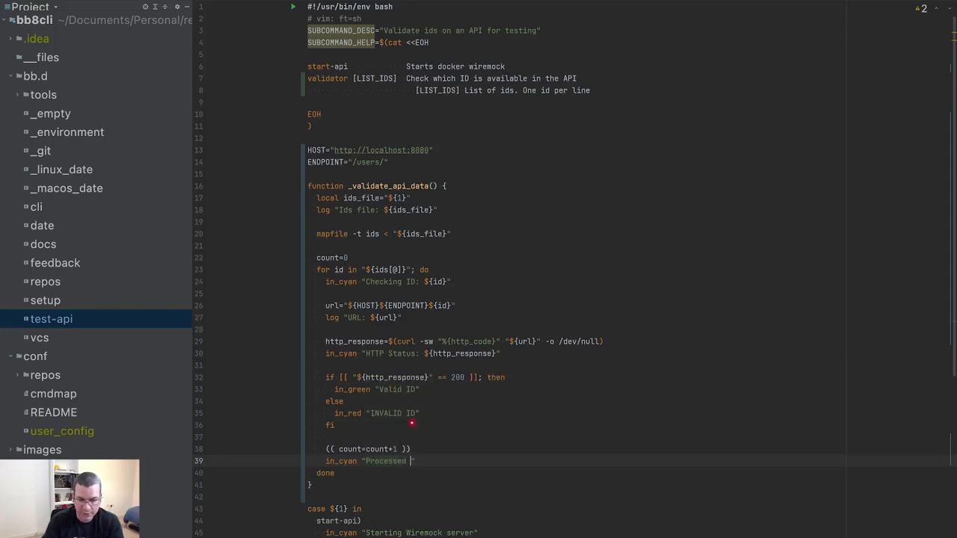
text(${})
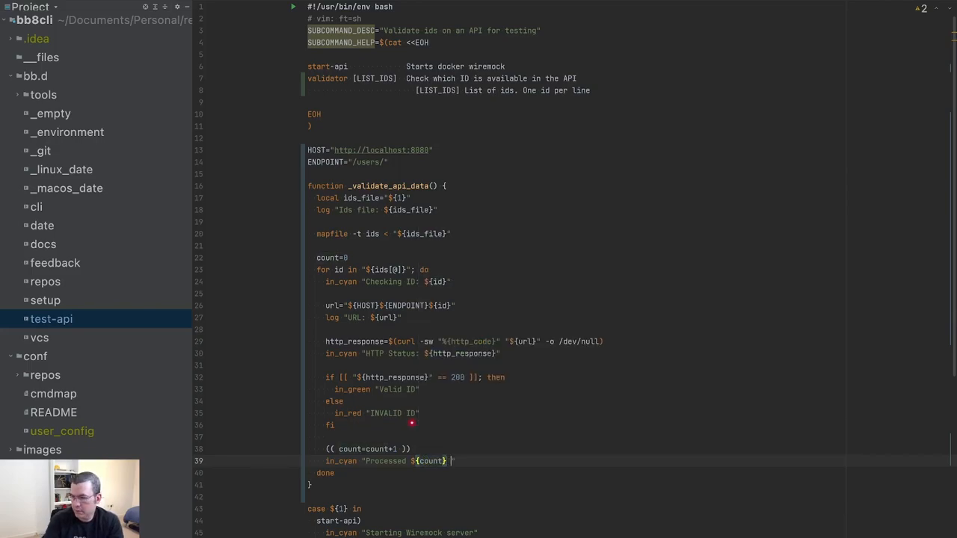
text(out of ${)
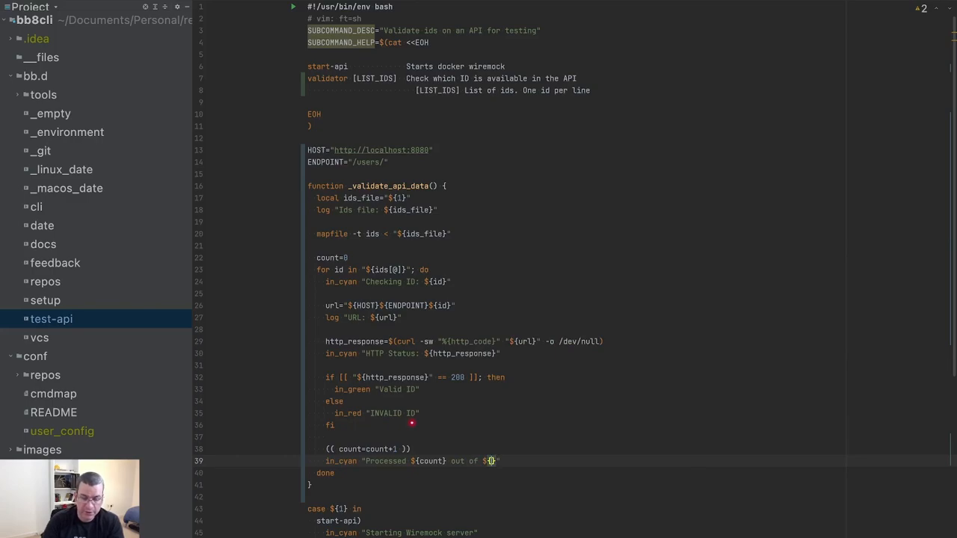
text(ids)
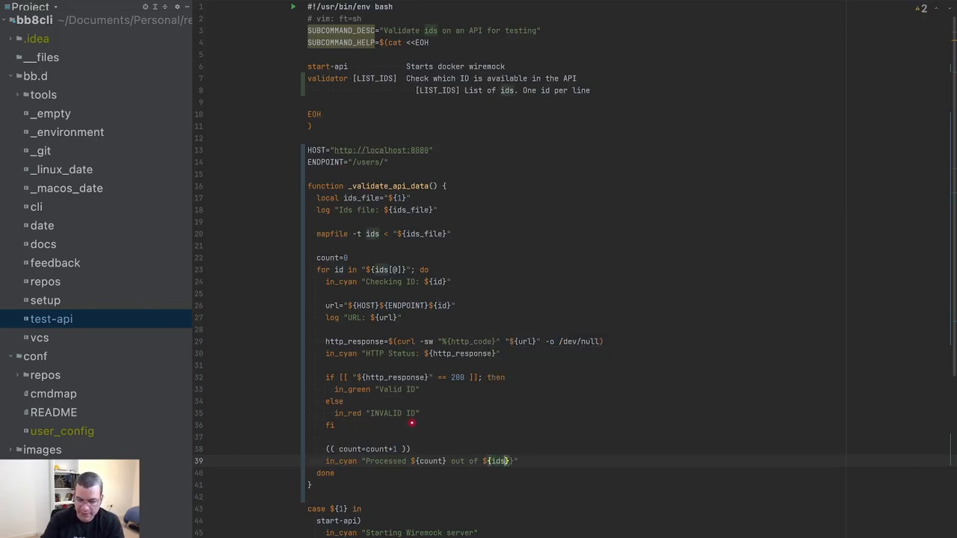
text([@])
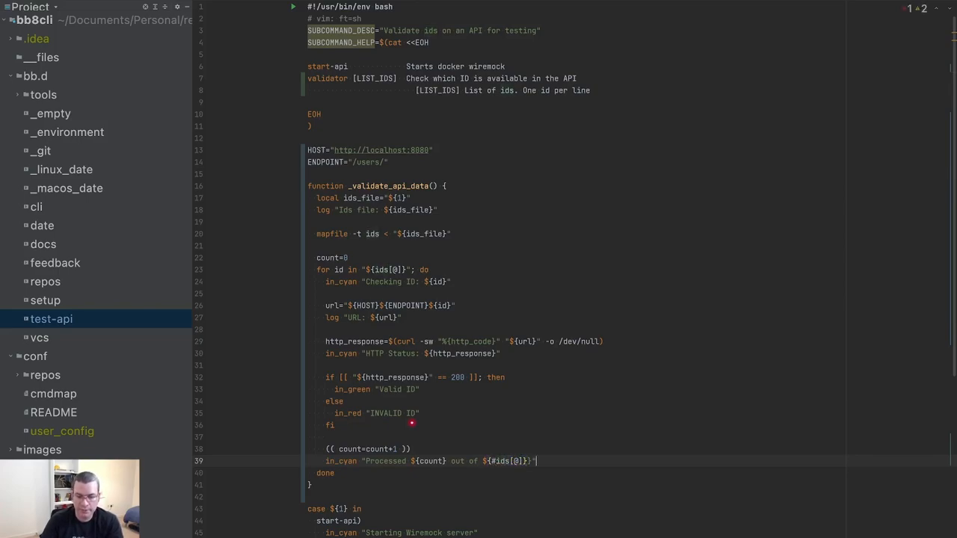
key(Return)
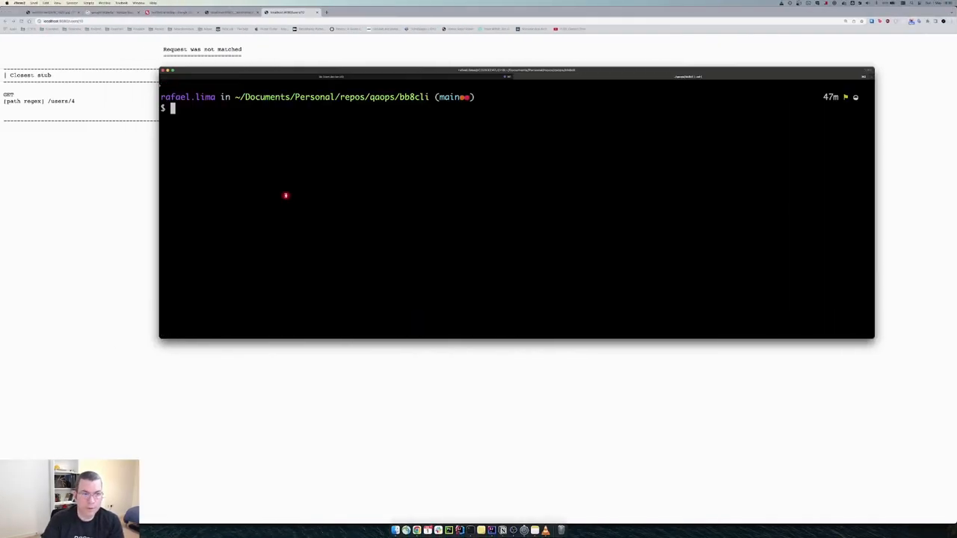
Rerun the validator in the terminal to check the progress output
key(Return)
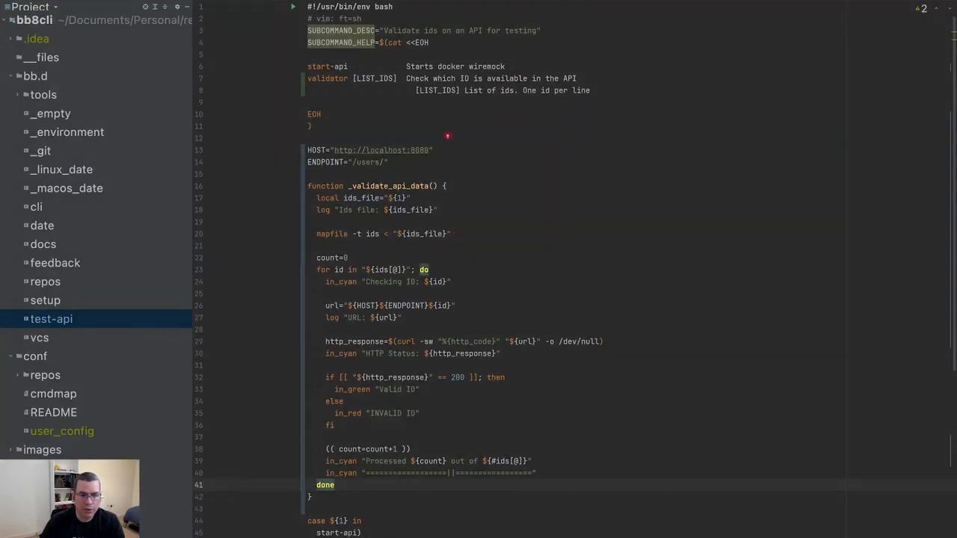
Define VALID_IDS_FILE="/tmp/valid_ids.text" below the endpoint setting
key(enter)
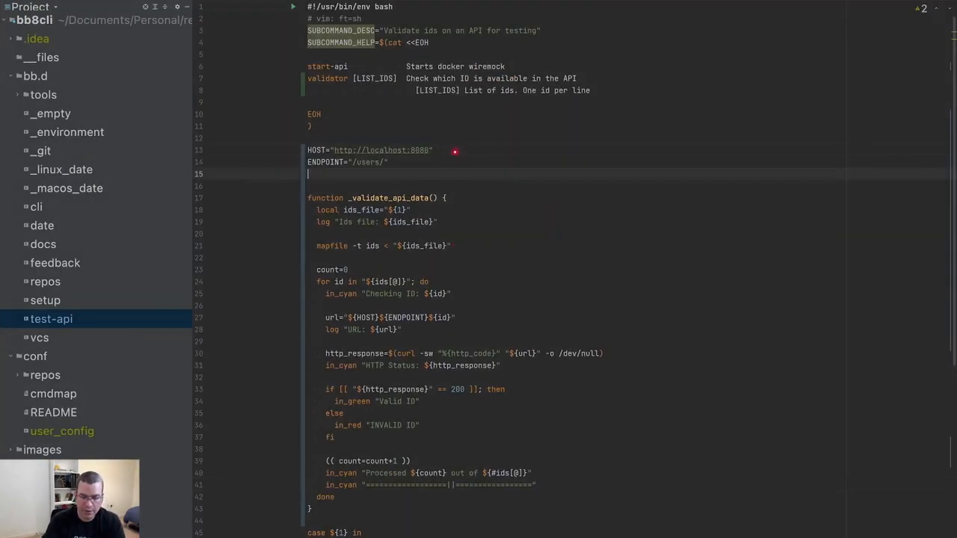
text(VALID_IDS_FILE)
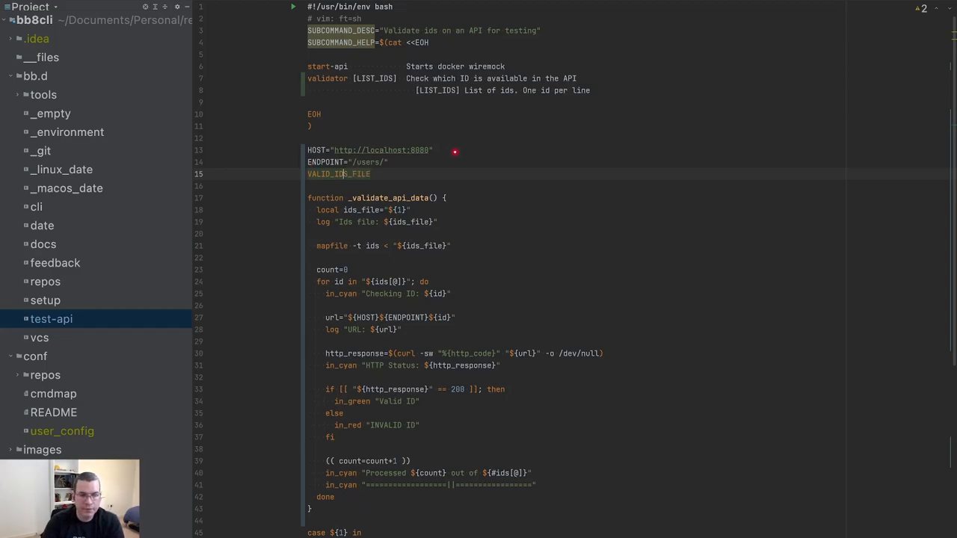
text(="/tmp/)
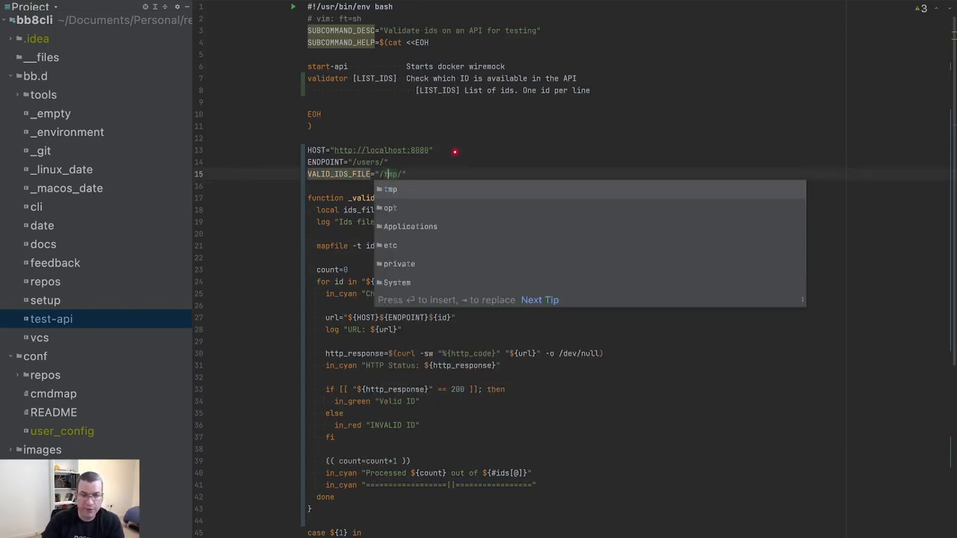
text(tmp/)
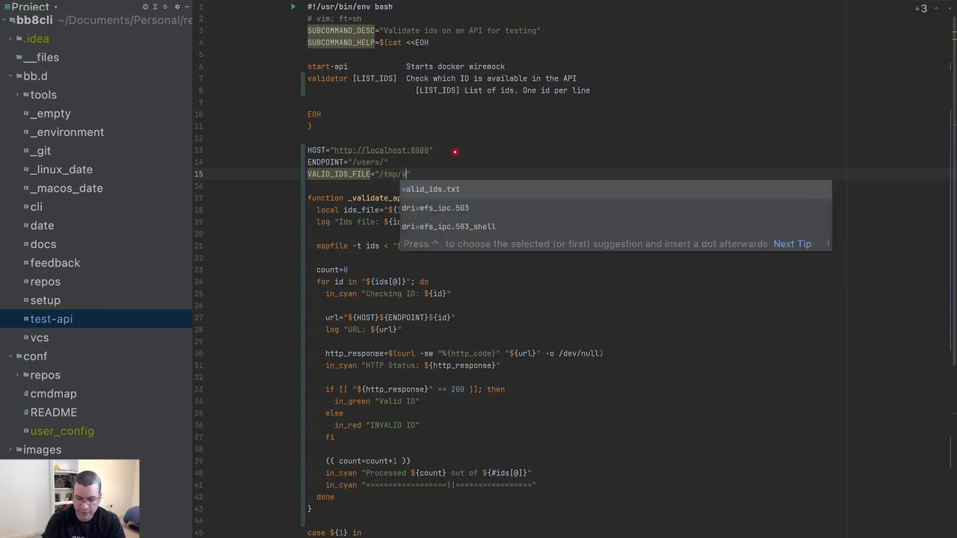
text(valid_ids.text)
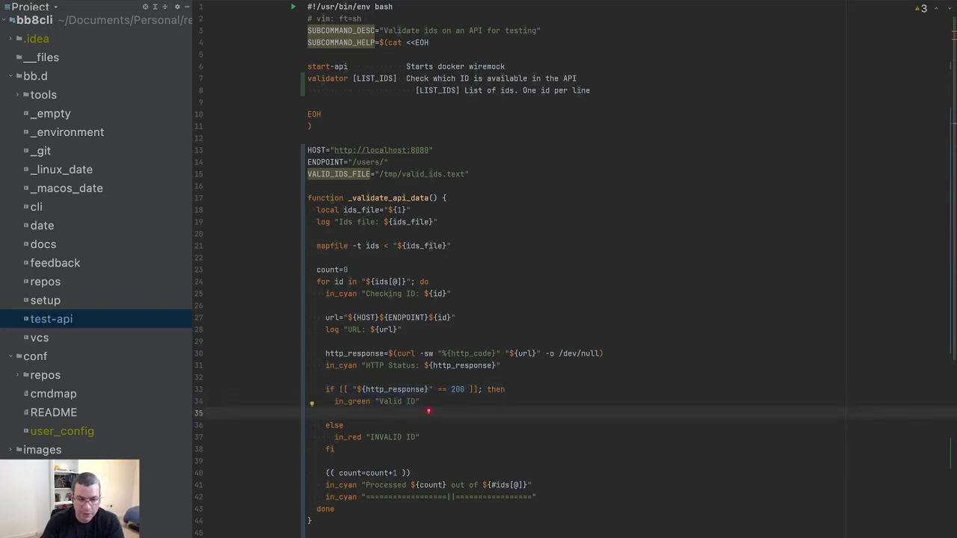
In the valid branch, add echo "${id}" > "${VALID_IDS_FILE}"
text(echo ")
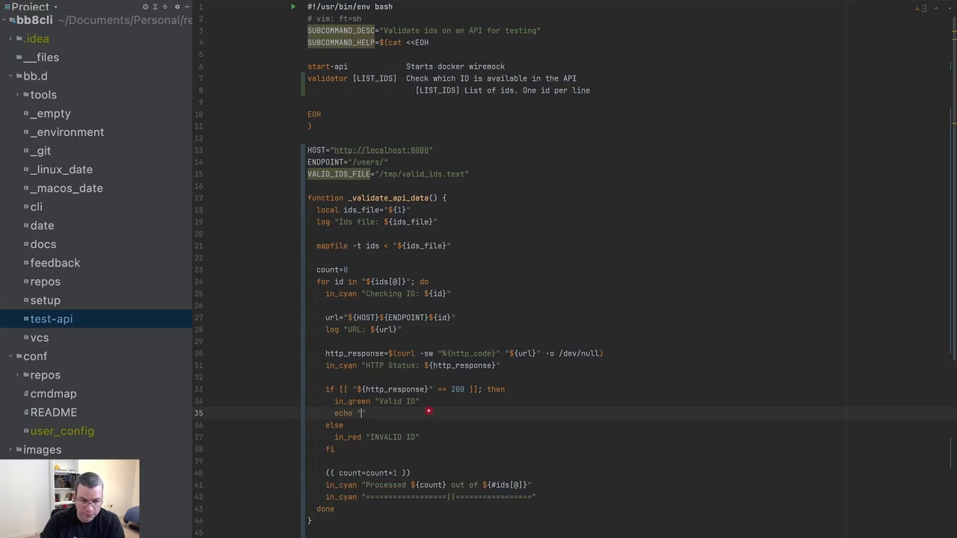
text(${id})
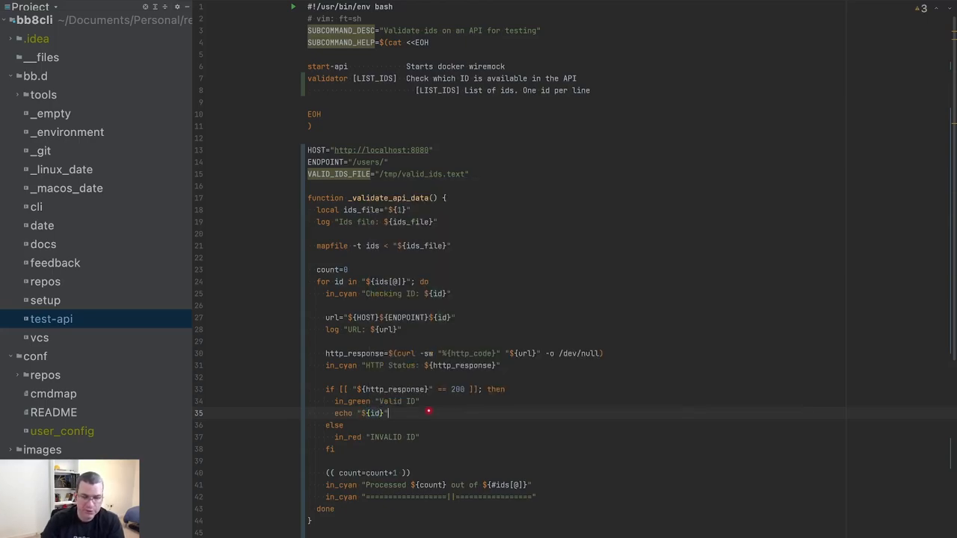
text(> "")
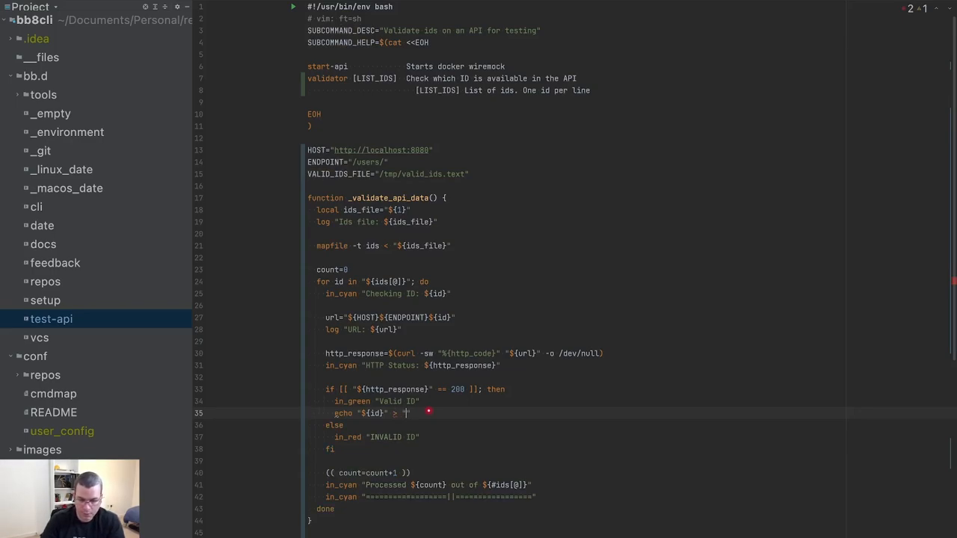
text(${})
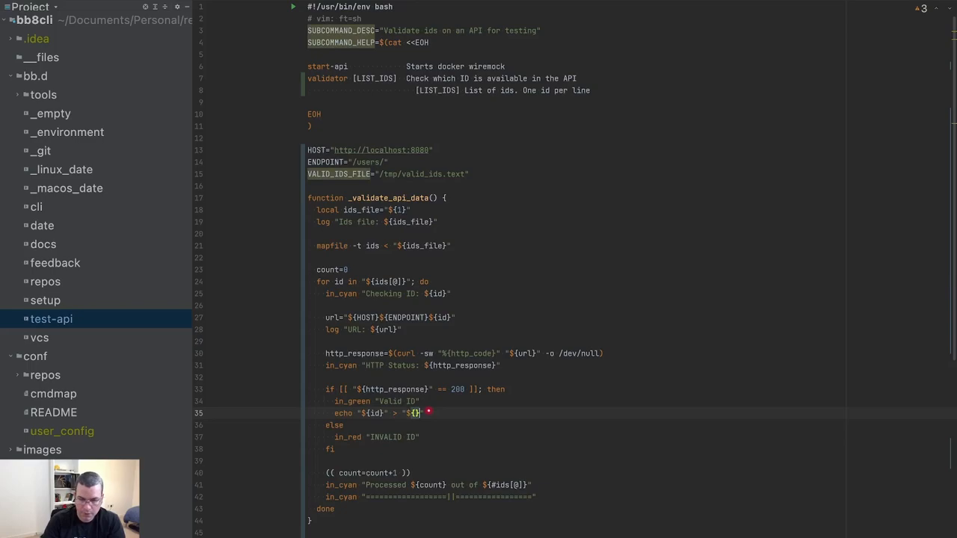
text(VALID_IDS_FILE)
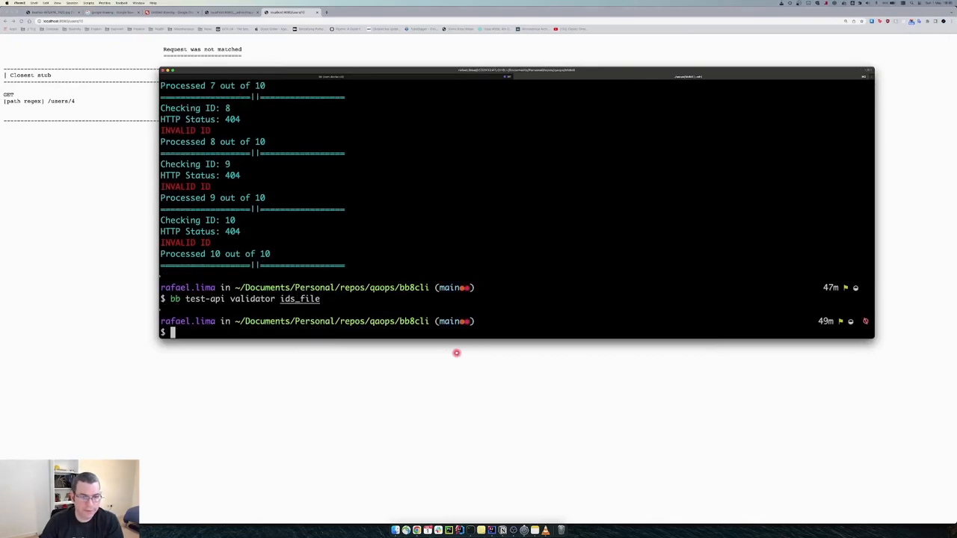
Type cat /tmp/valid_ids.txt at the terminal prompt, then return to the script
key(Return)
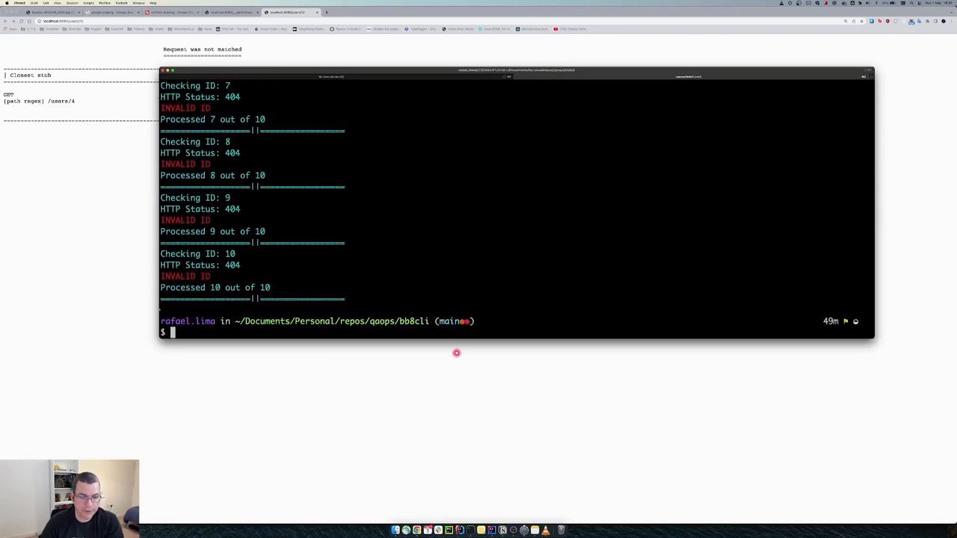
text(cat /tm)
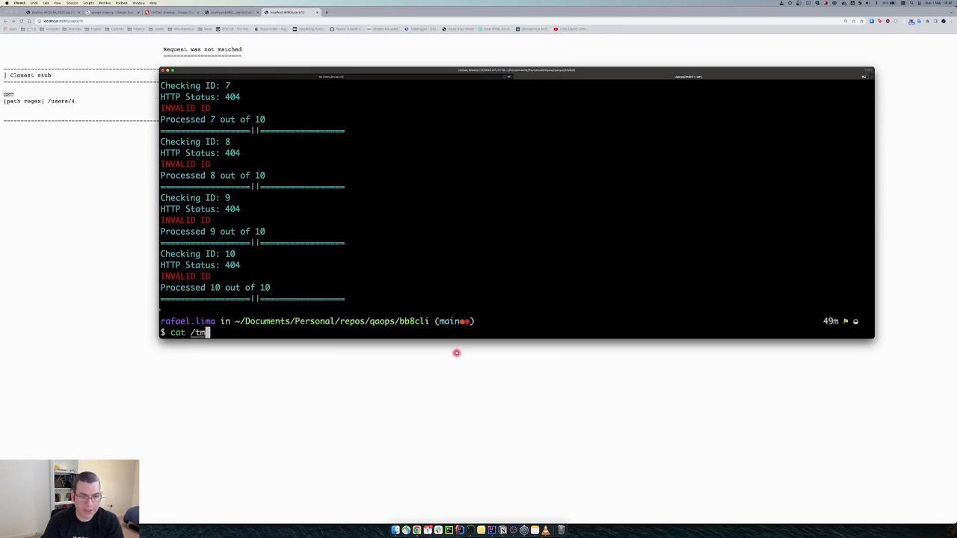
text(/vo)
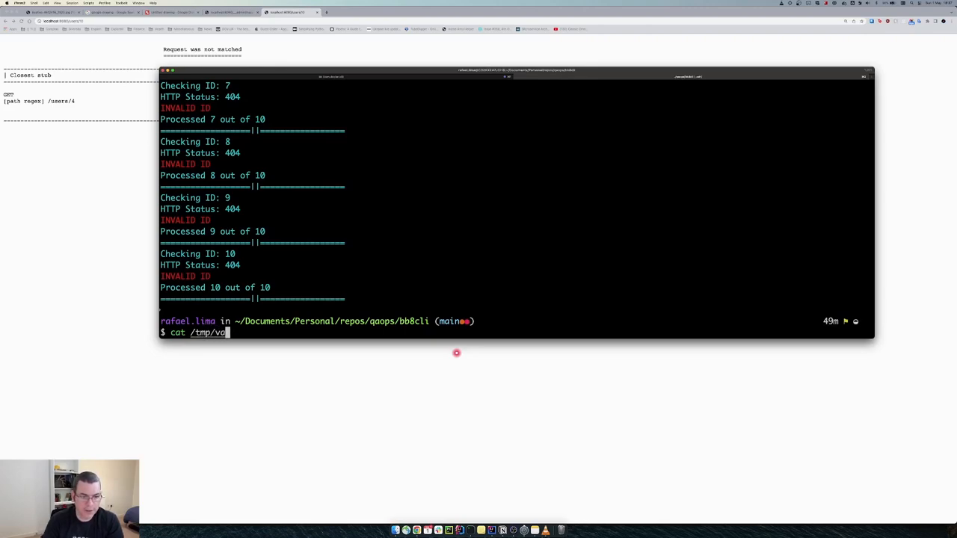
key(Return)
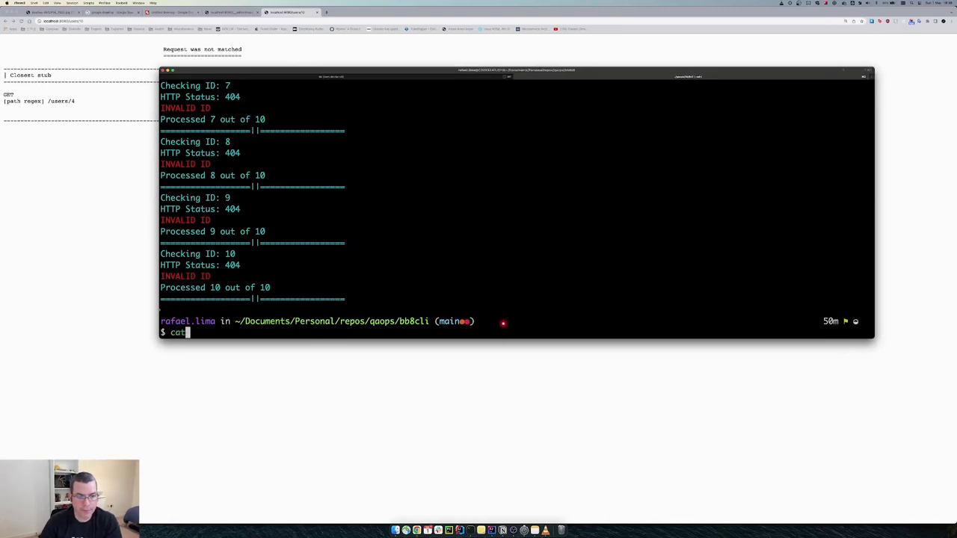
text( /tmp/valid_ids.txt)
key(Return)
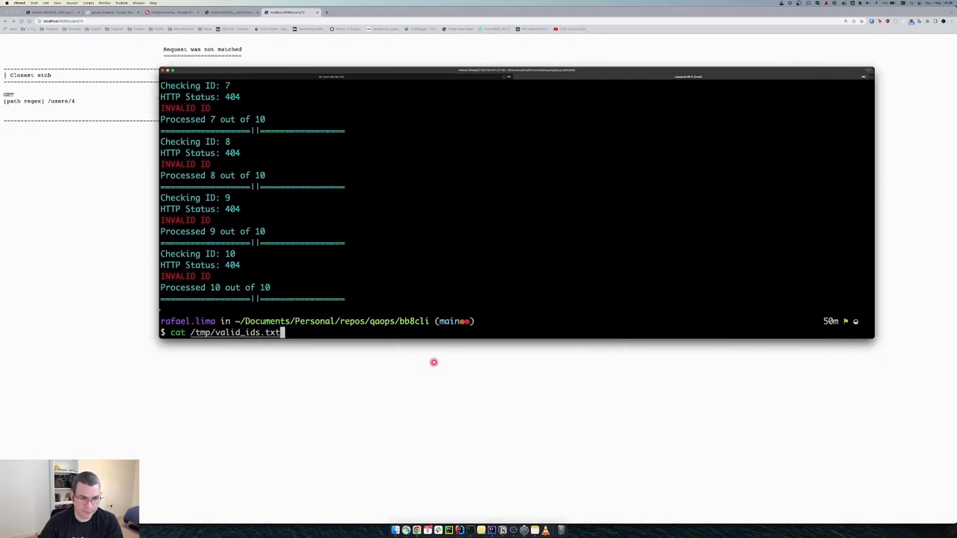
key(Return)
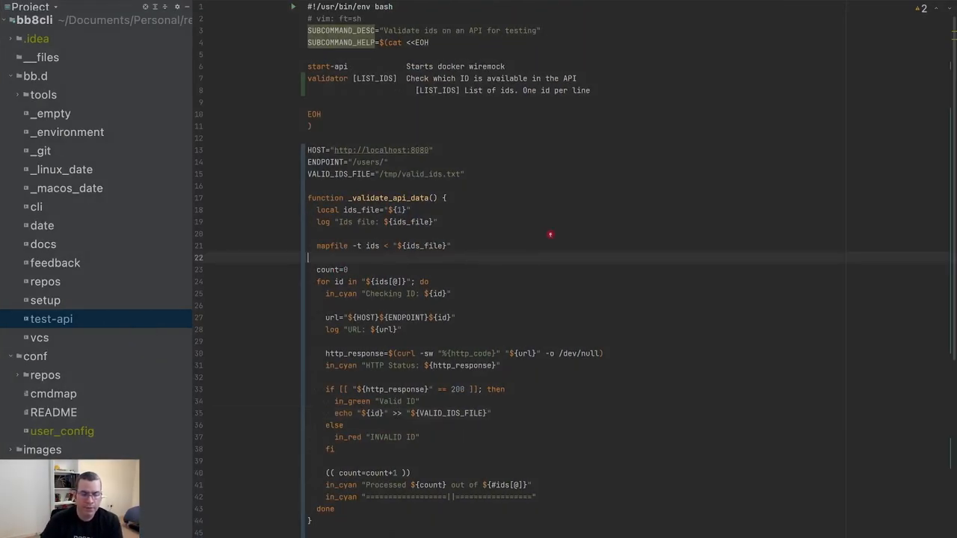
Add rm "${VALID_IDS_FILE}" #deletes the file below the mapfile line
text(rm "${)
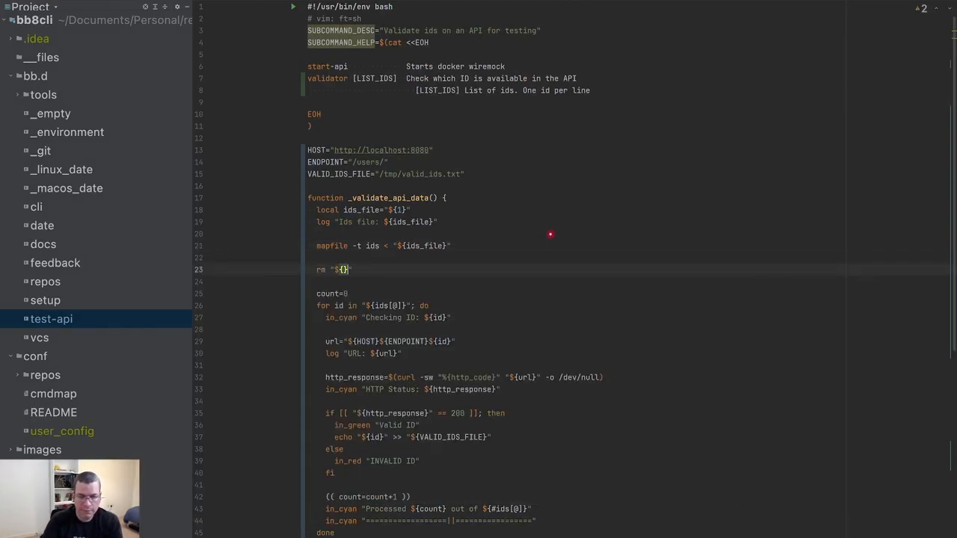
text(VALID_IDS_FILE)
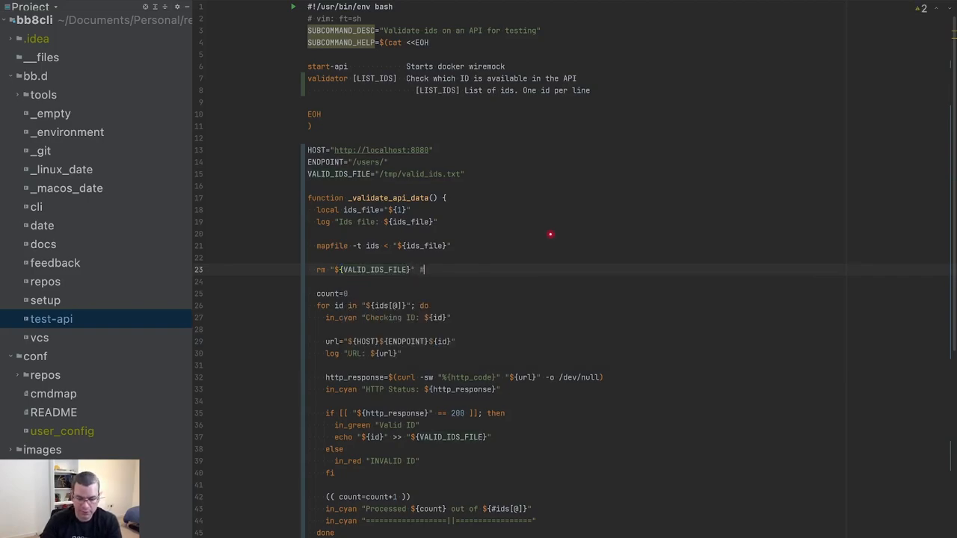
text(deletes the file)
text(date >>)
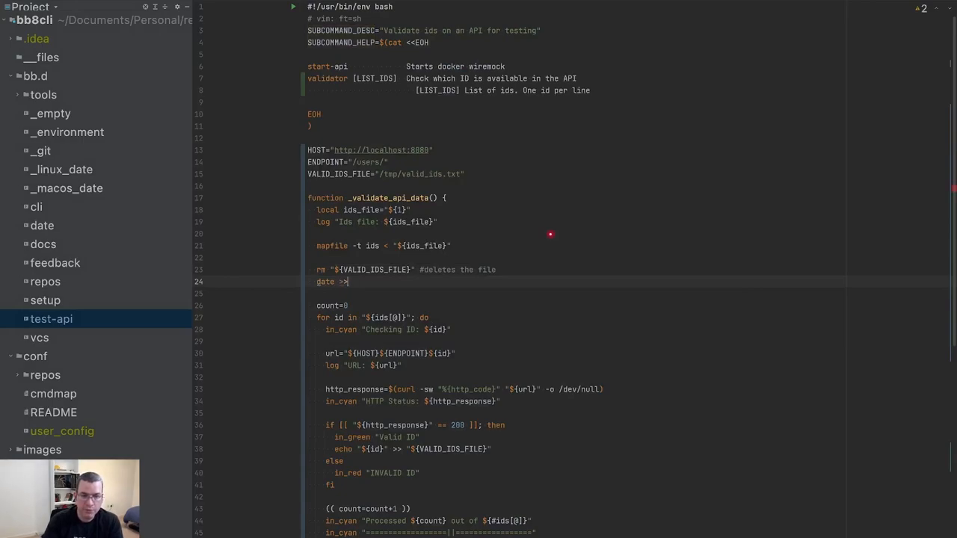
Append a cyan ========== separator and the date to VALID_IDS_FILE each run
text("")
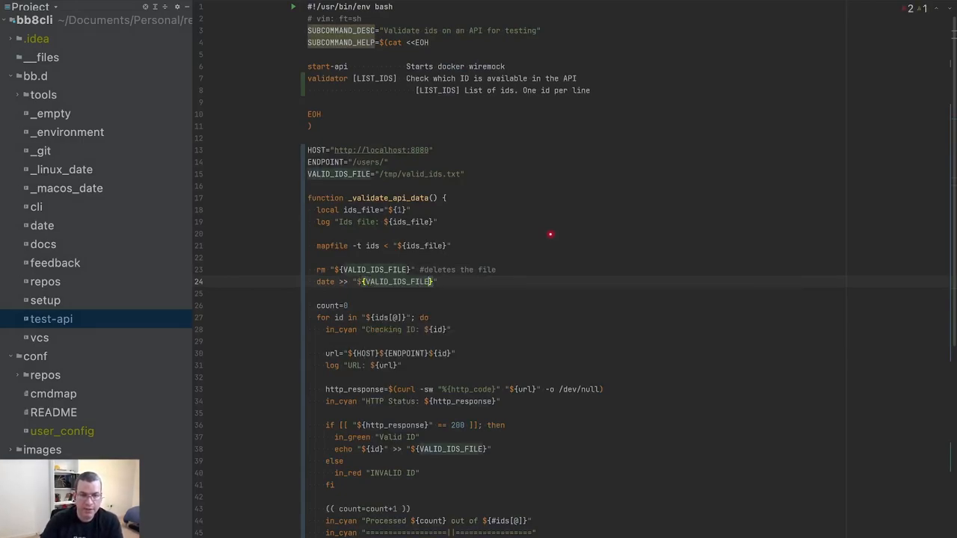
text(inc)
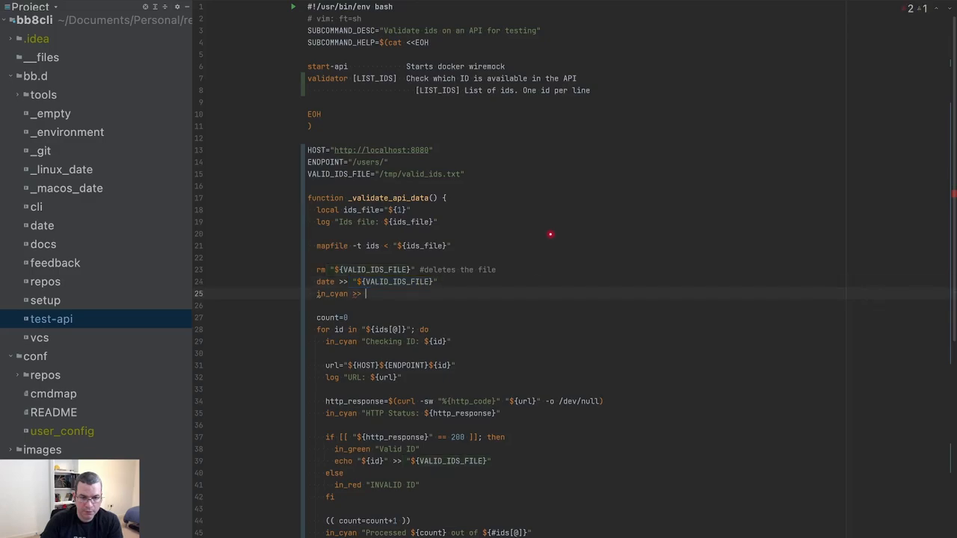
text(")
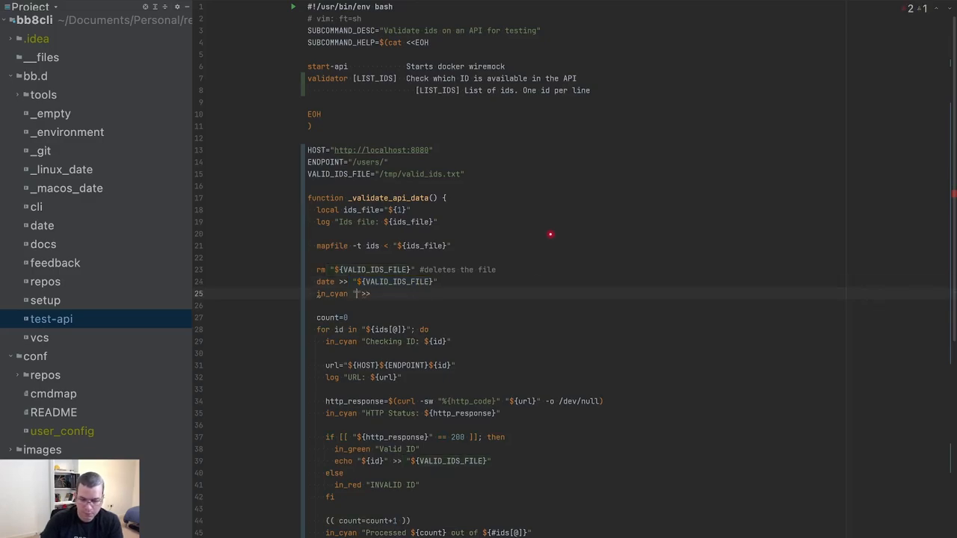
text(==========)
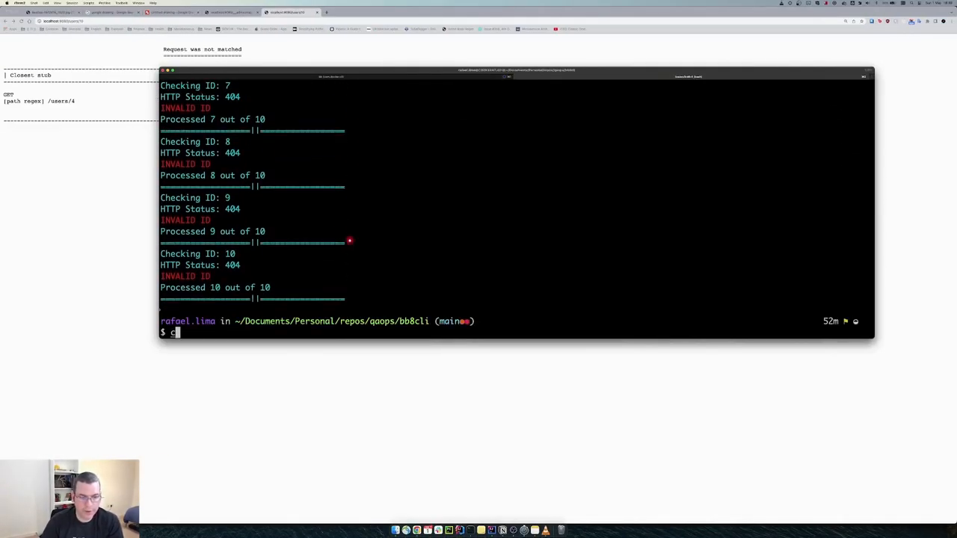
Recall and run cat /tmp/valid_ids.txt to view the three dated run blocks
text(at /tmp/valid_ids.txt)
key(Return)
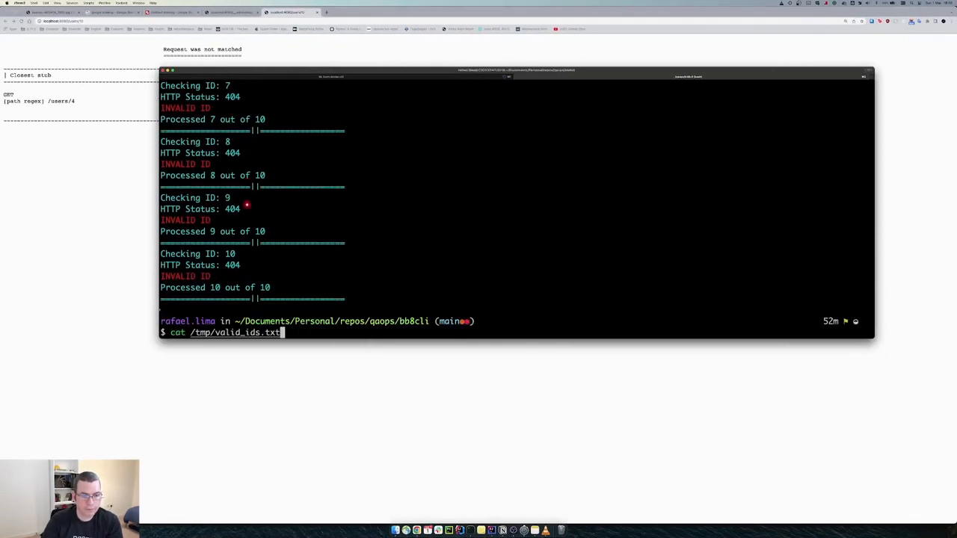
key(Return)
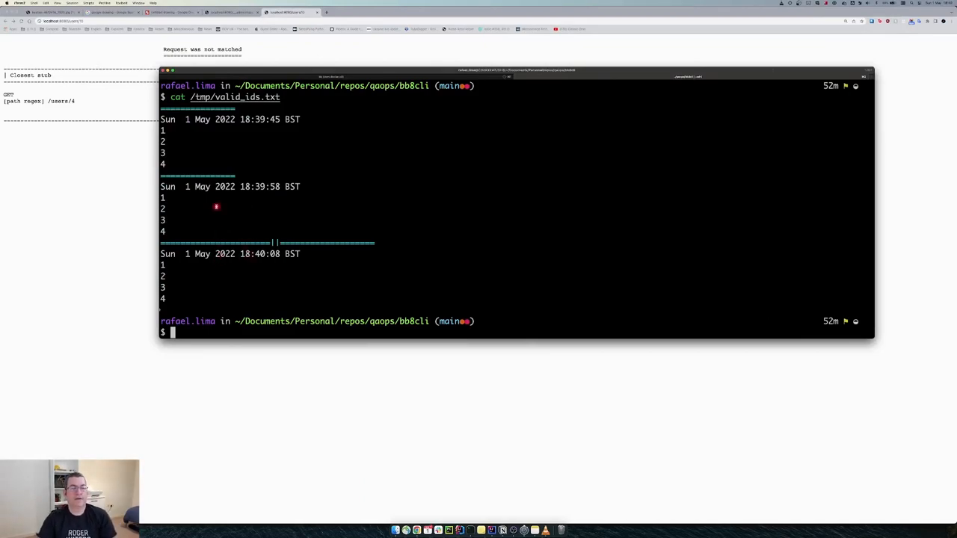
mouse_move(283, 236)
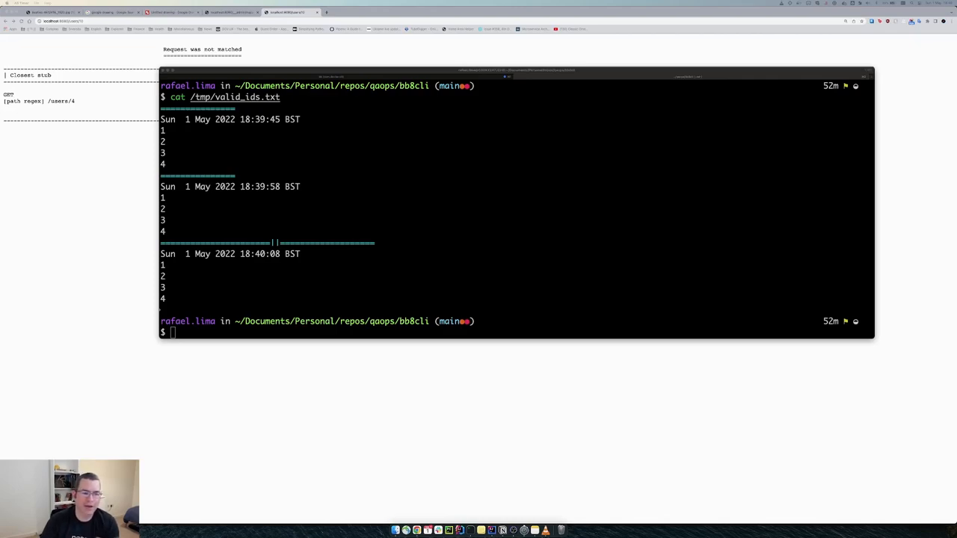
mouse_move(364, 232)
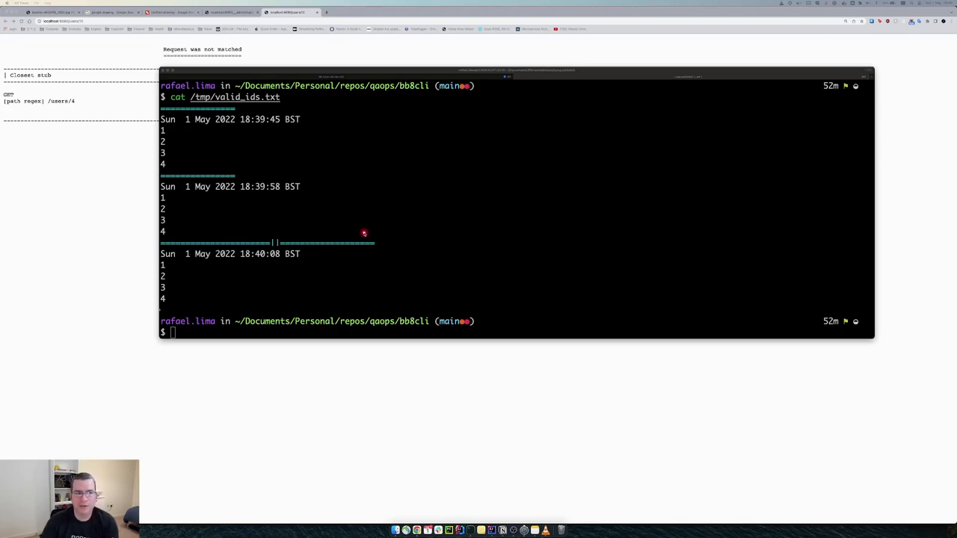
mouse_move(354, 234)
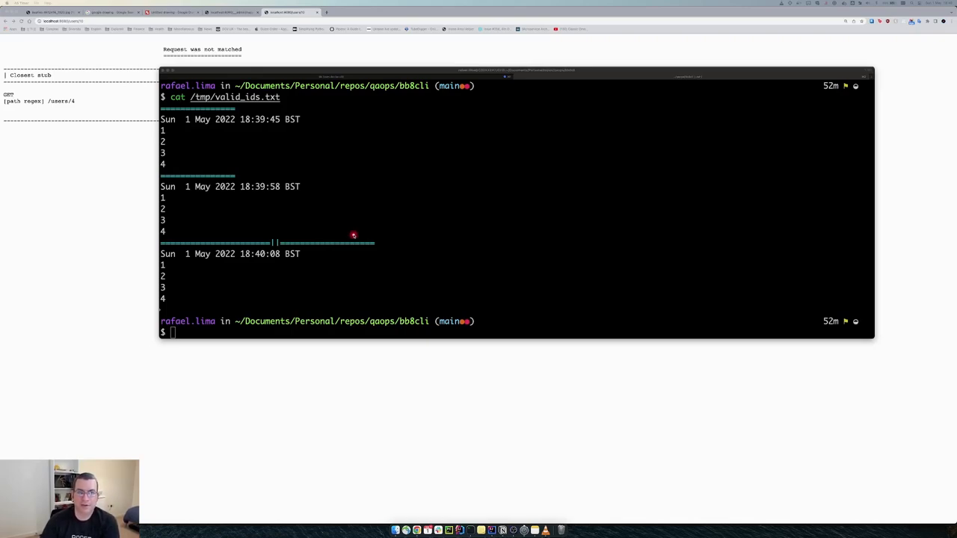
mouse_move(377, 219)
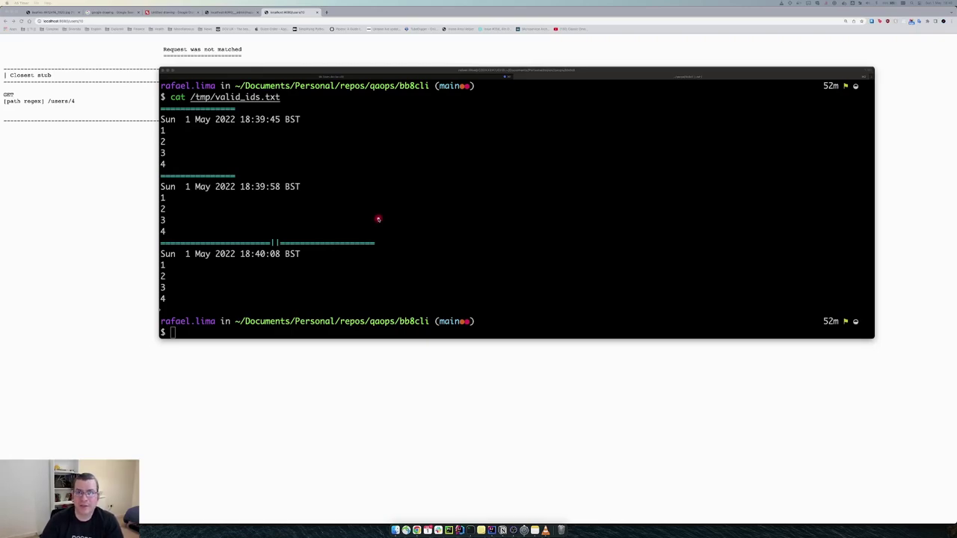
mouse_move(397, 231)
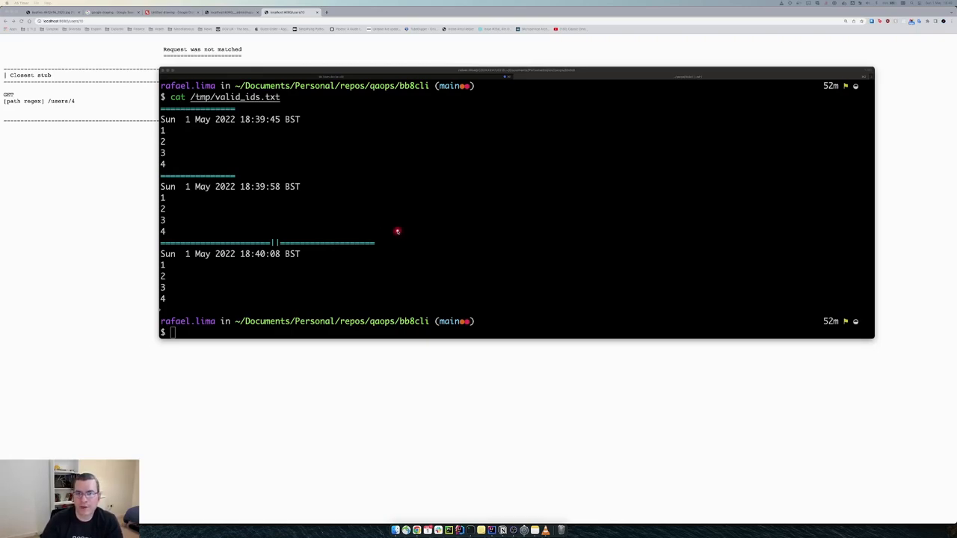
mouse_move(430, 232)
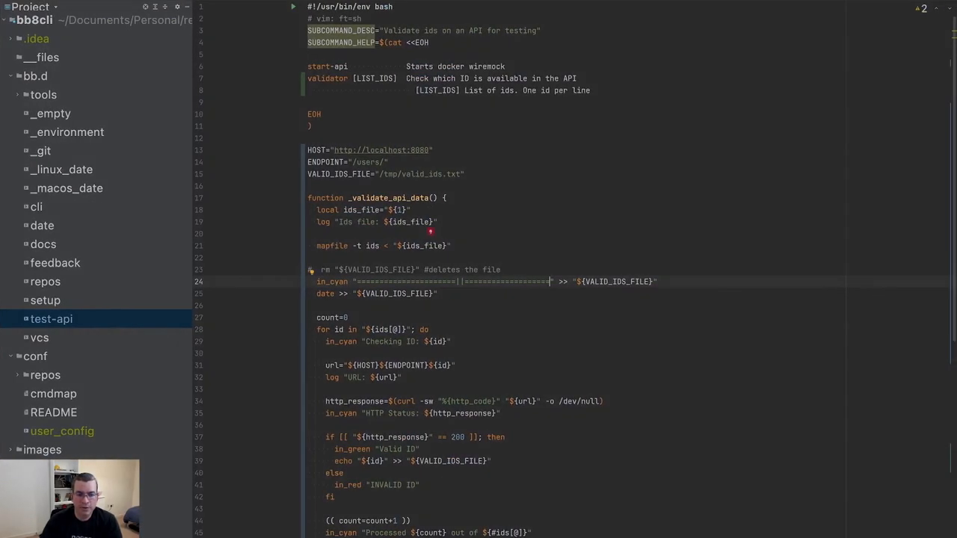
scroll(down, 3)
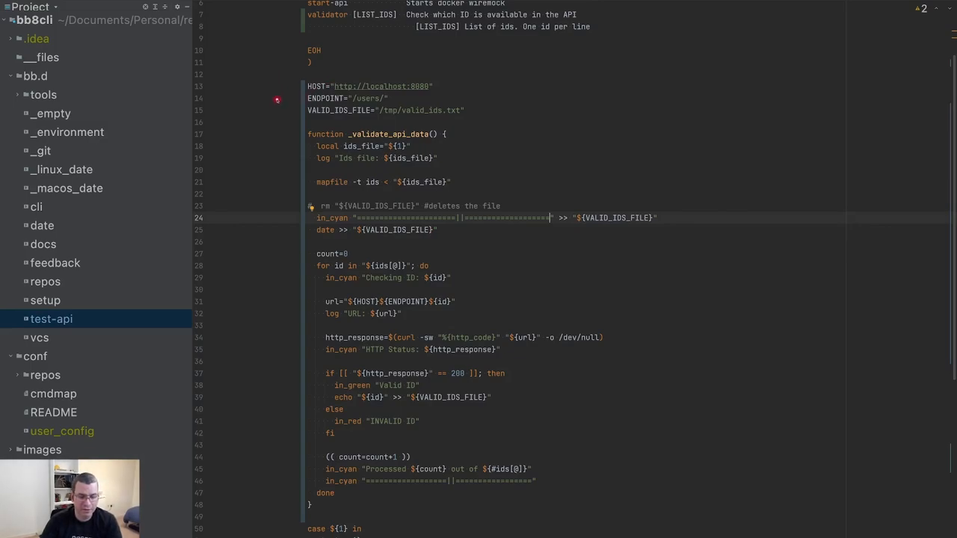
mouse_move(457, 102)
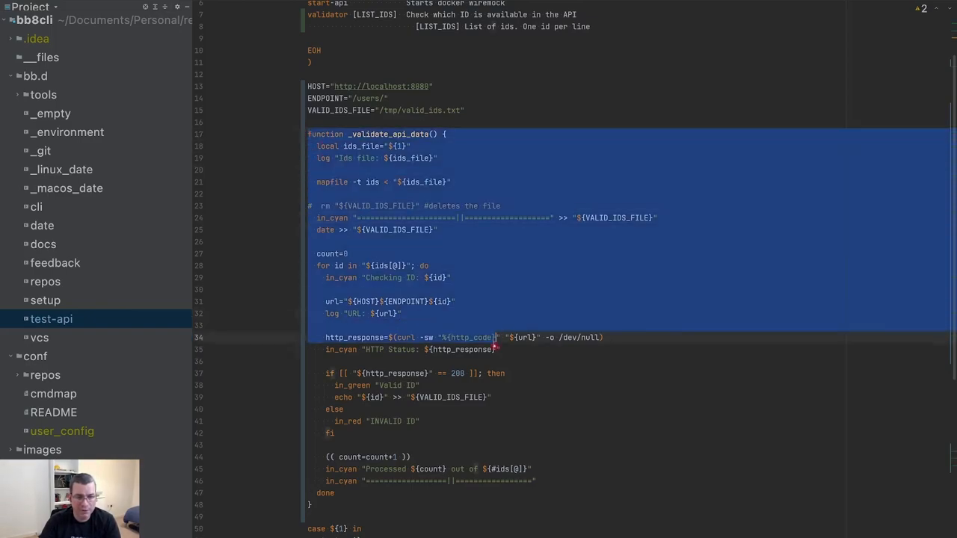
click(617, 357)
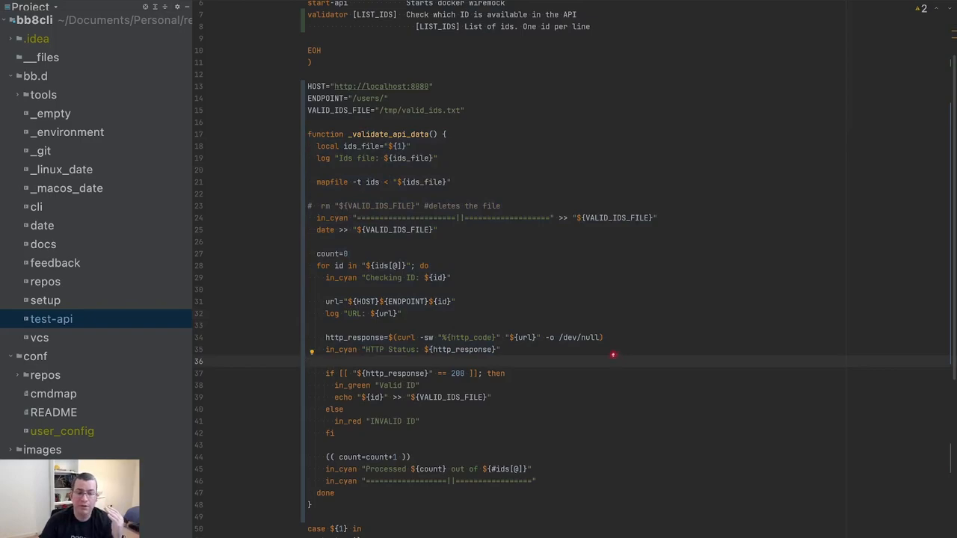
mouse_move(369, 494)
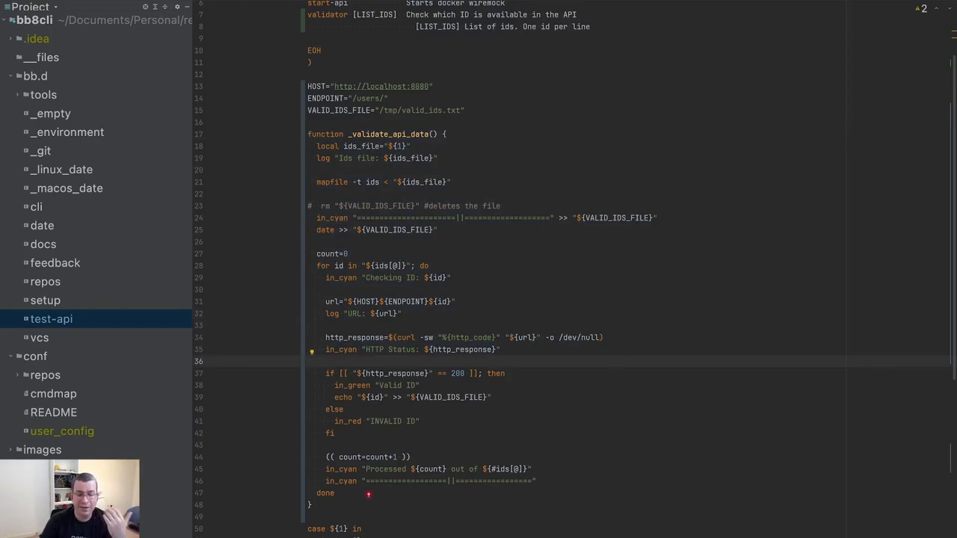
drag(307, 110, 311, 493)
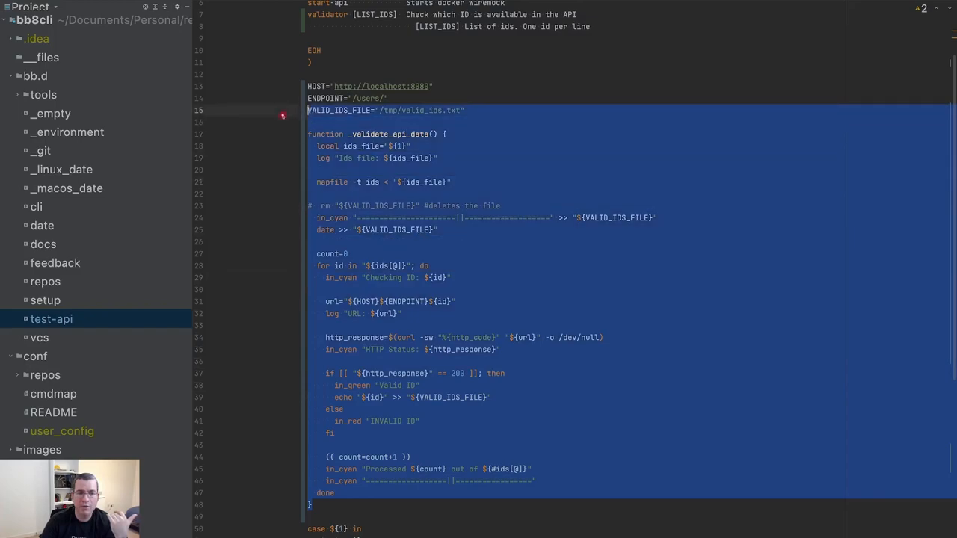